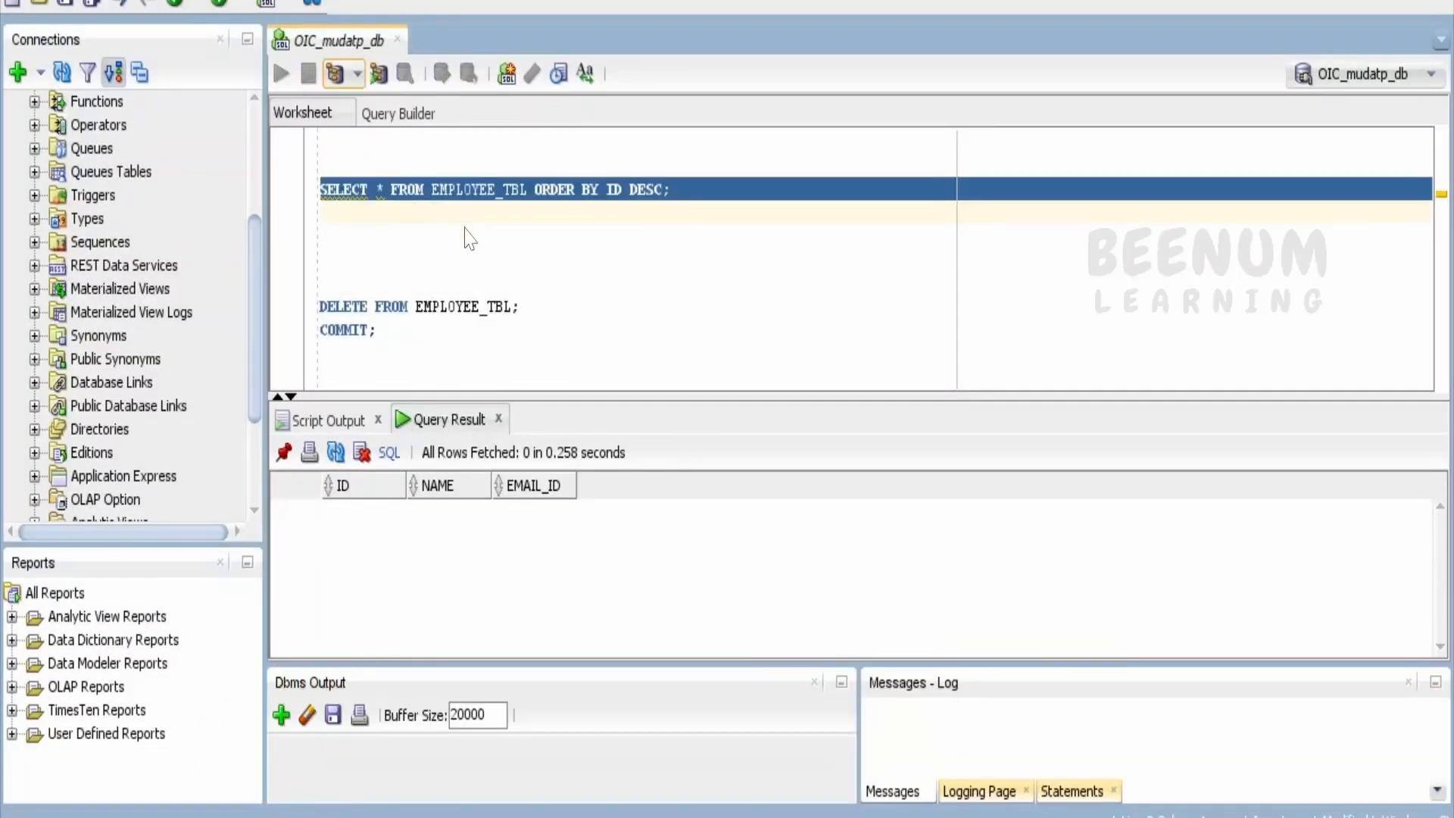
- Point out EMPLOYEE_TBL in the SQL Developer query before the run
double_click(479, 190)
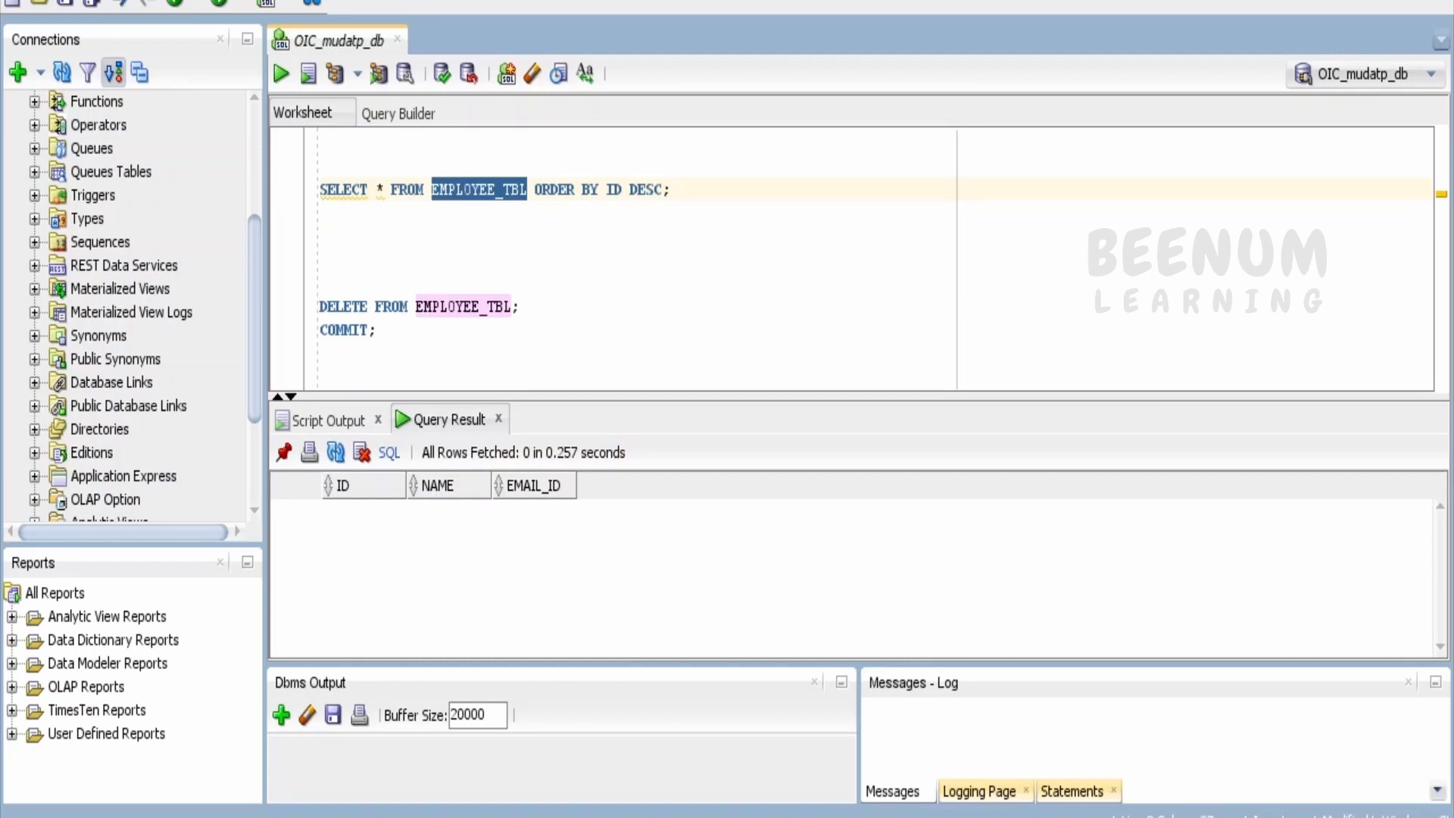
mouse_move(594, 518)
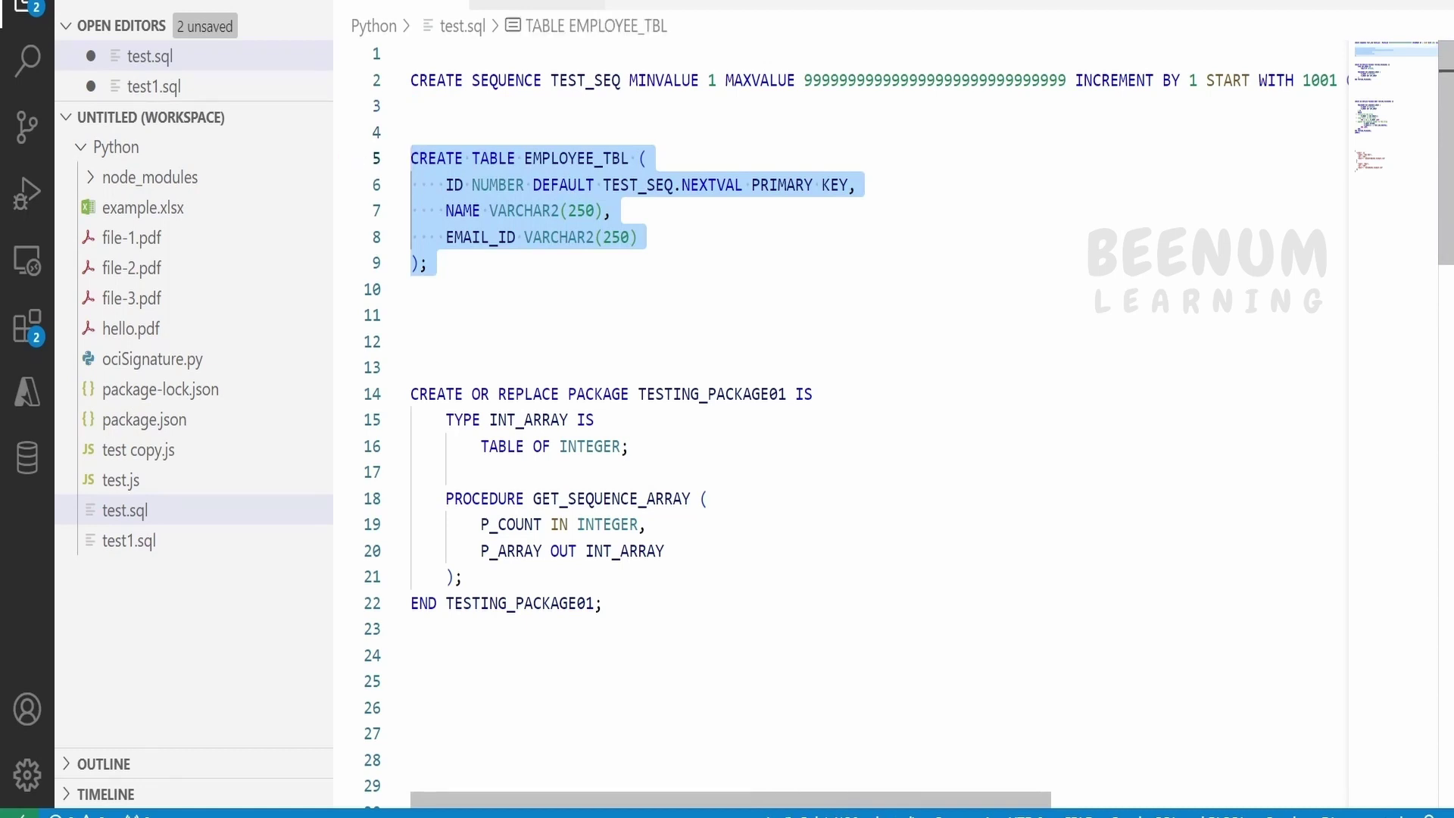
click(453, 183)
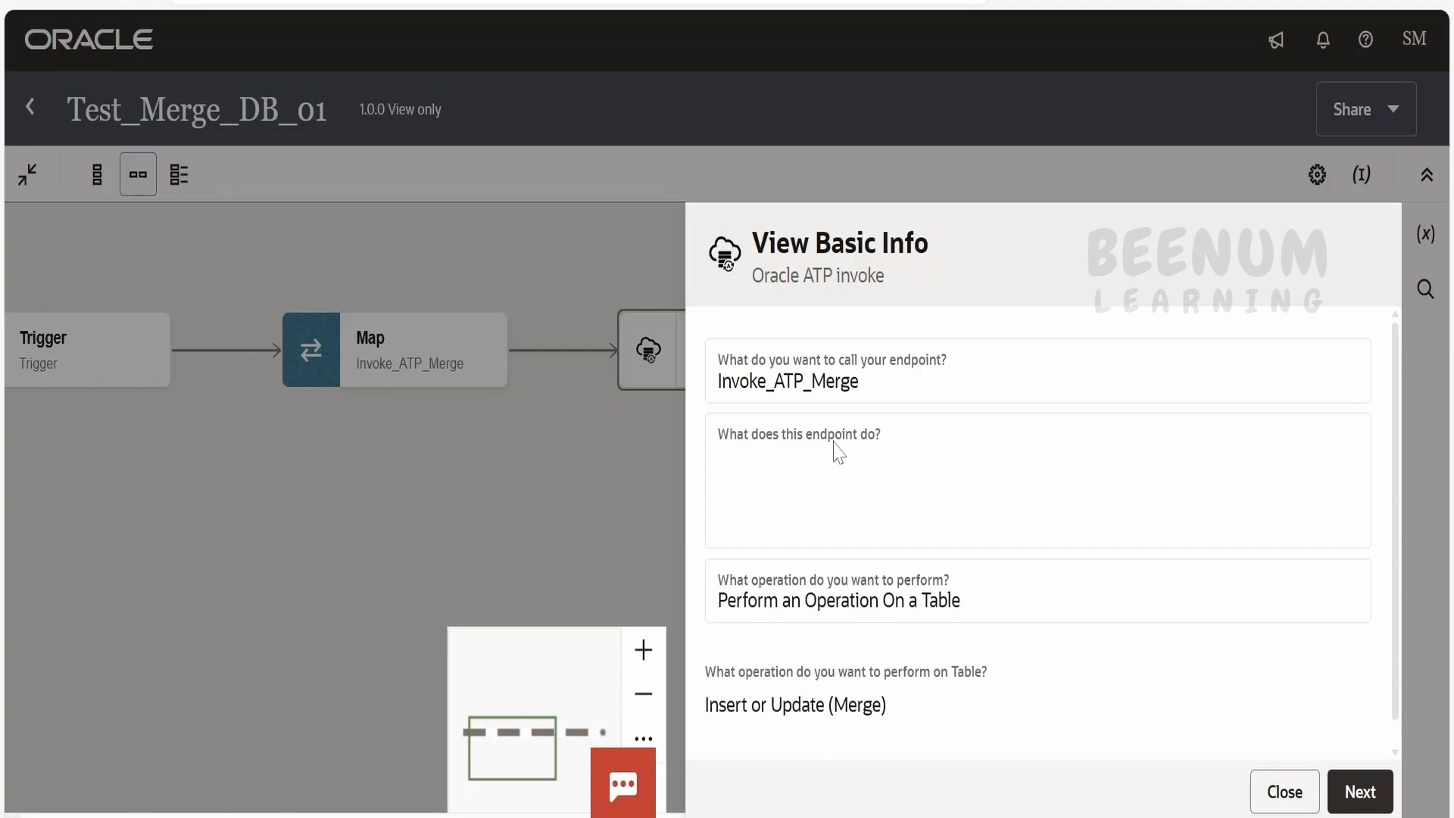
mouse_move(916, 685)
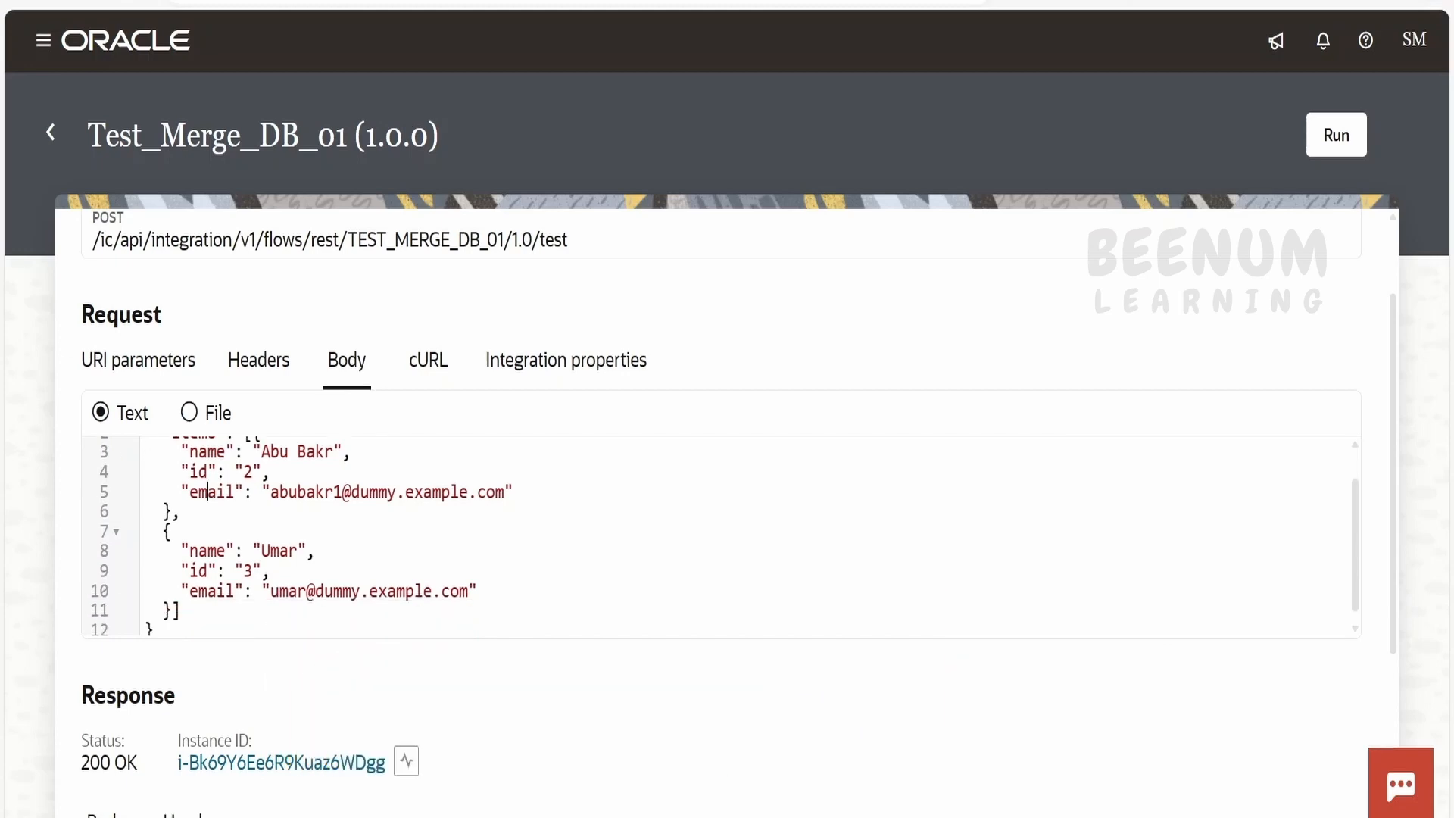
scroll(up, 3)
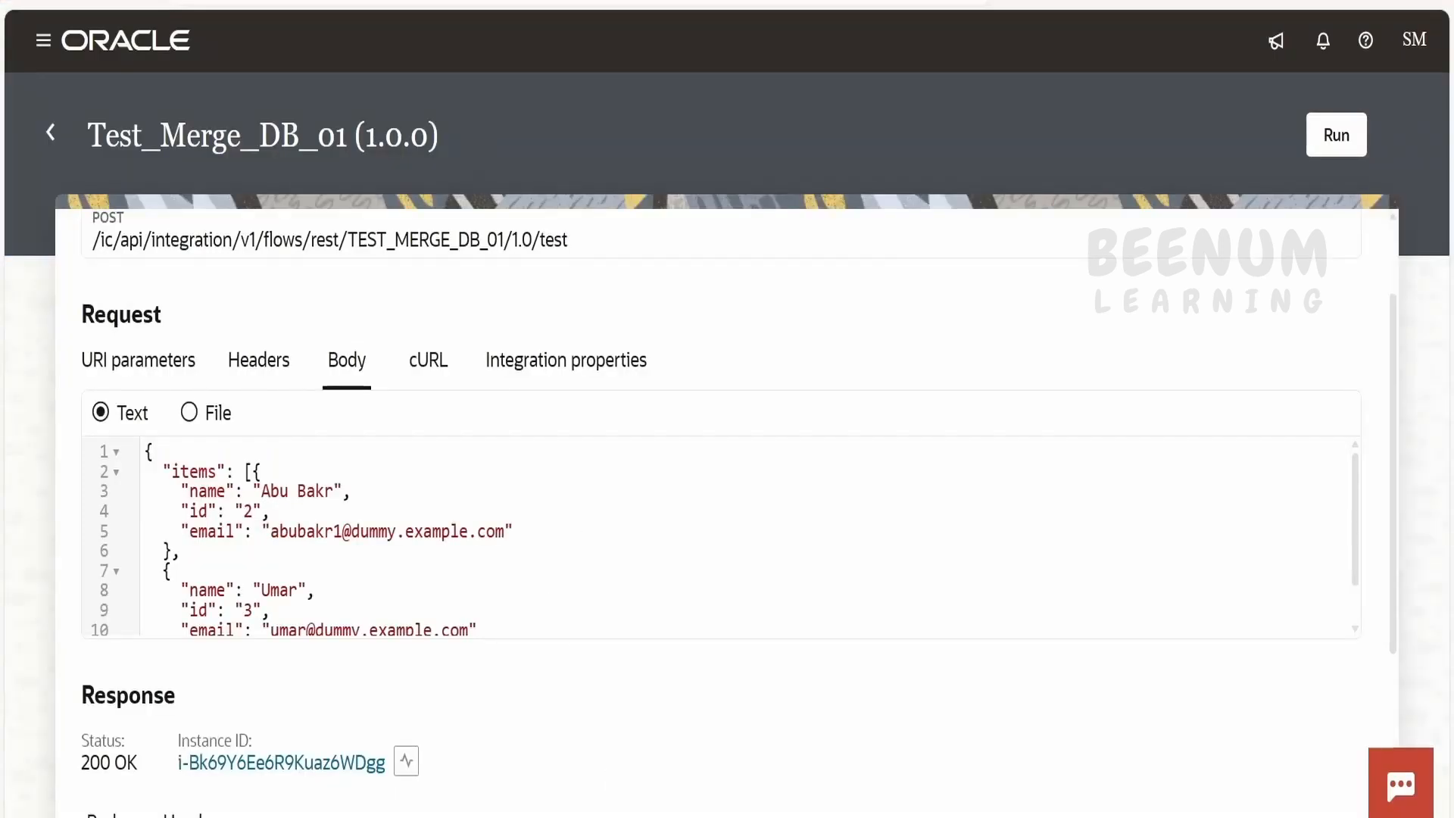
- Run the merge test with two employee records, IDs 1 and 2 (Umar and Abu Bakr)
double_click(291, 491)
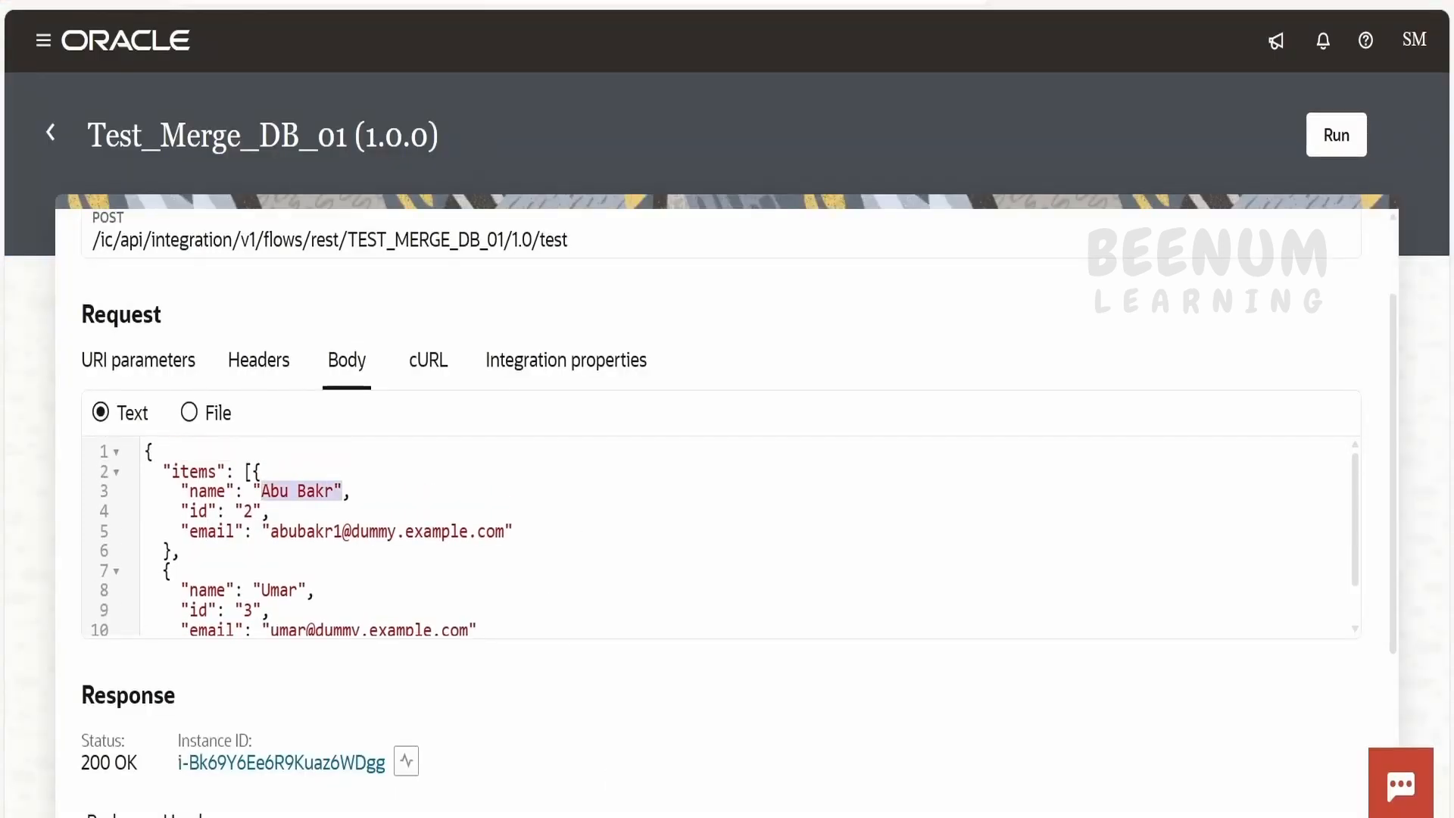
double_click(279, 591)
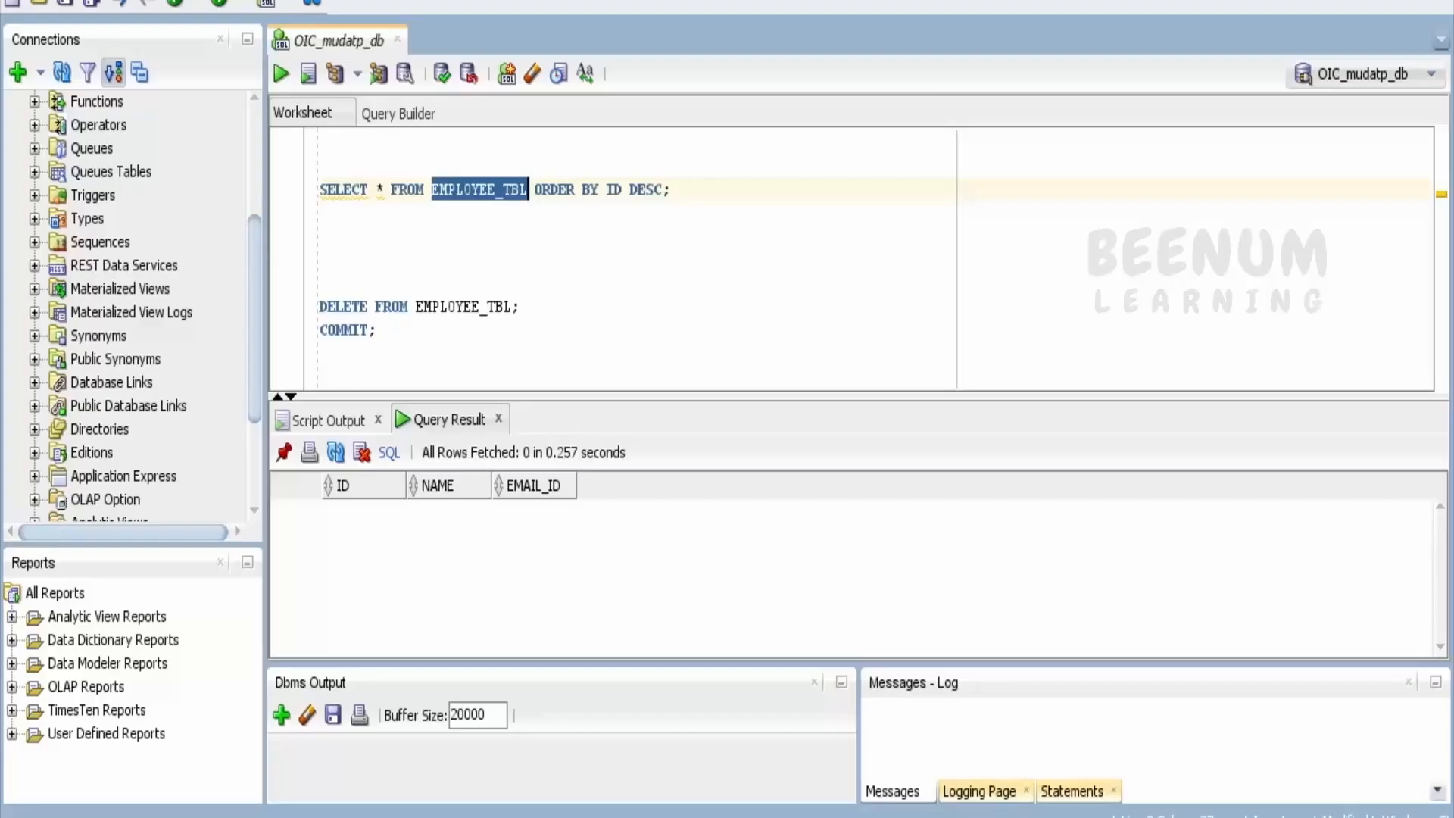
click(282, 73)
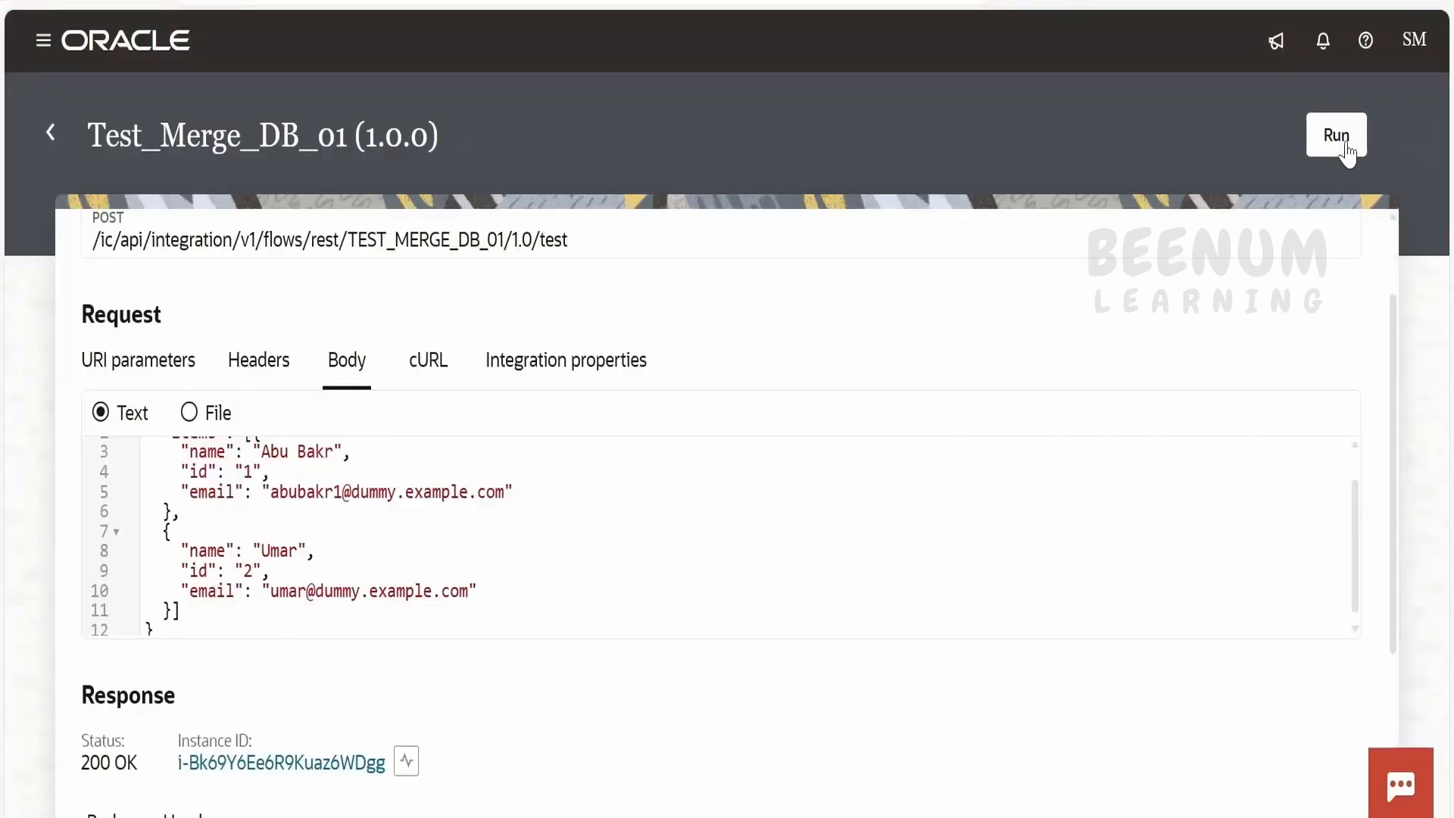
click(1334, 134)
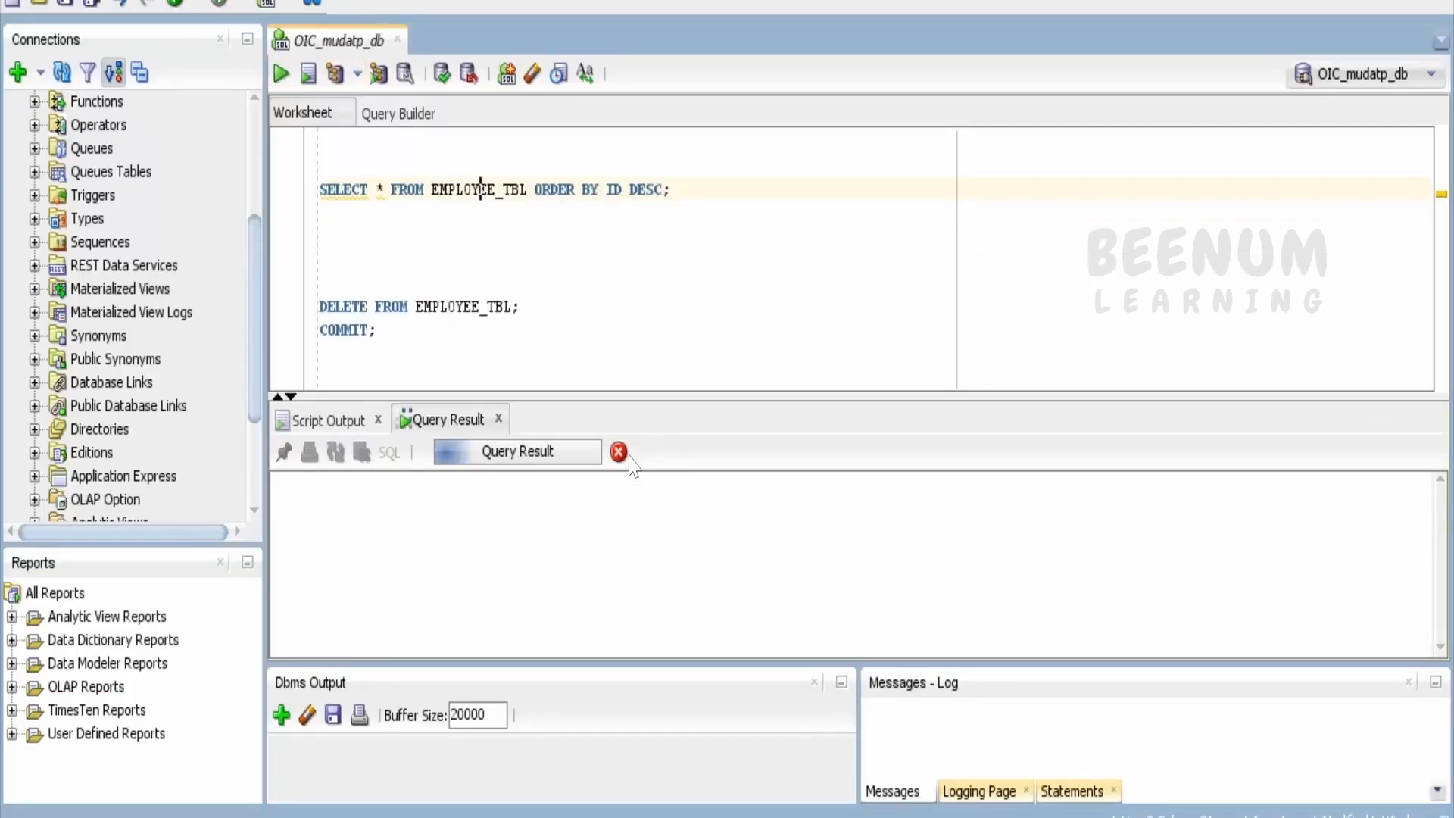
click(281, 72)
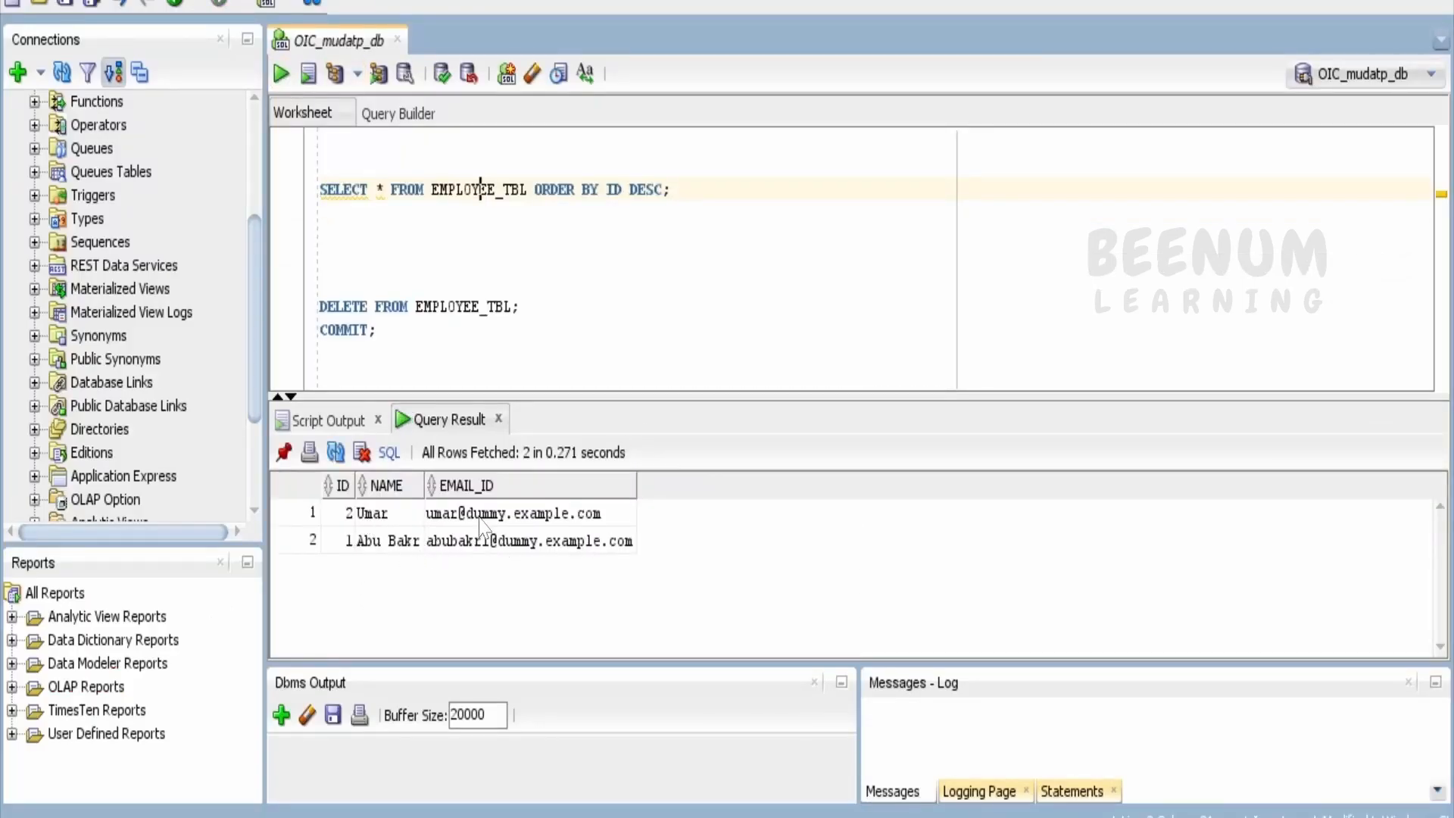
mouse_move(502, 768)
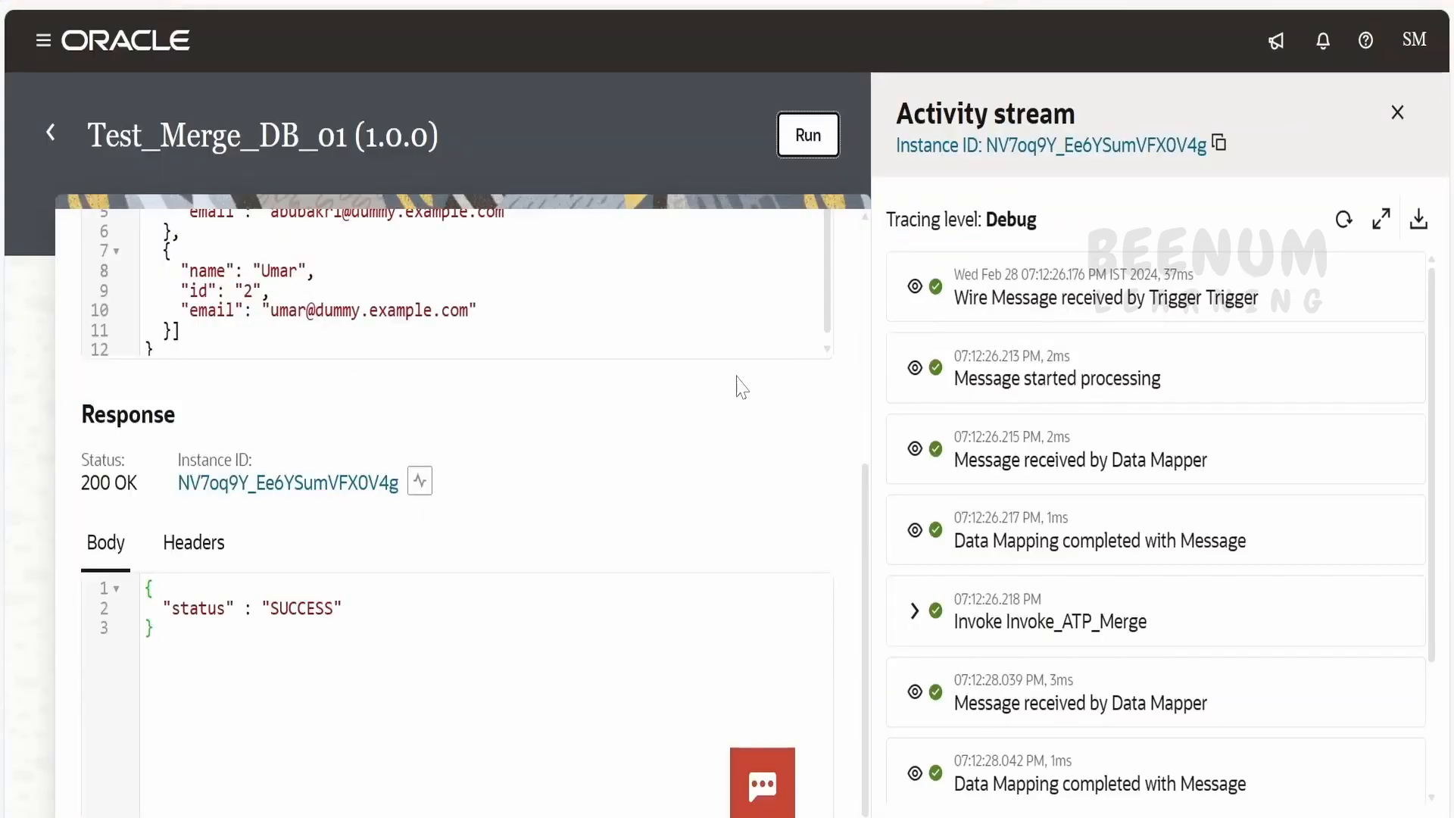
- Rename employee ID 2 to 'Umar 1' with an umar1 email, change the first email, and rerun the merge
scroll(up, 3)
text(2)
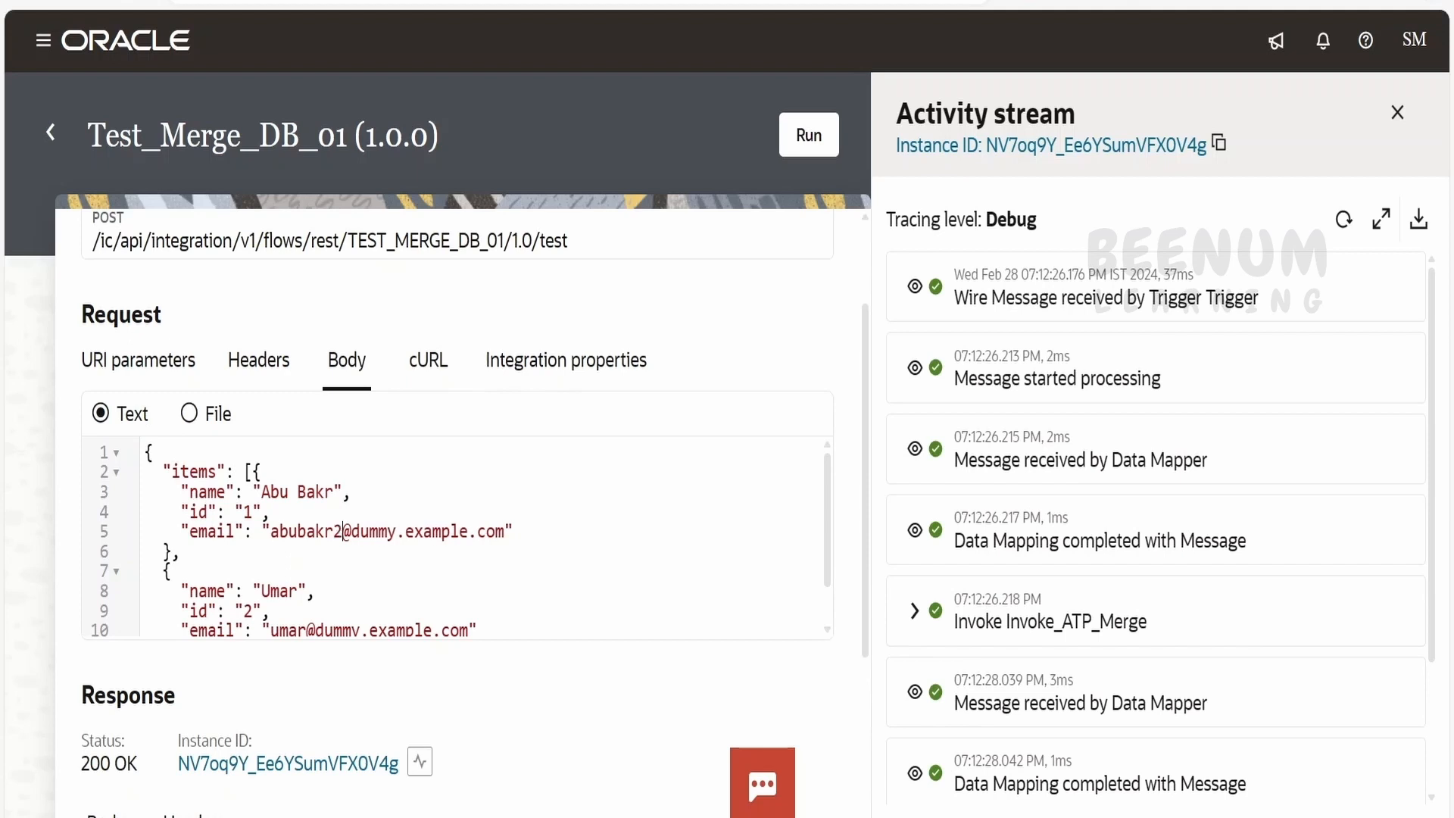
scroll(down, 3)
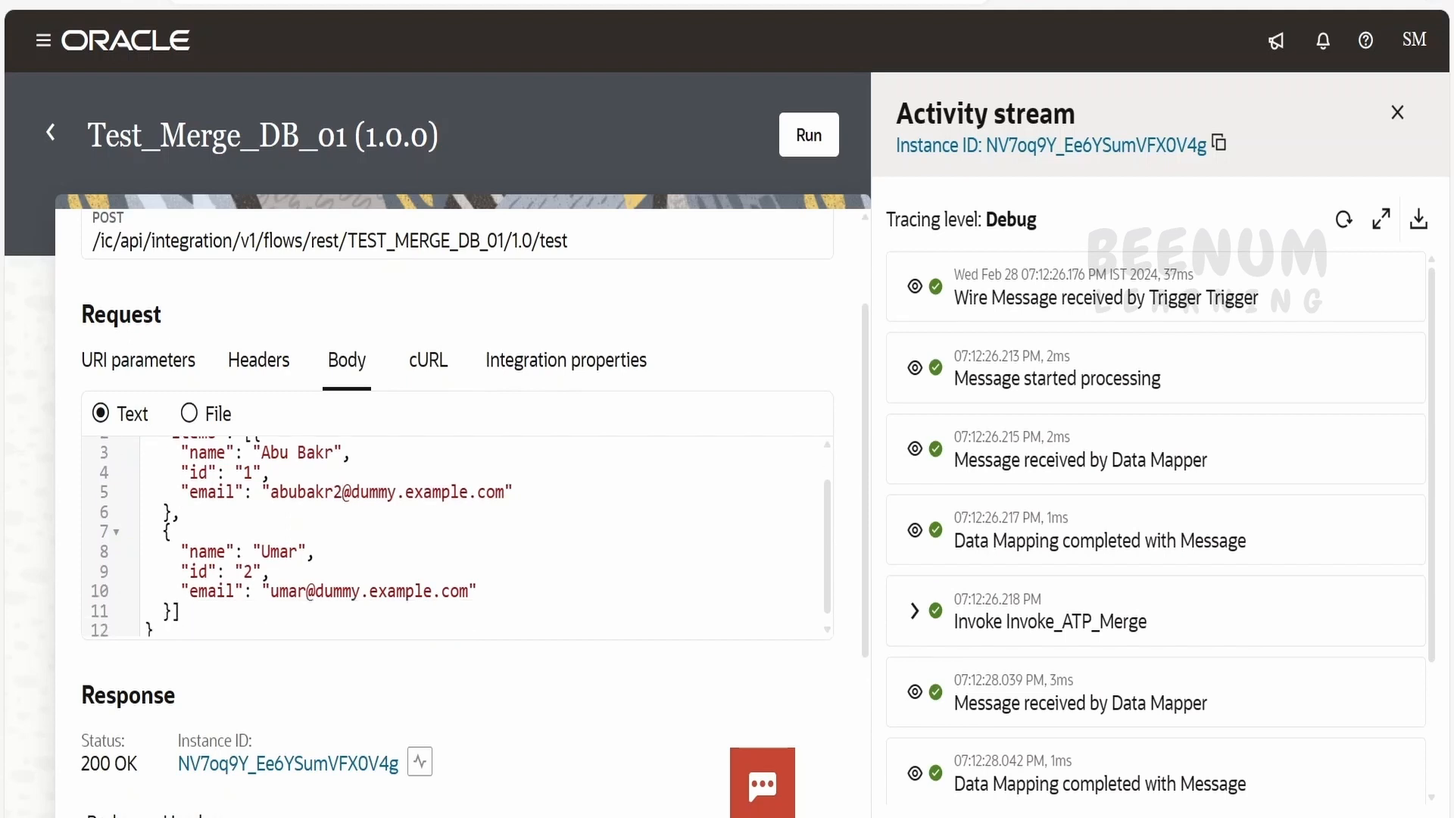
click(298, 552)
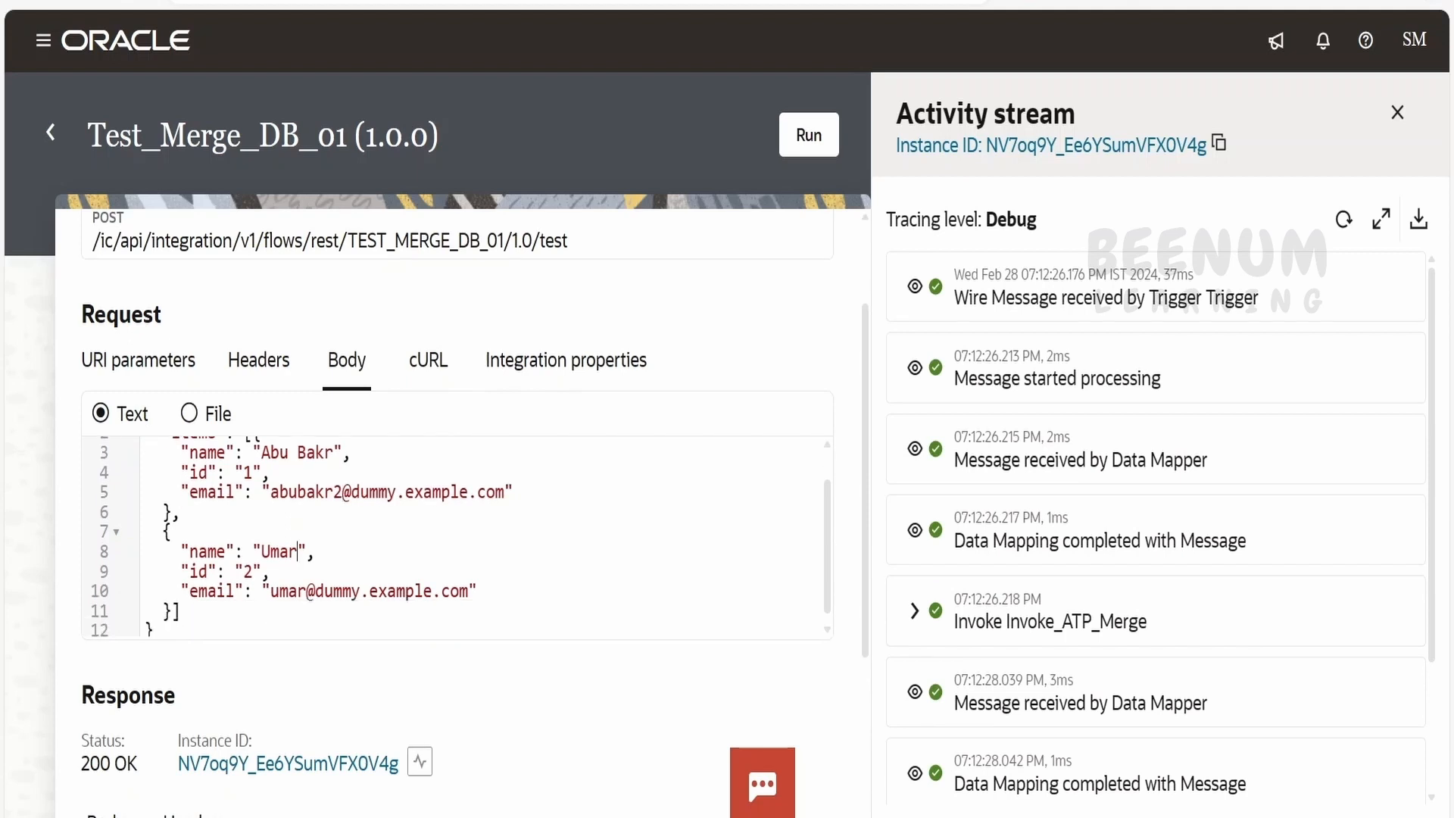
text(1)
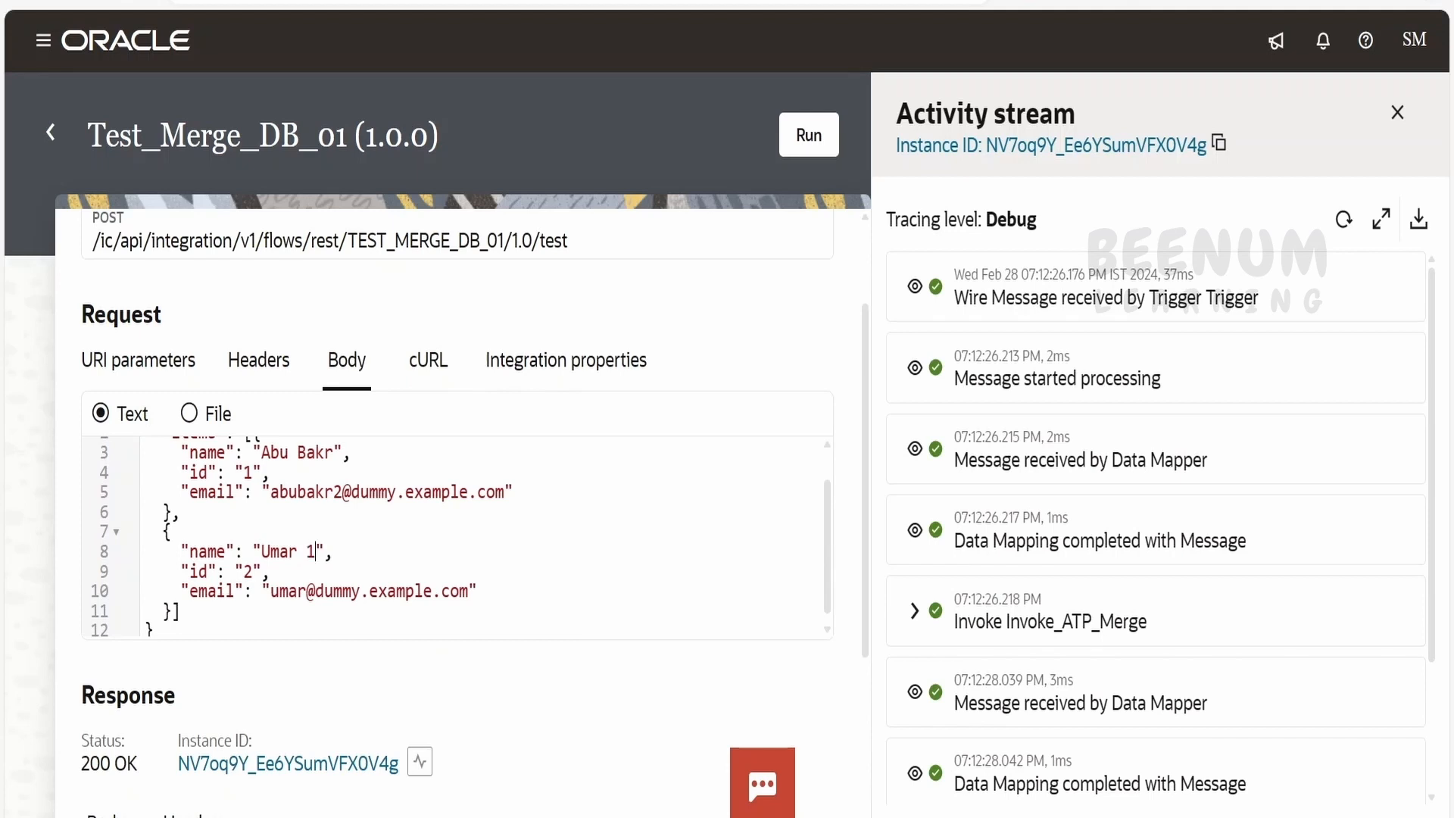
text(1)
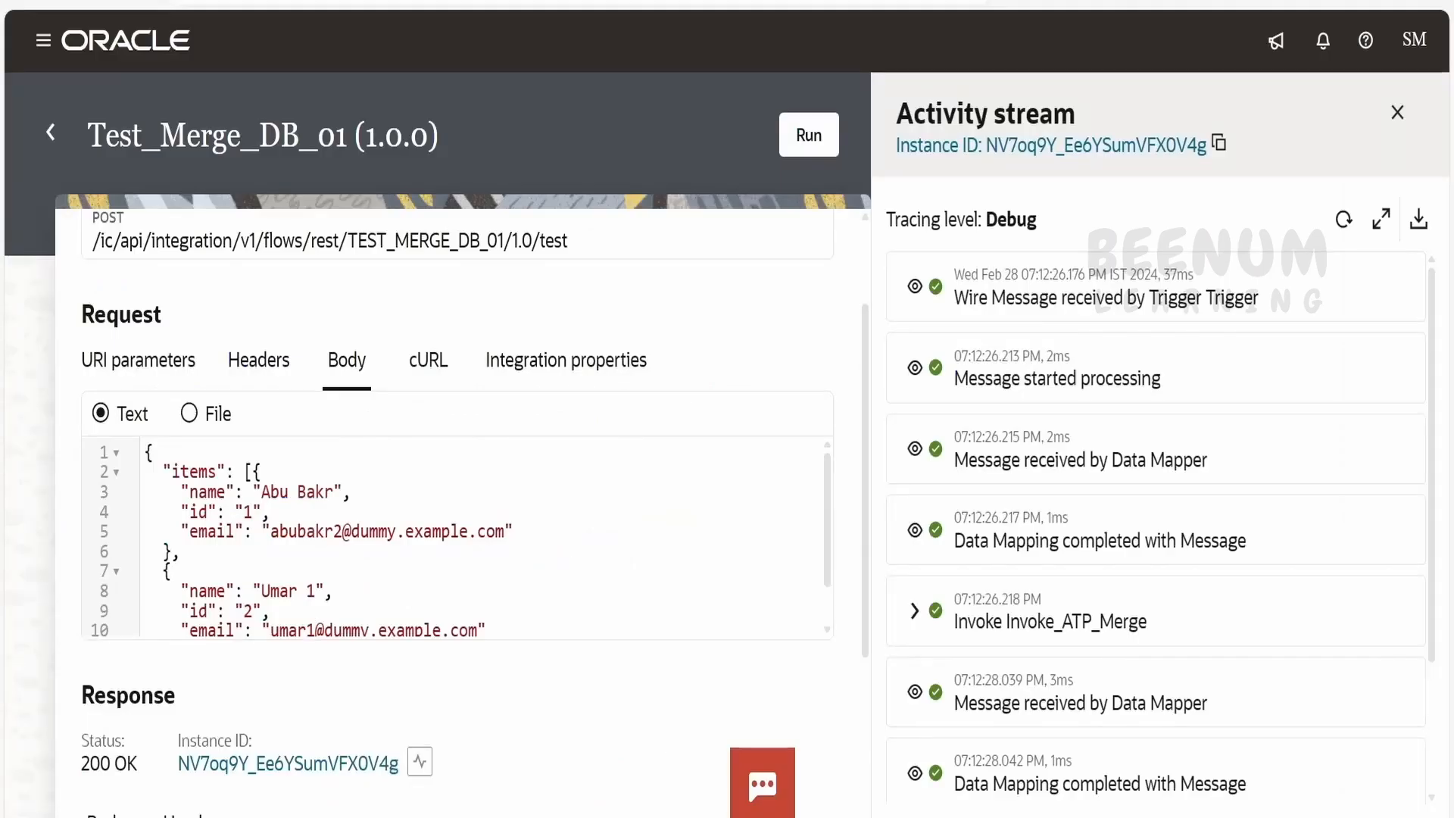
double_click(205, 512)
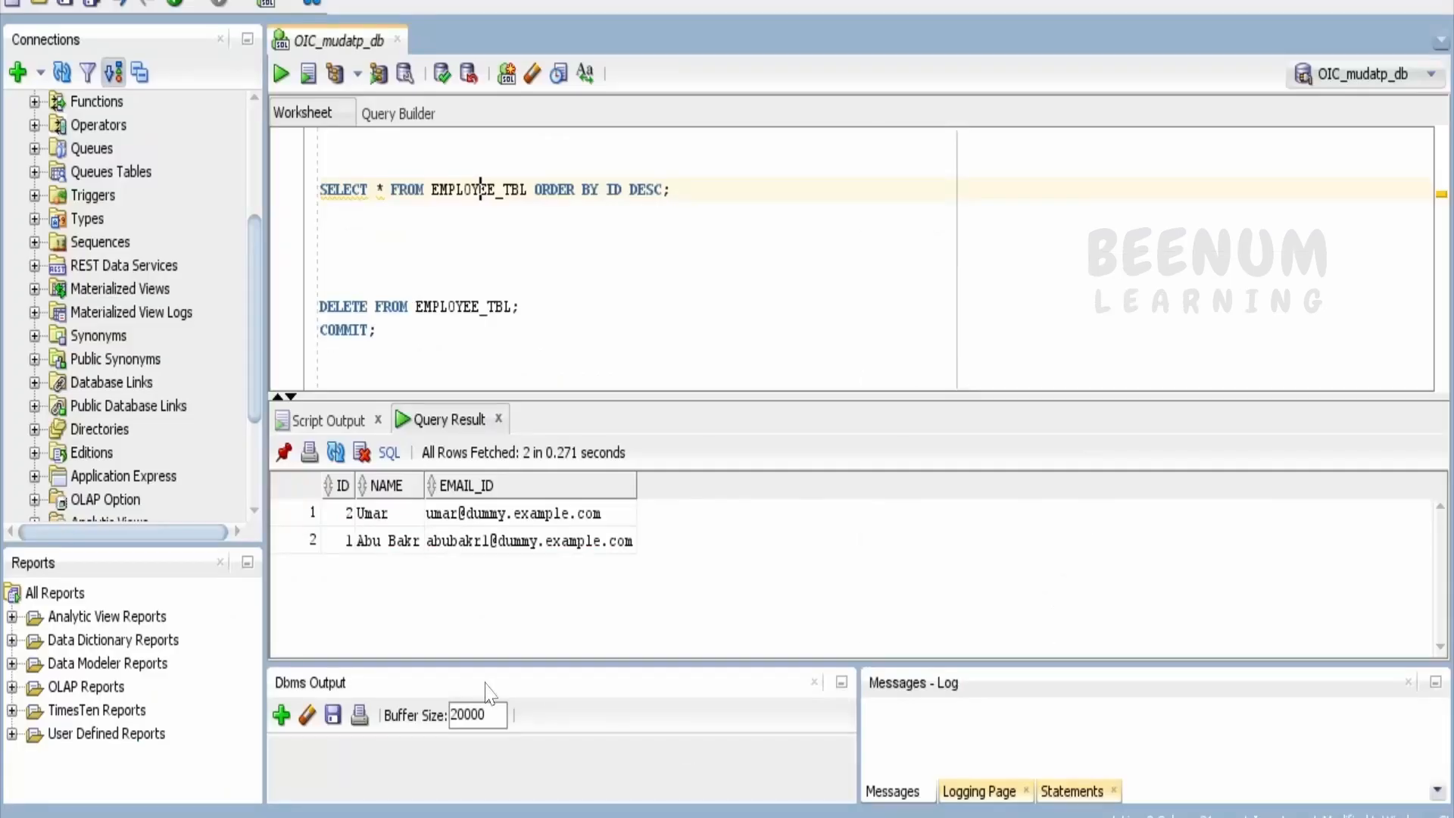
mouse_move(533, 542)
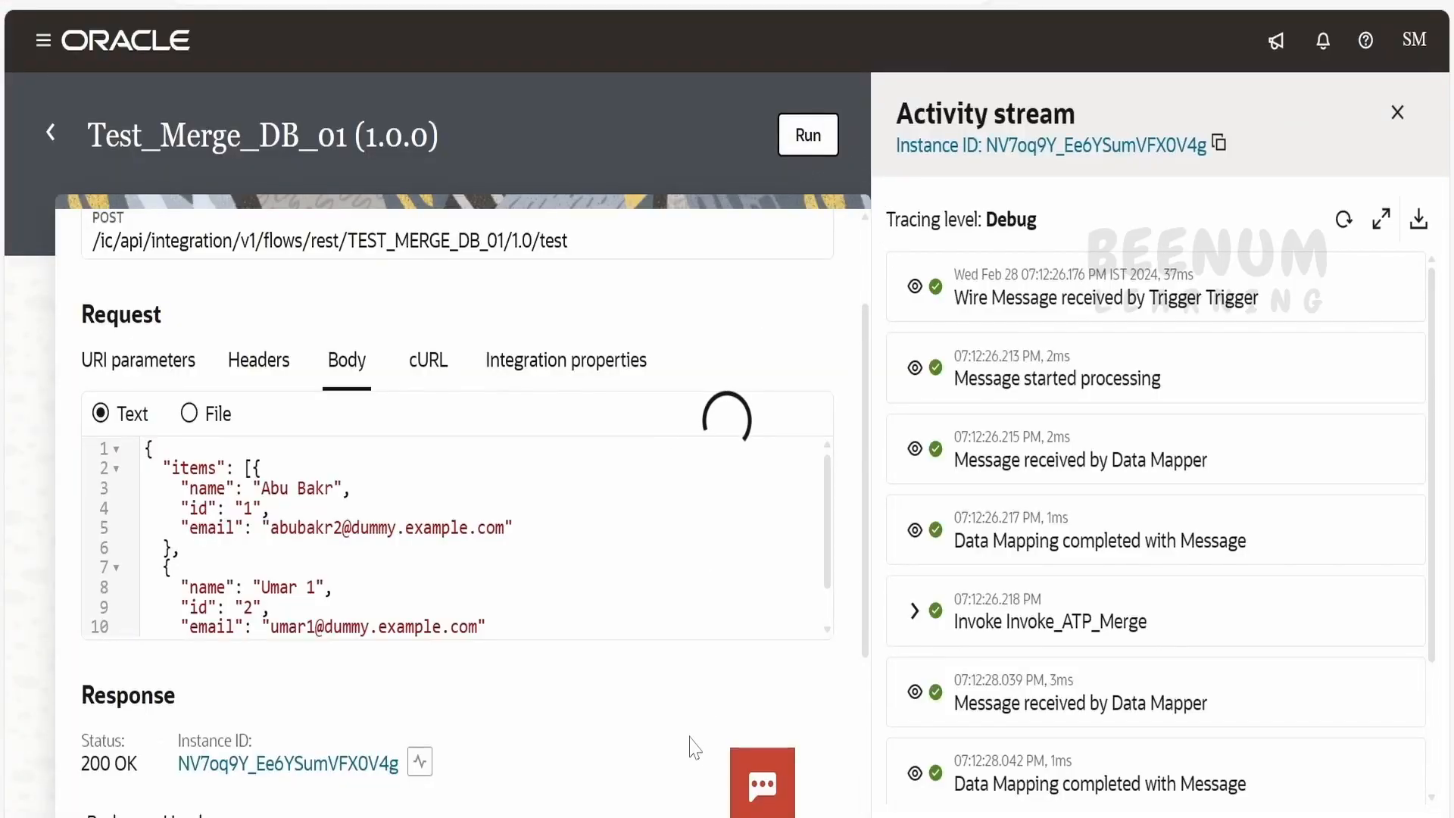
click(807, 135)
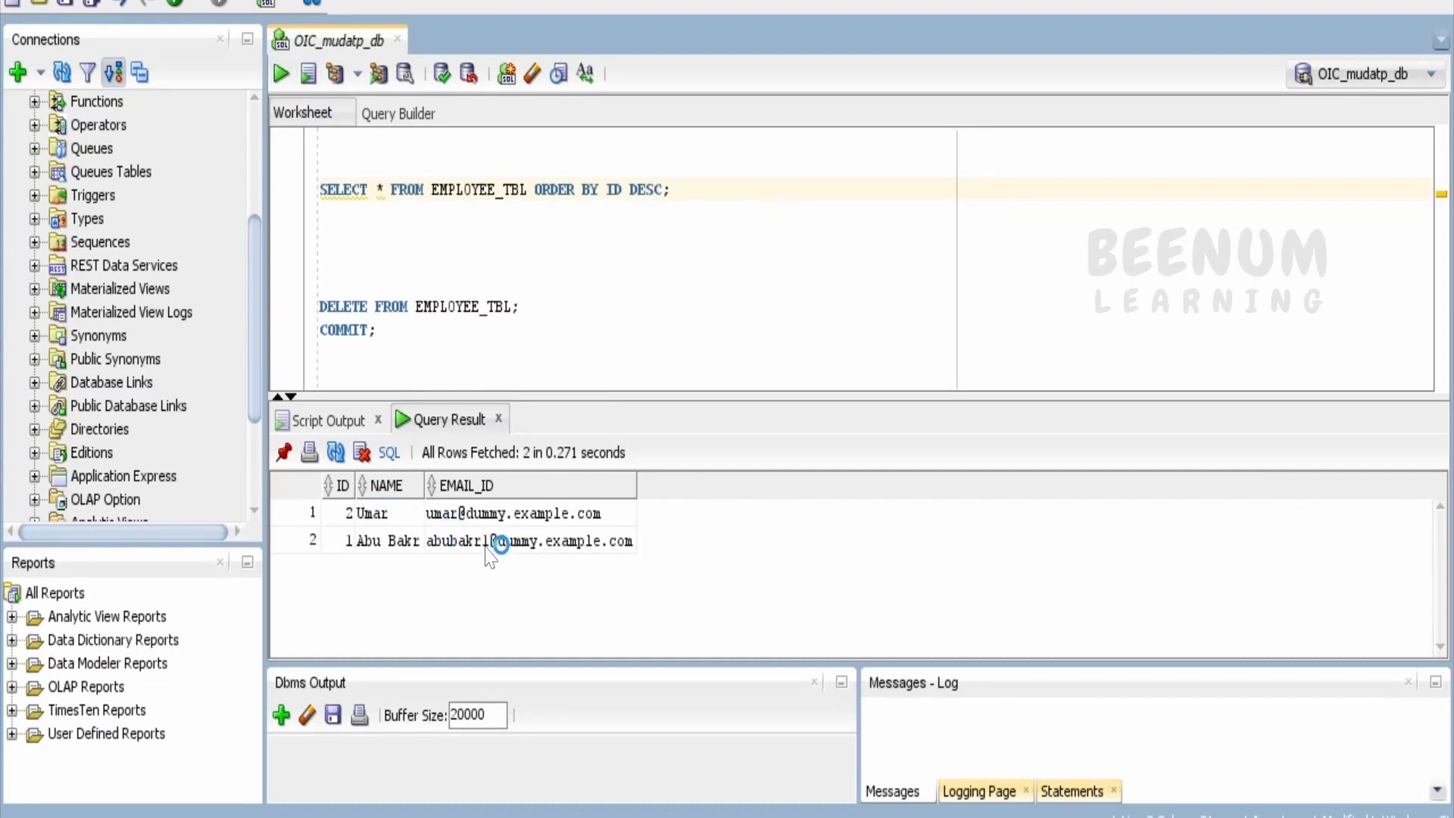
mouse_move(673, 565)
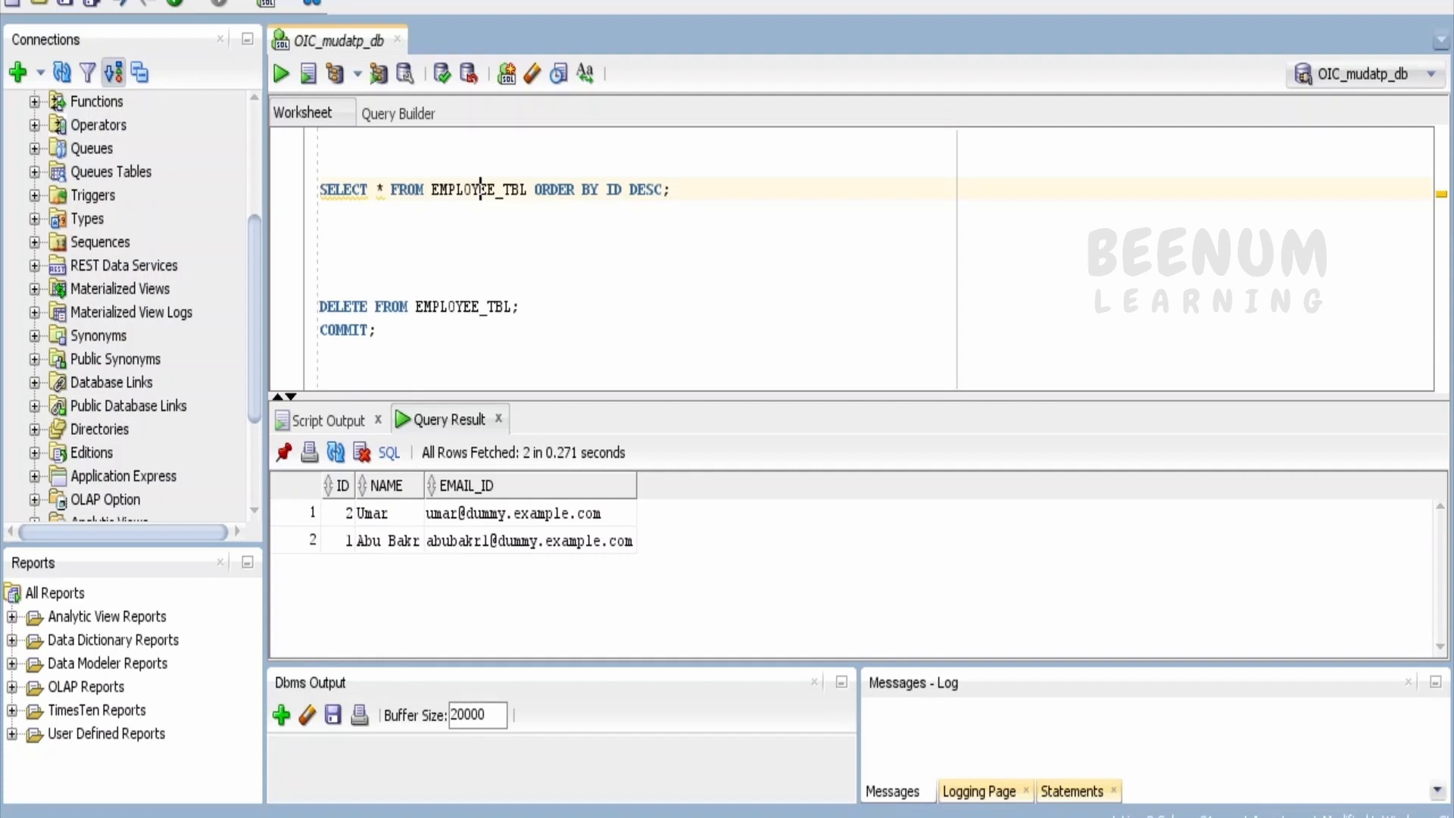
mouse_move(402, 552)
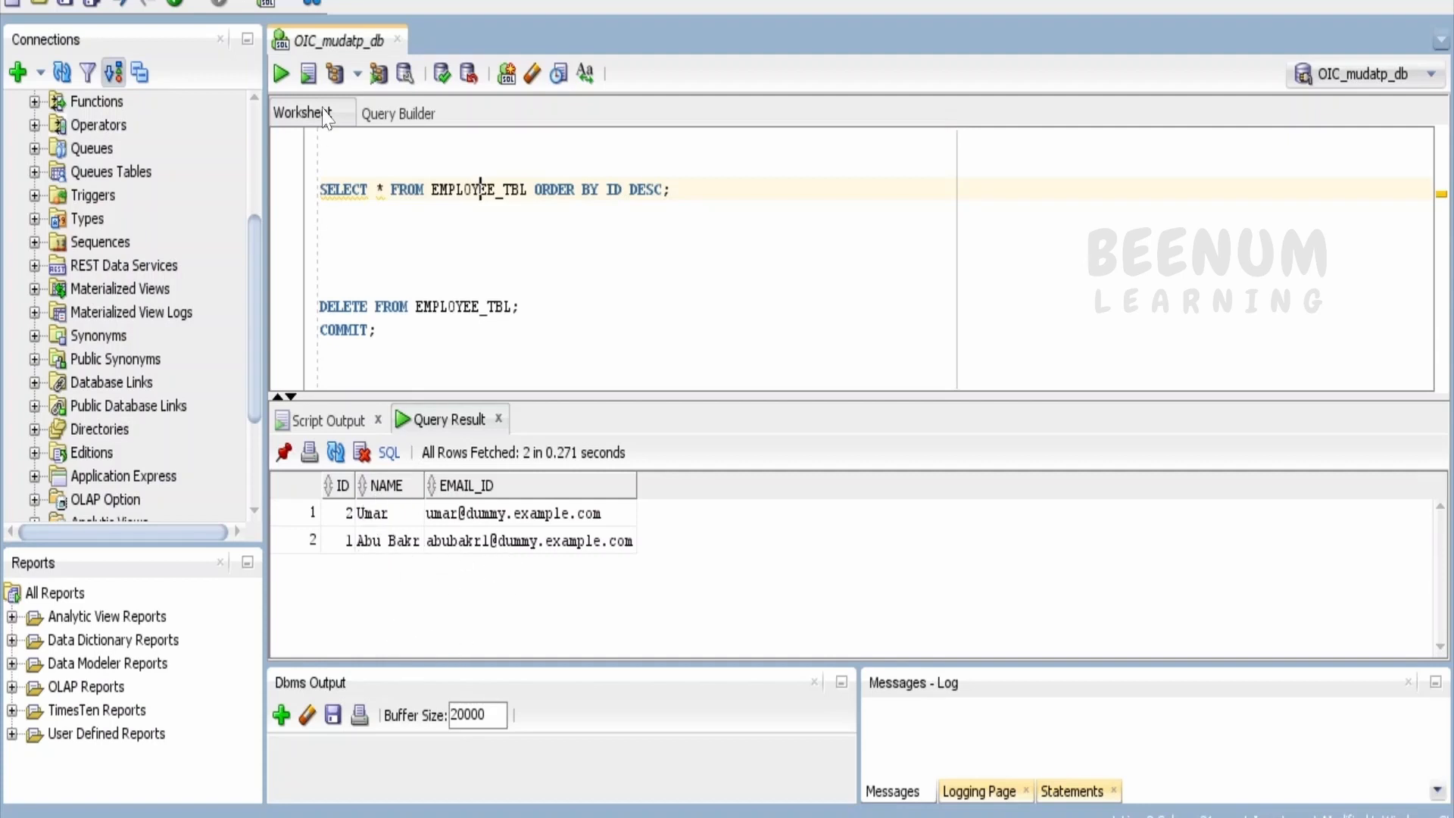
- Requery EMPLOYEE_TBL to see Umar 1 with umar1 email and Abu Bakr with abubakr2 email
click(450, 419)
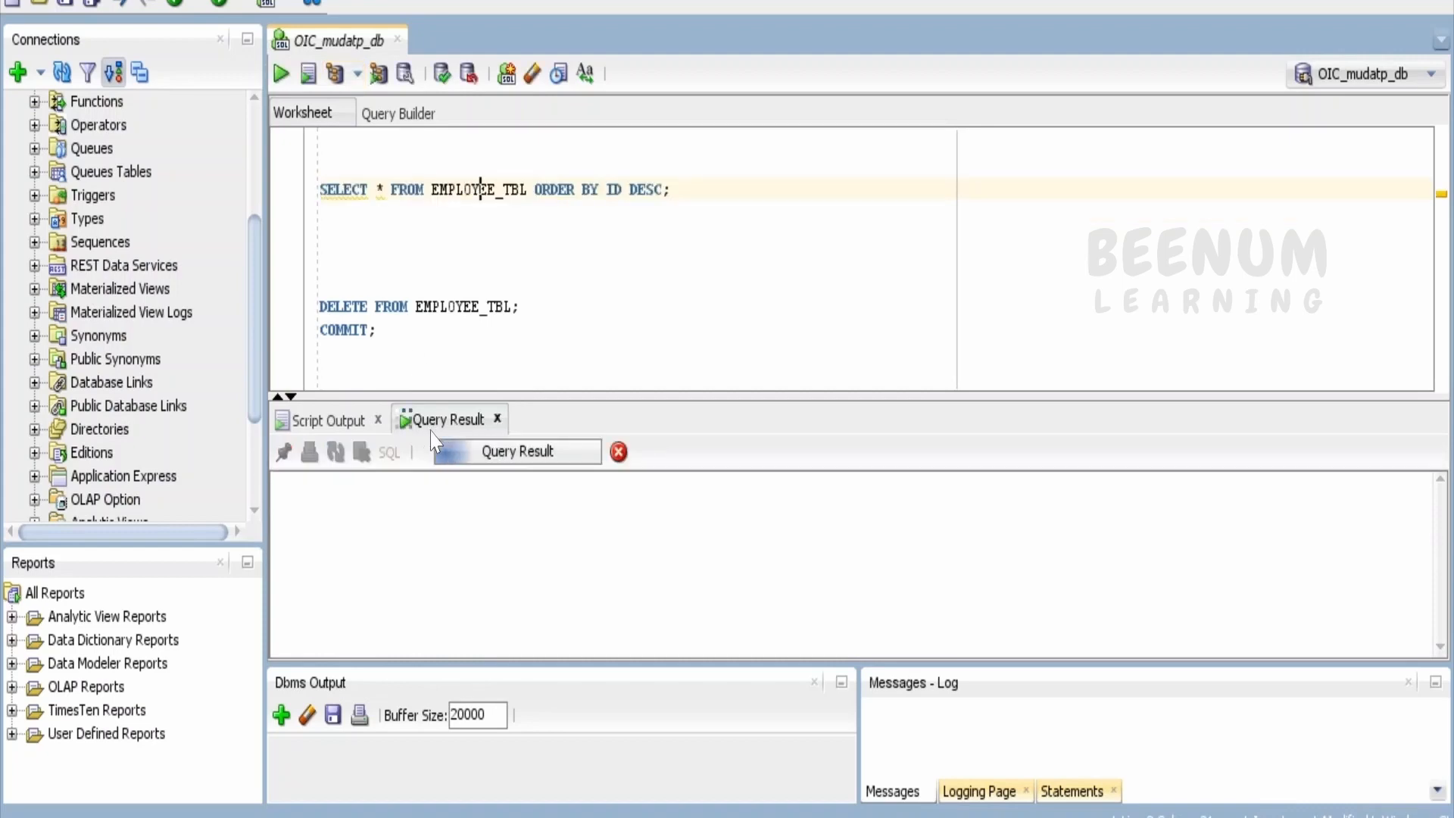
click(279, 73)
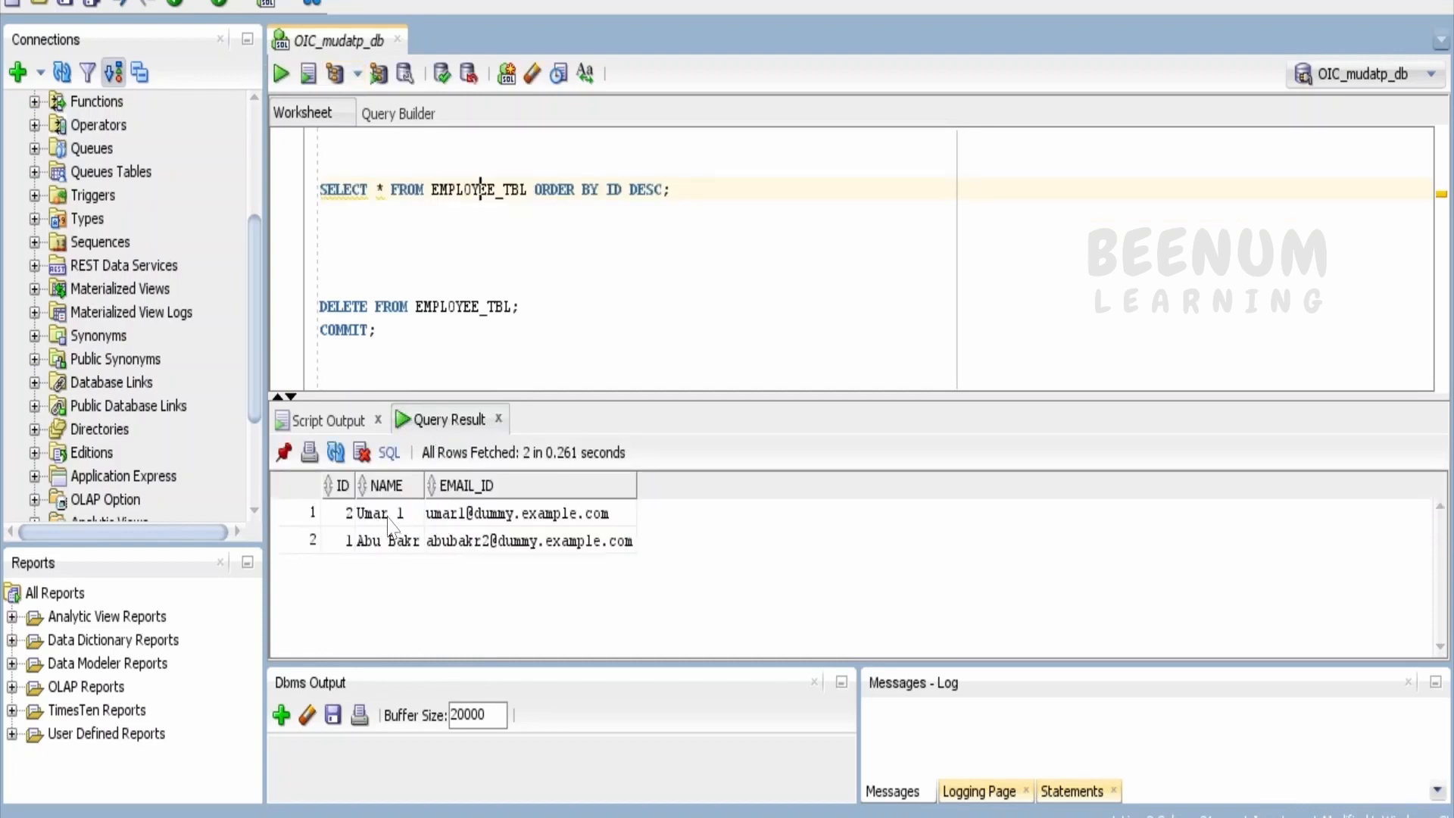
mouse_move(476, 548)
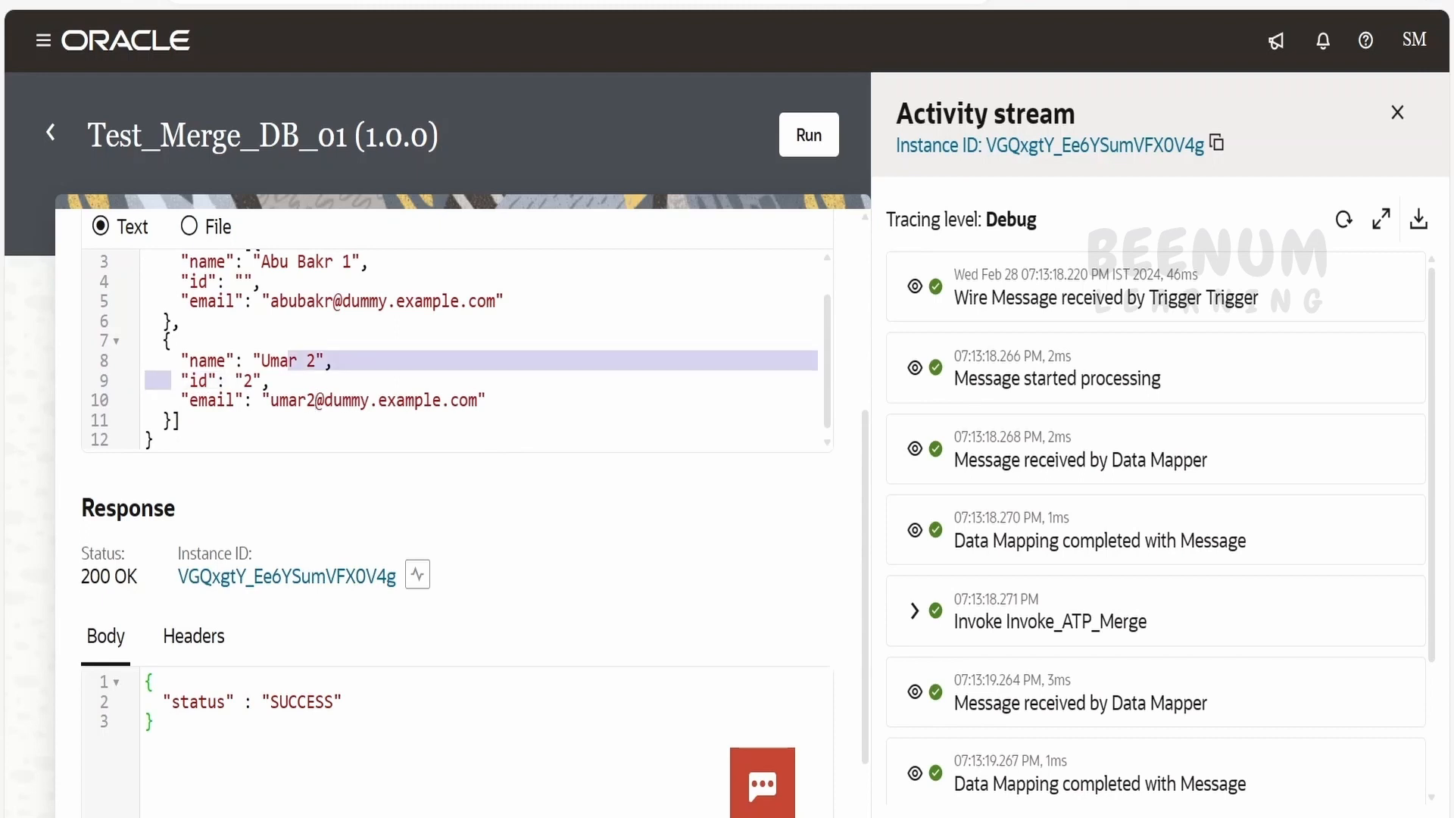
- Review the request body with Abu Bakr 1 as ID 3 and Umar 2 with an umar2 email while the run processes
scroll(up, 3)
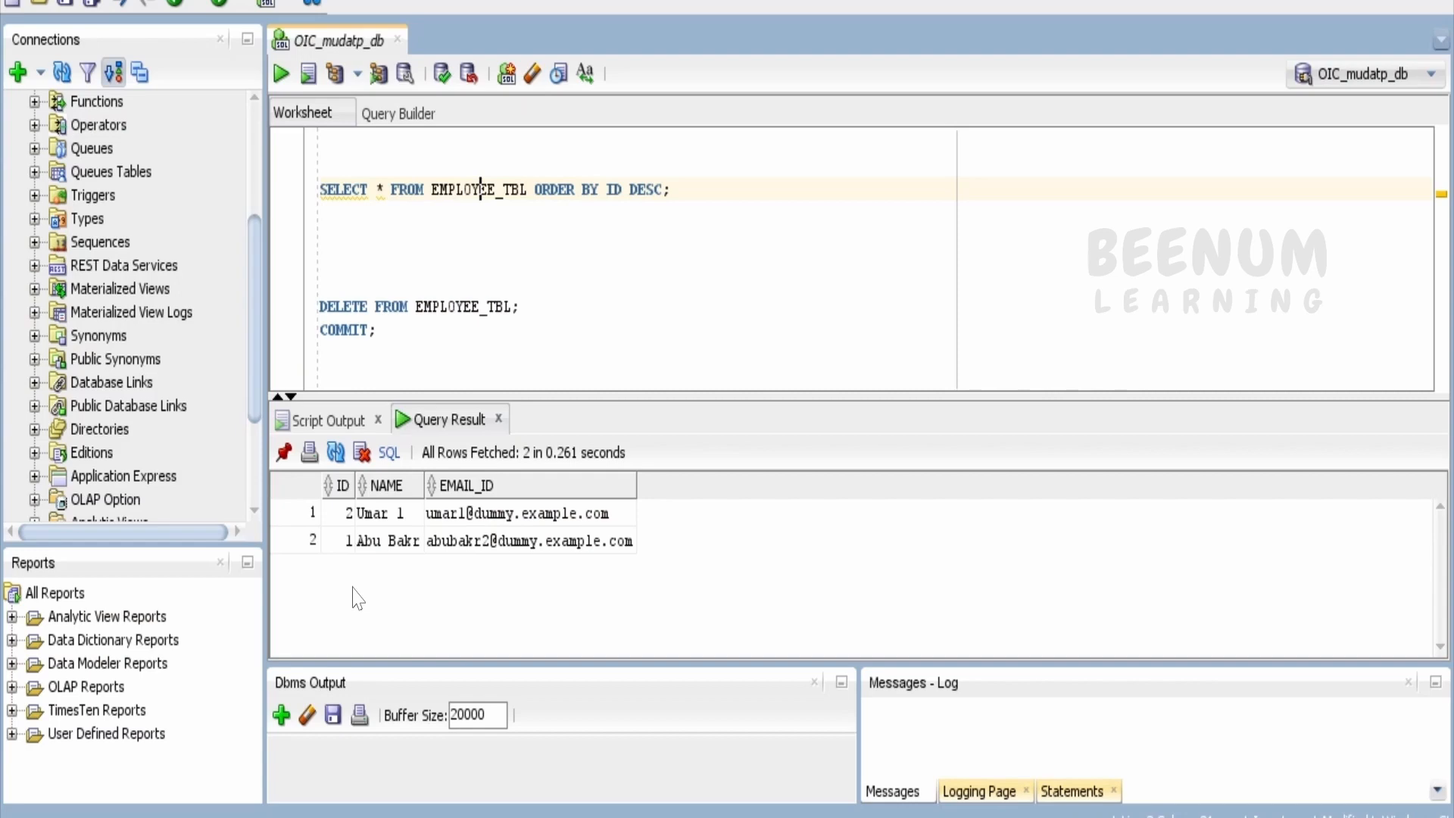
mouse_move(365, 586)
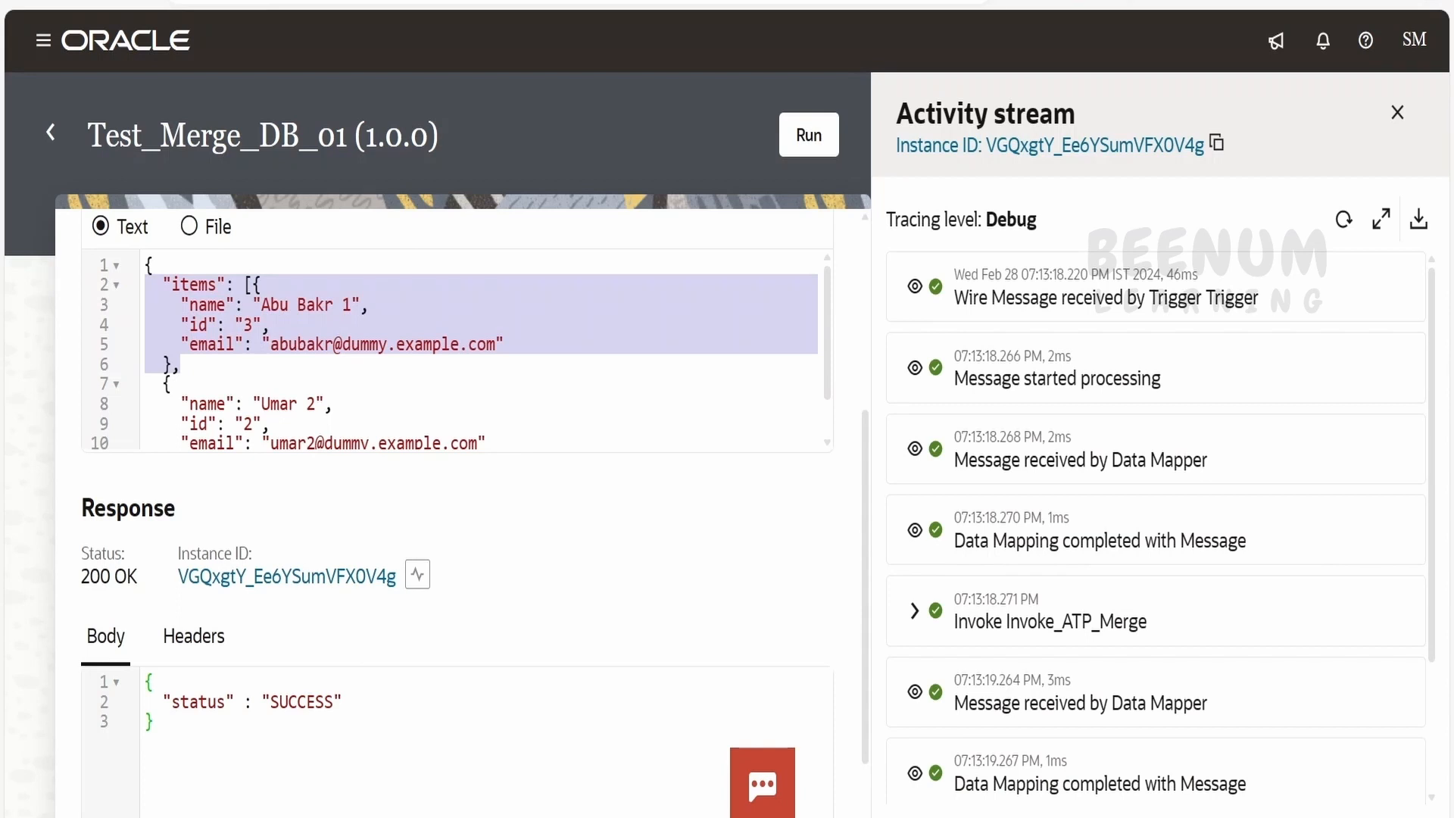
scroll(down, 3)
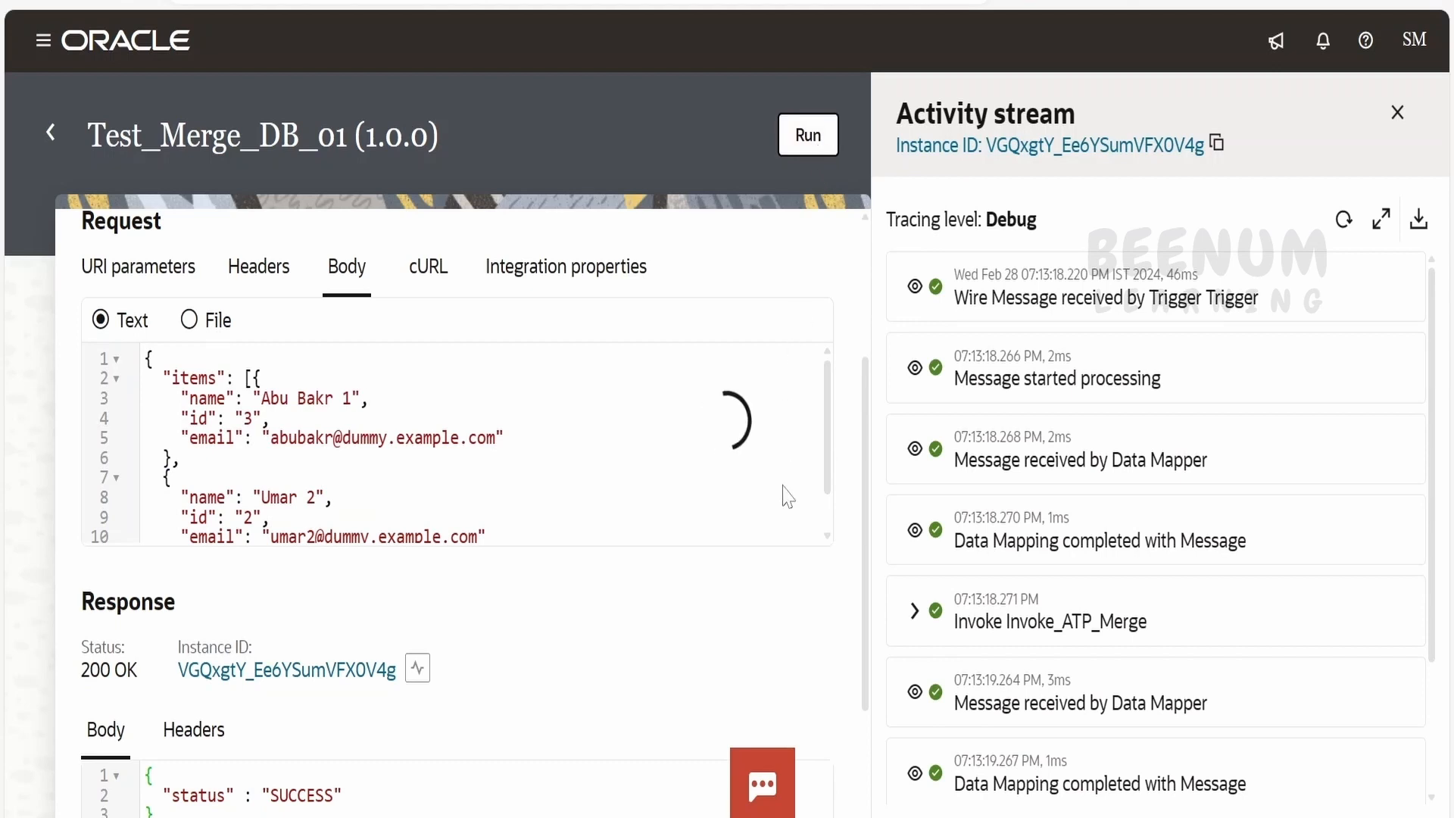
- Rerun the EMPLOYEE_TBL query showing new ID 3 Abu Bakr 1 and ID 2 renamed Umar 2
click(807, 135)
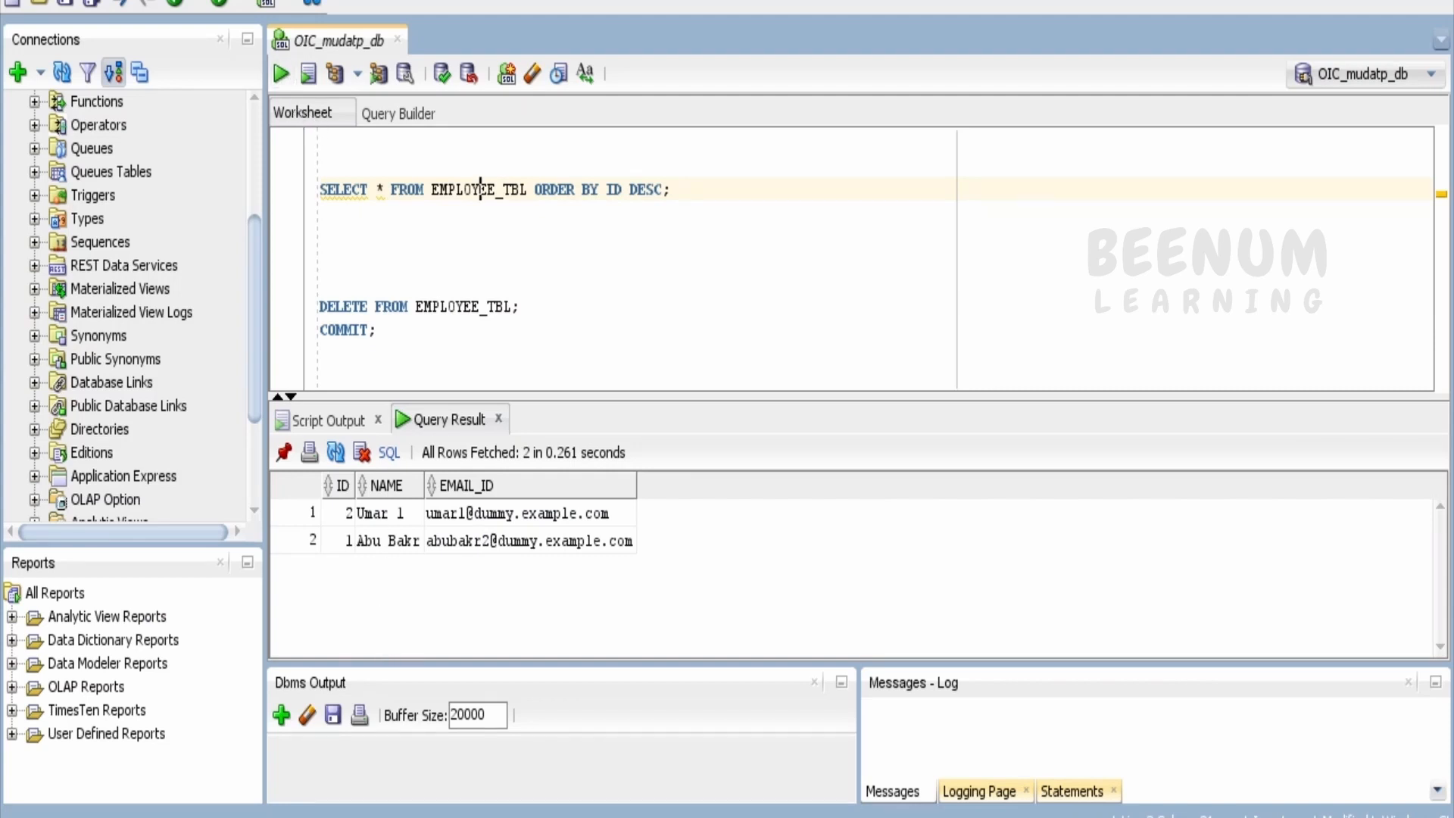
click(307, 72)
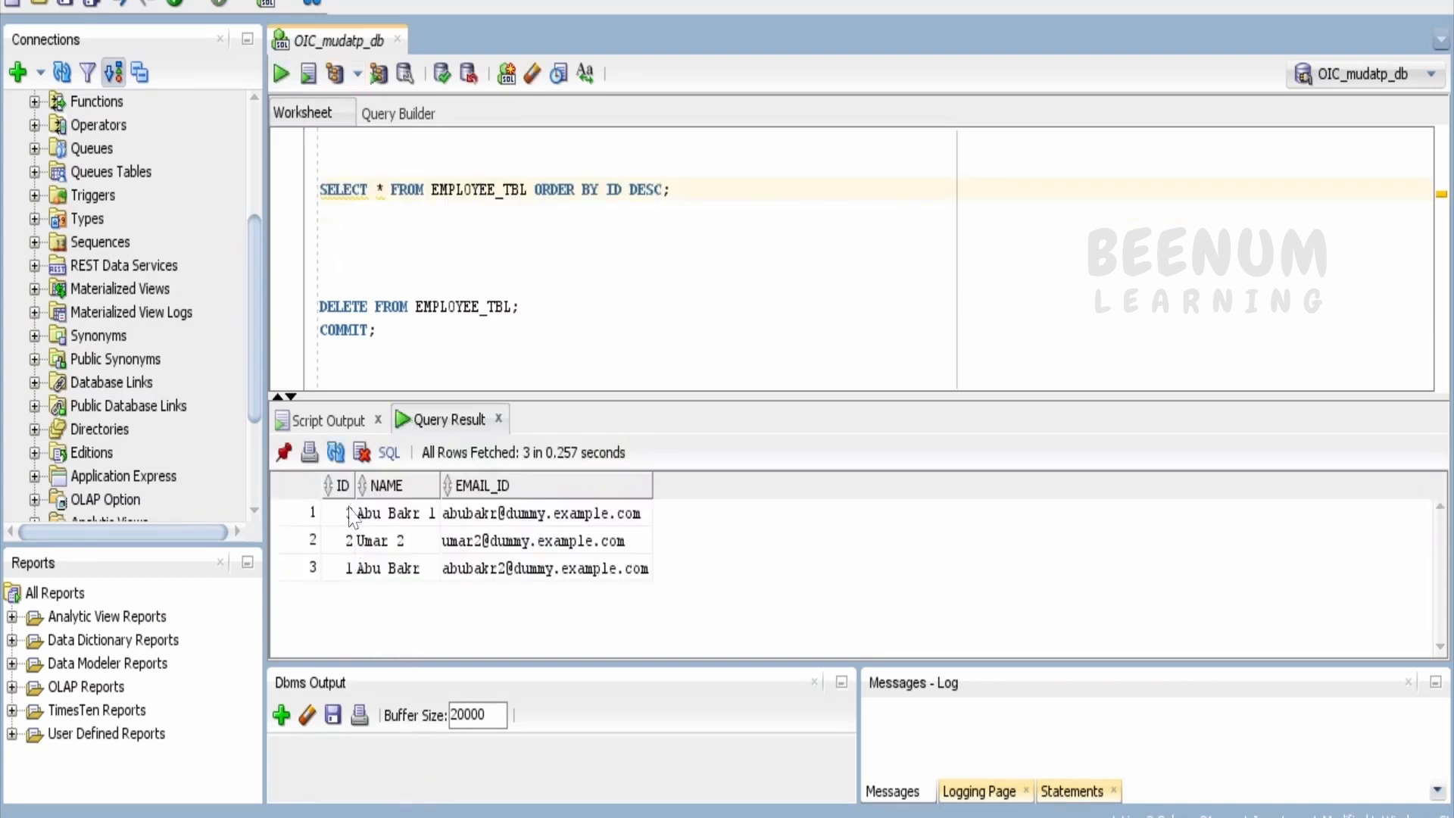
click(344, 514)
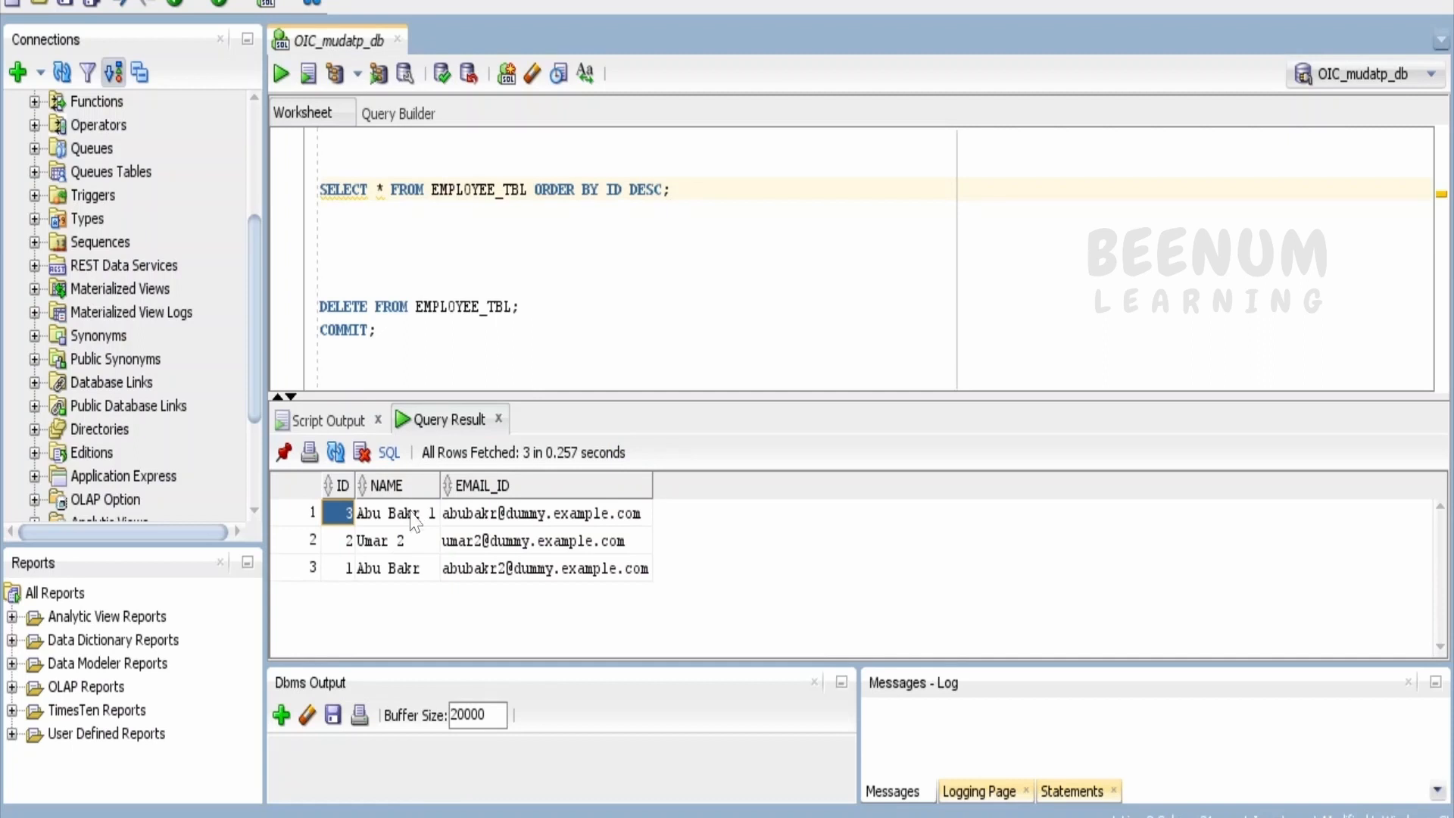
mouse_move(409, 564)
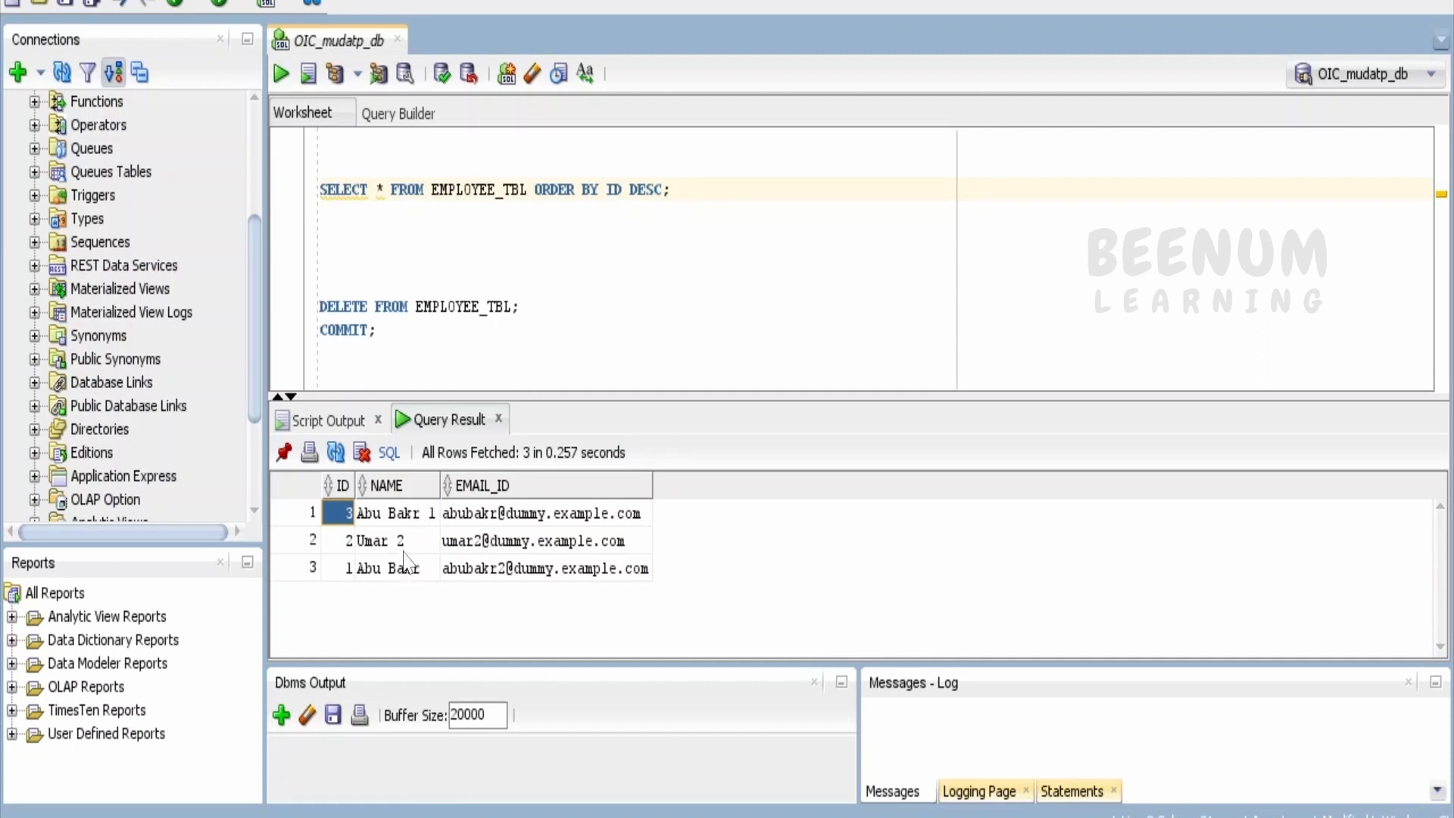
click(385, 541)
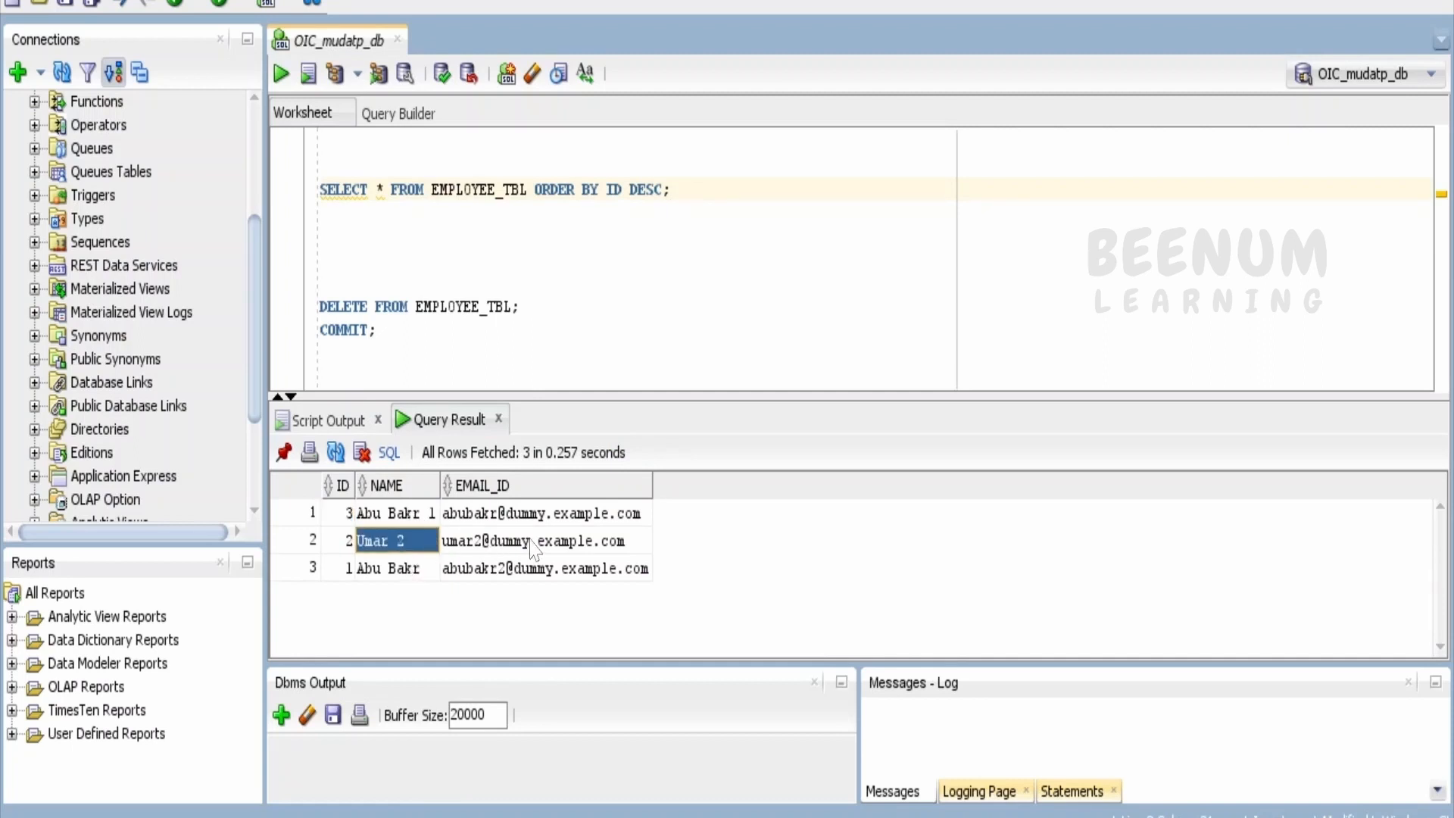
mouse_move(663, 725)
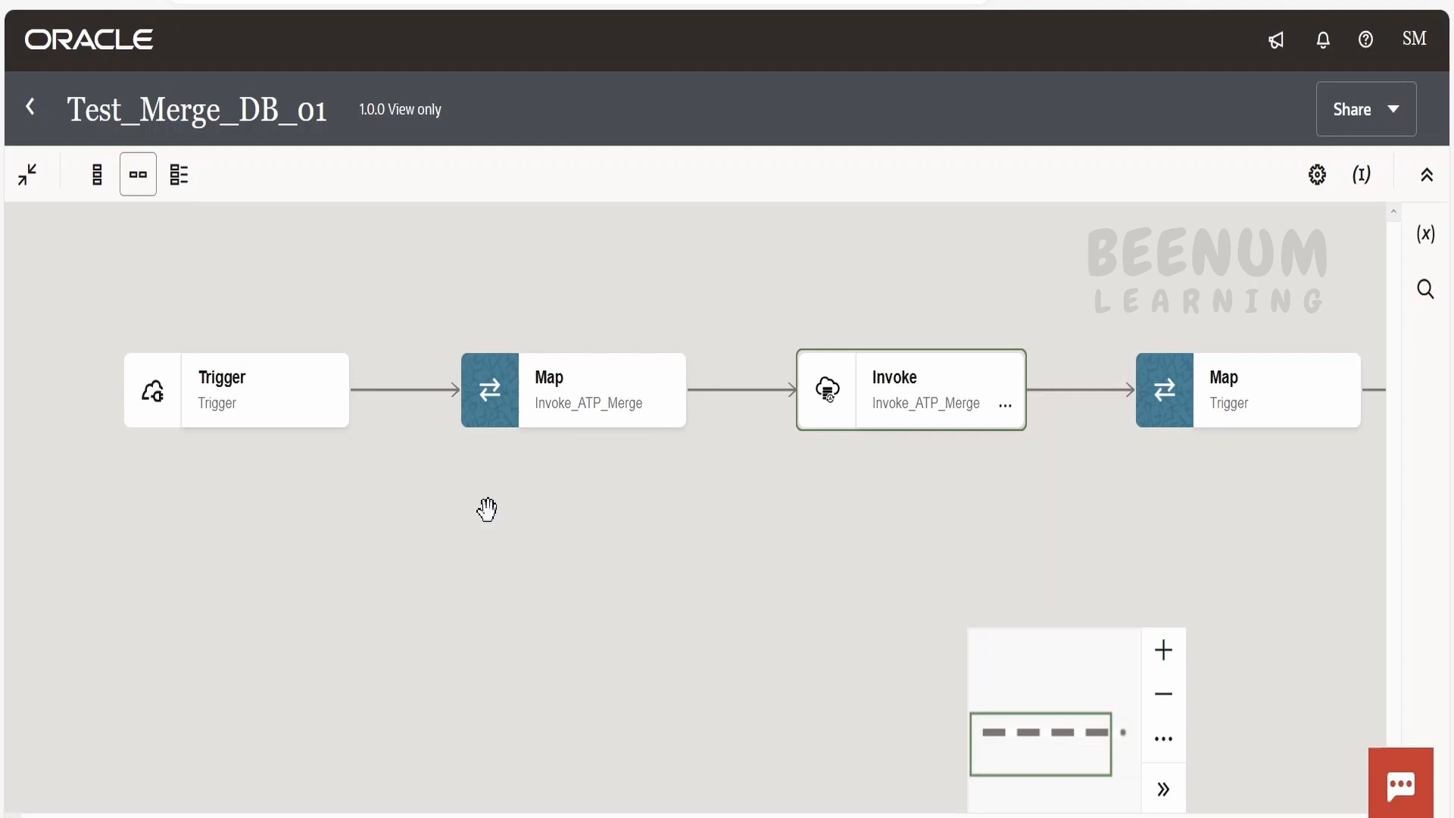
mouse_move(292, 321)
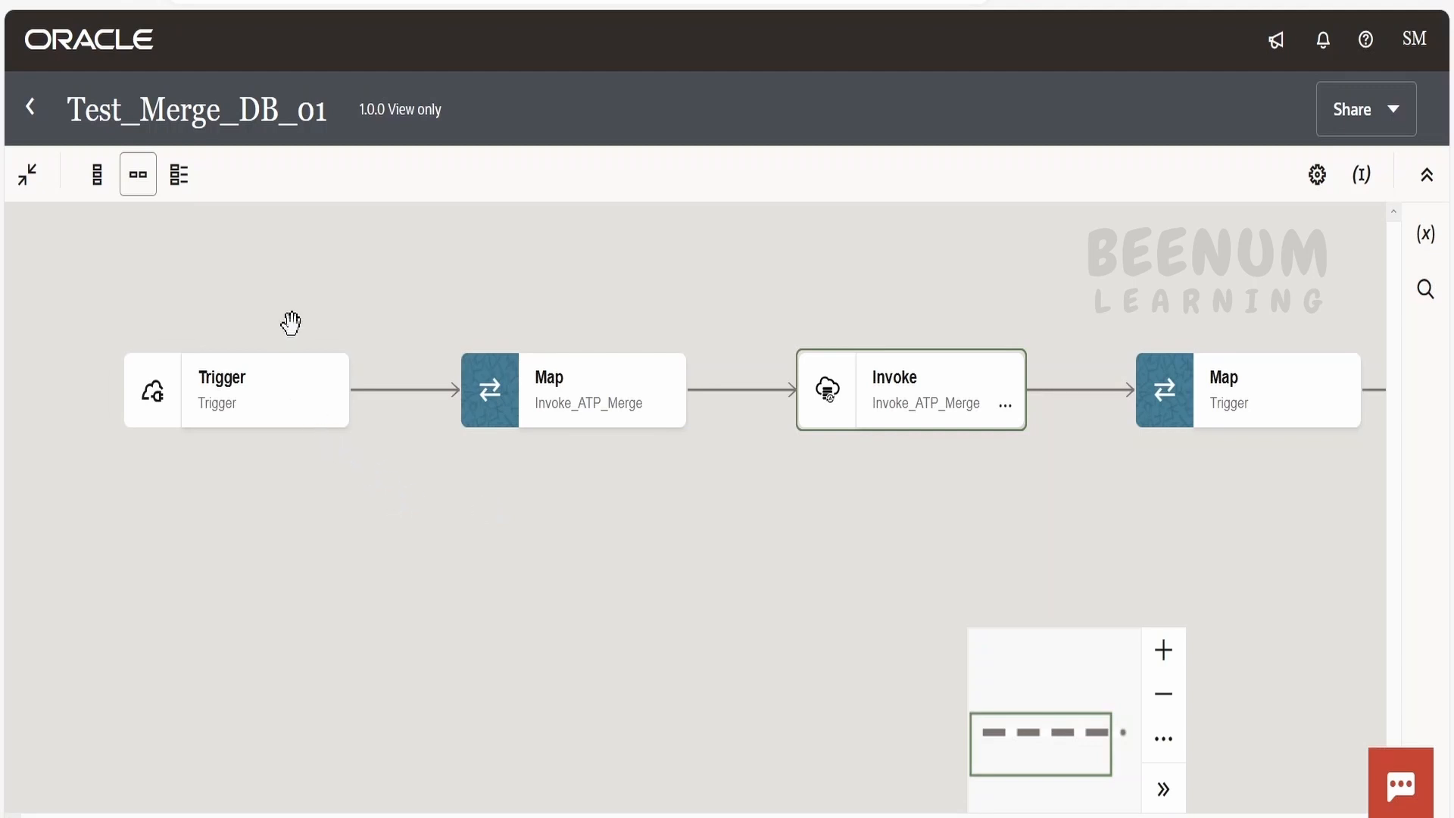
mouse_move(435, 486)
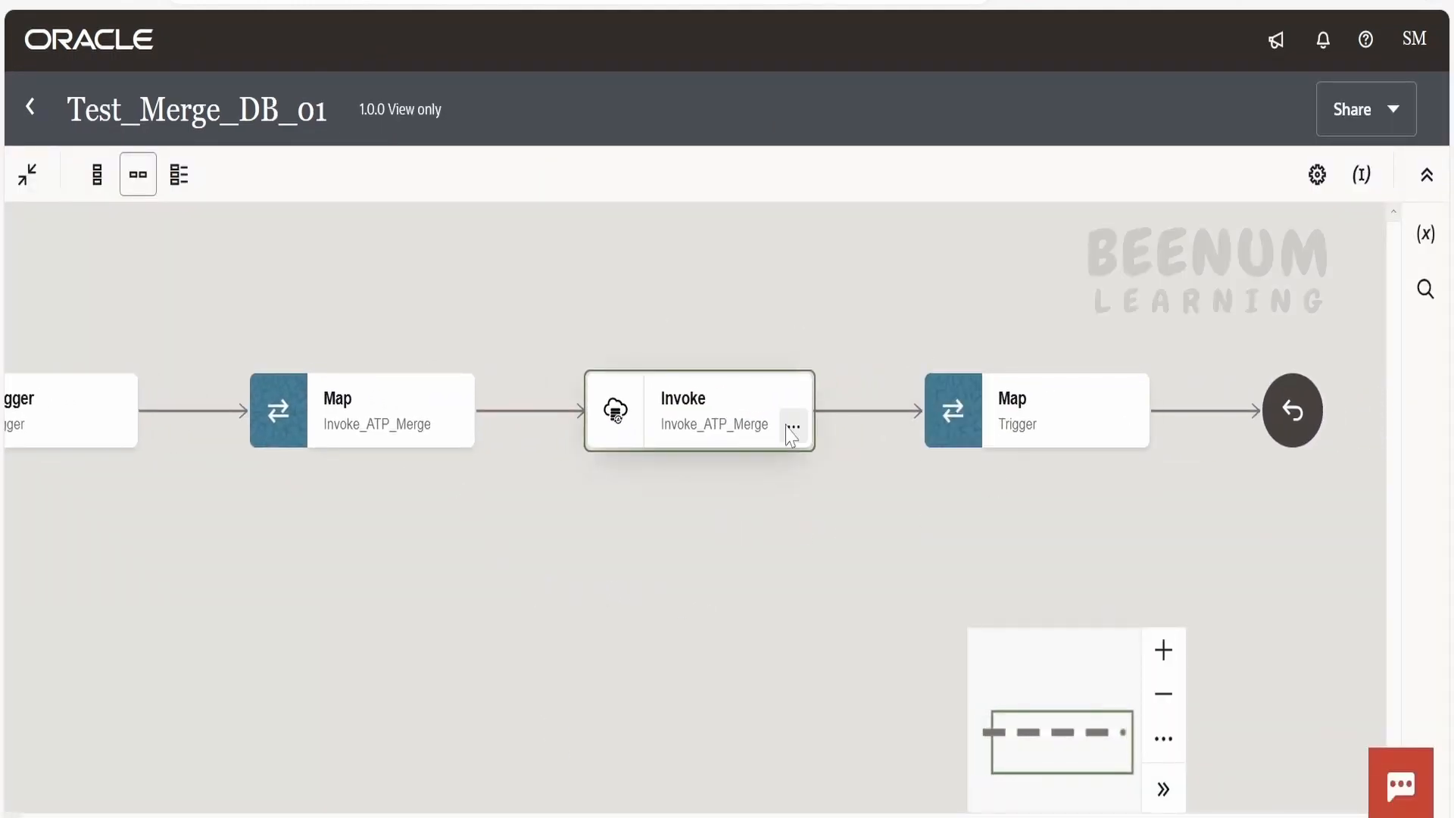
- View the Invoke_ATP_Merge step's basic info, set to Insert or Update (Merge) on a table
click(792, 427)
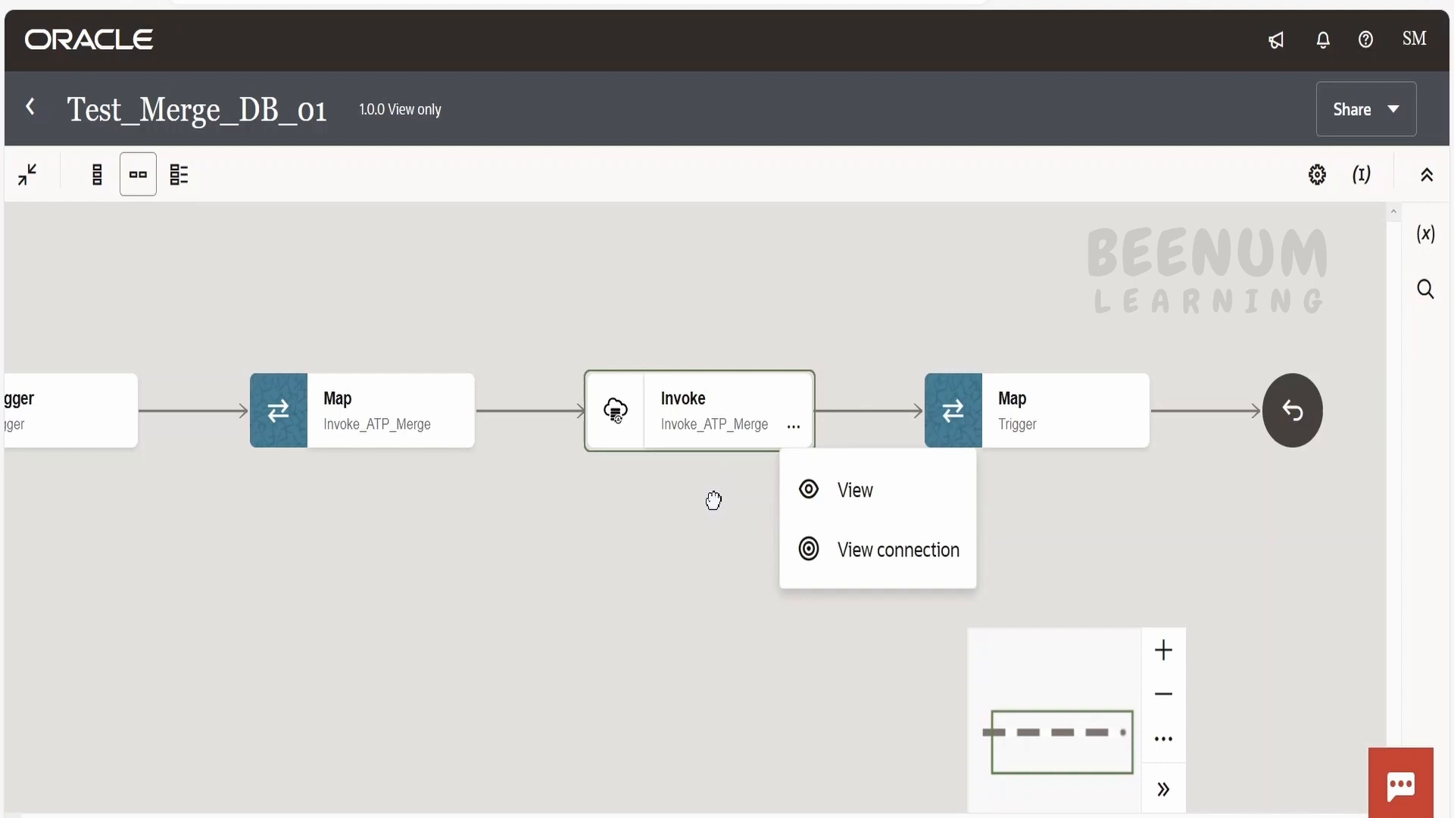
mouse_move(878, 490)
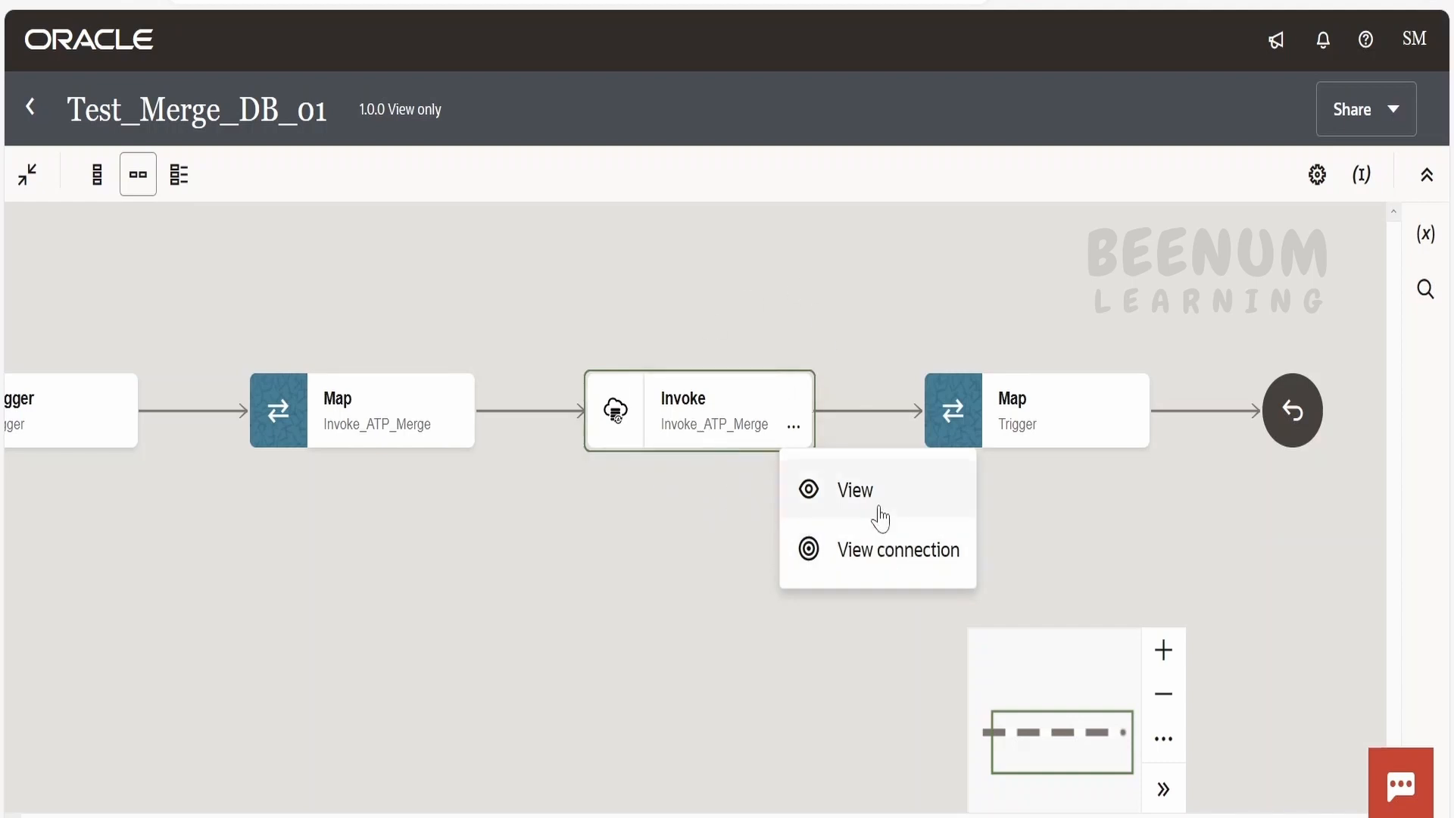
click(855, 490)
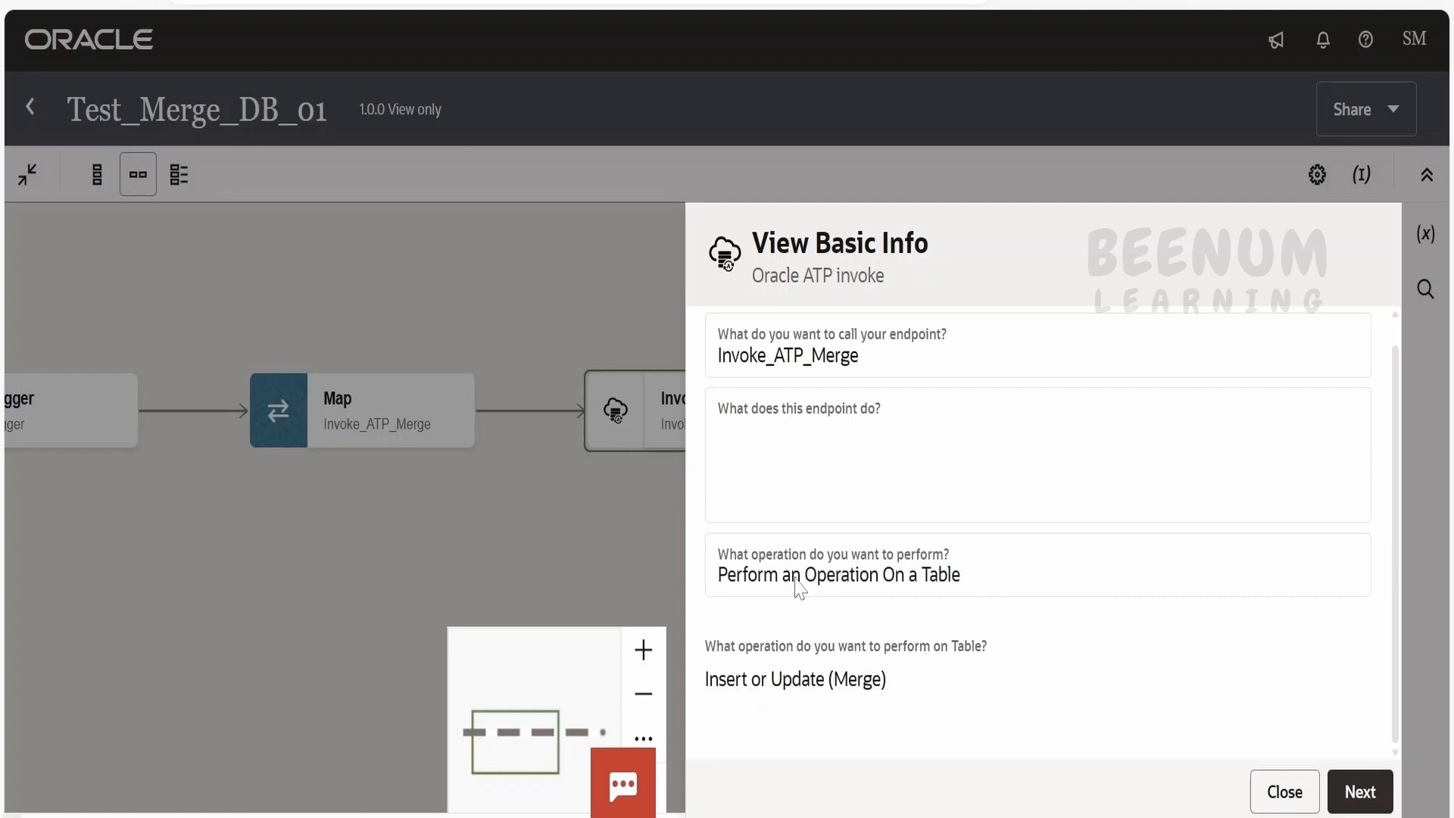
mouse_move(972, 593)
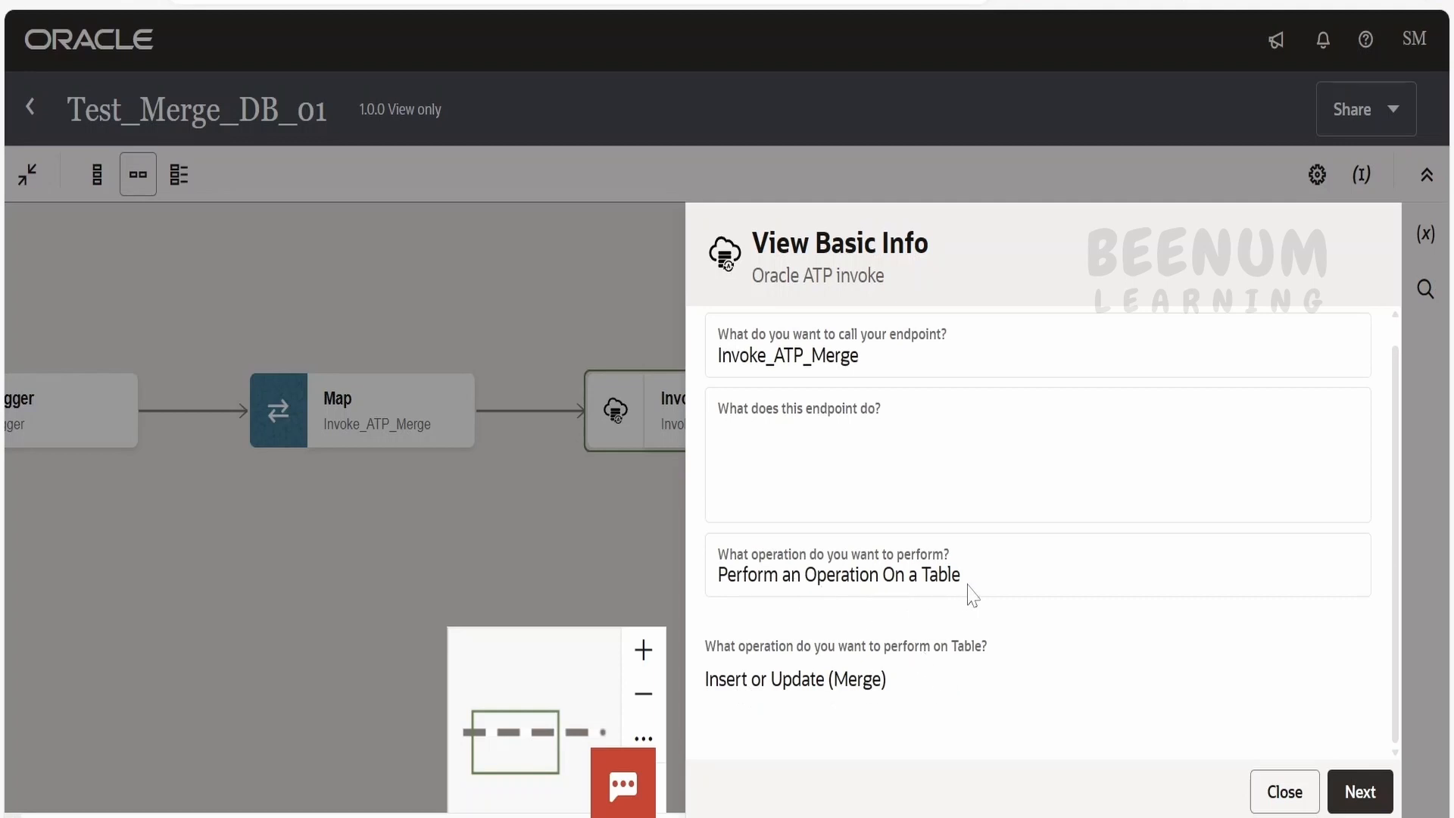
mouse_move(896, 576)
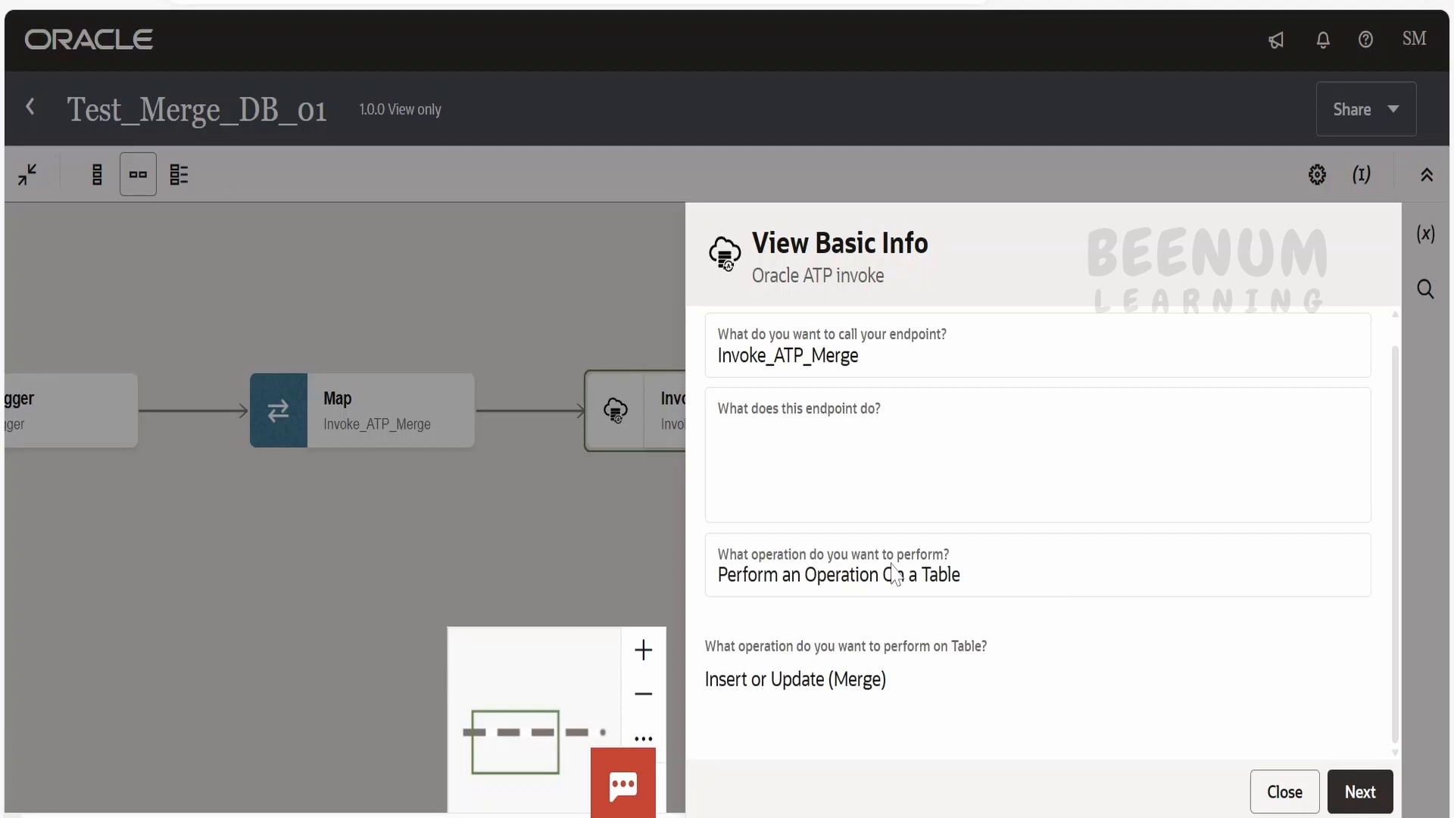
mouse_move(892, 578)
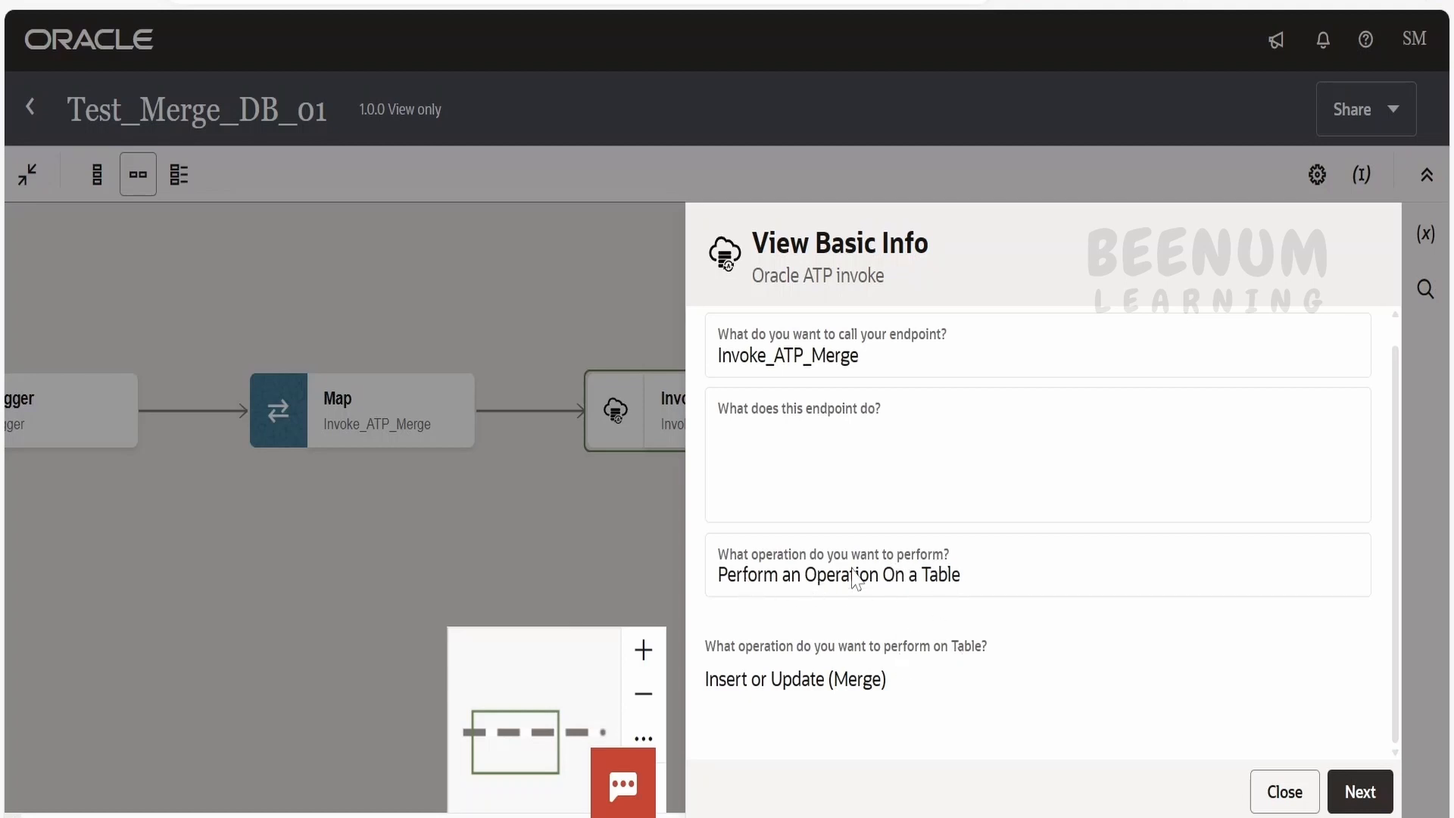
mouse_move(739, 698)
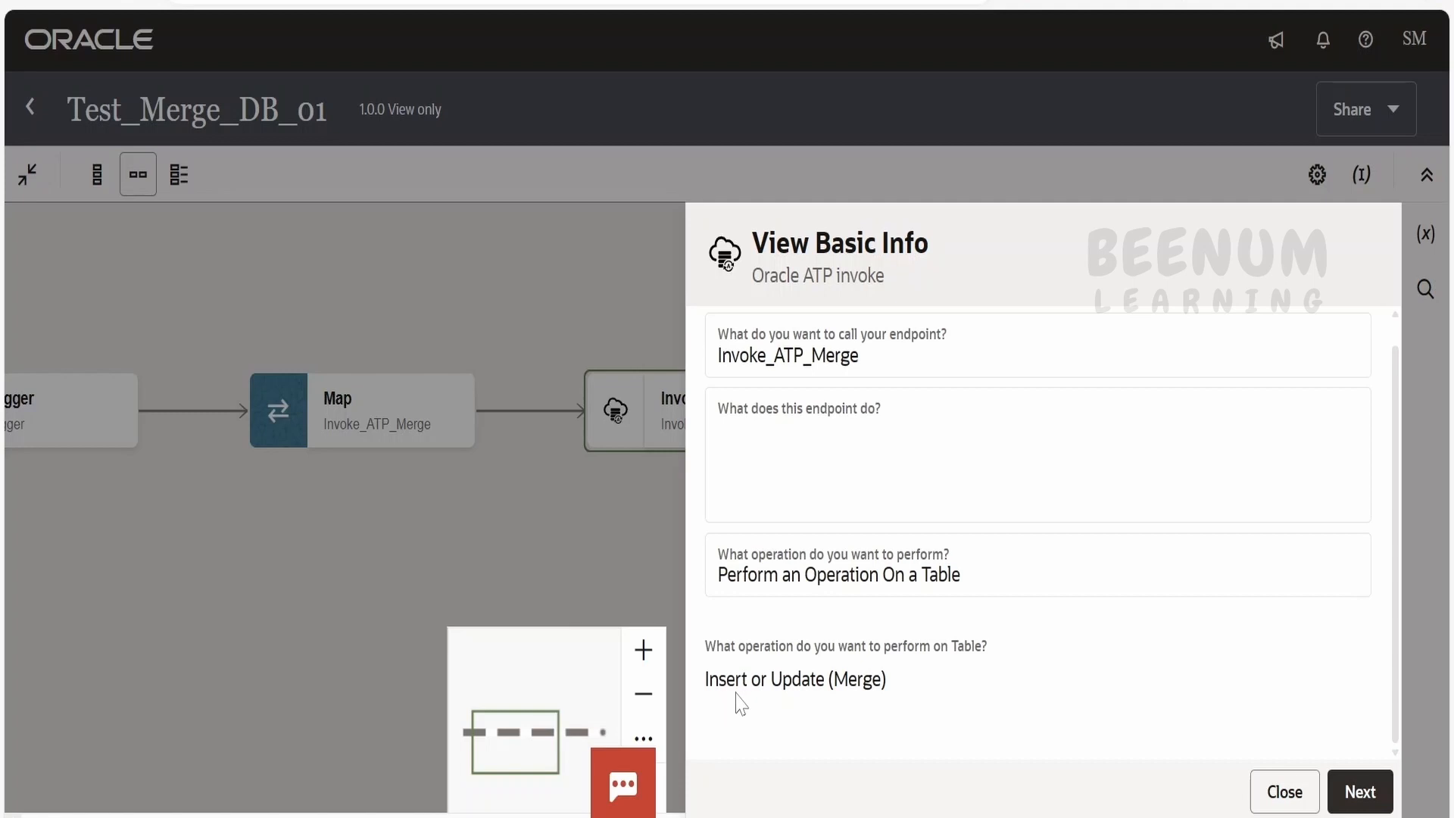
mouse_move(1361, 790)
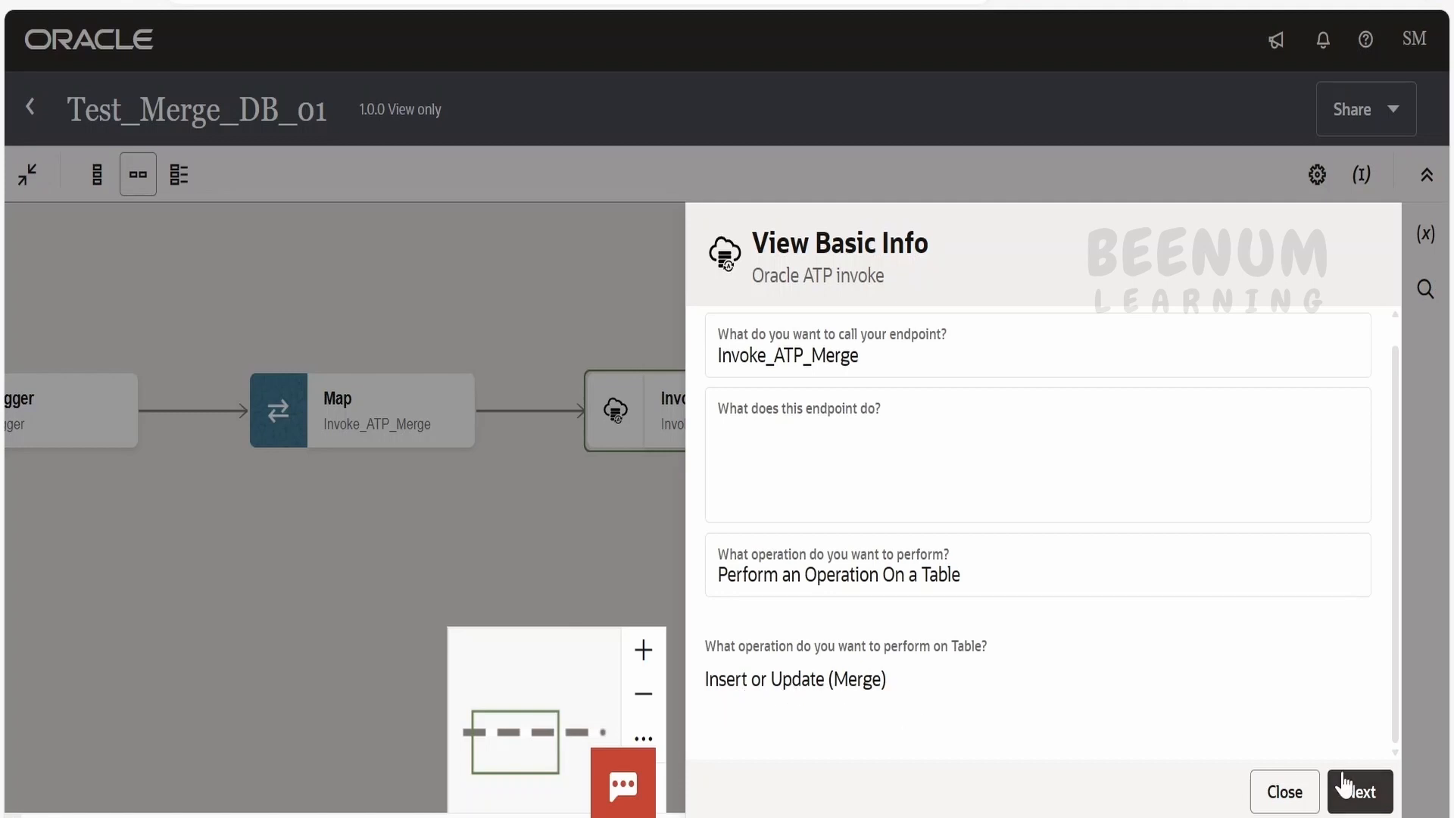
- Step through the table operation and summary pages confirming EMPLOYEE_TBL as parent table, then view Advanced Options
click(1359, 792)
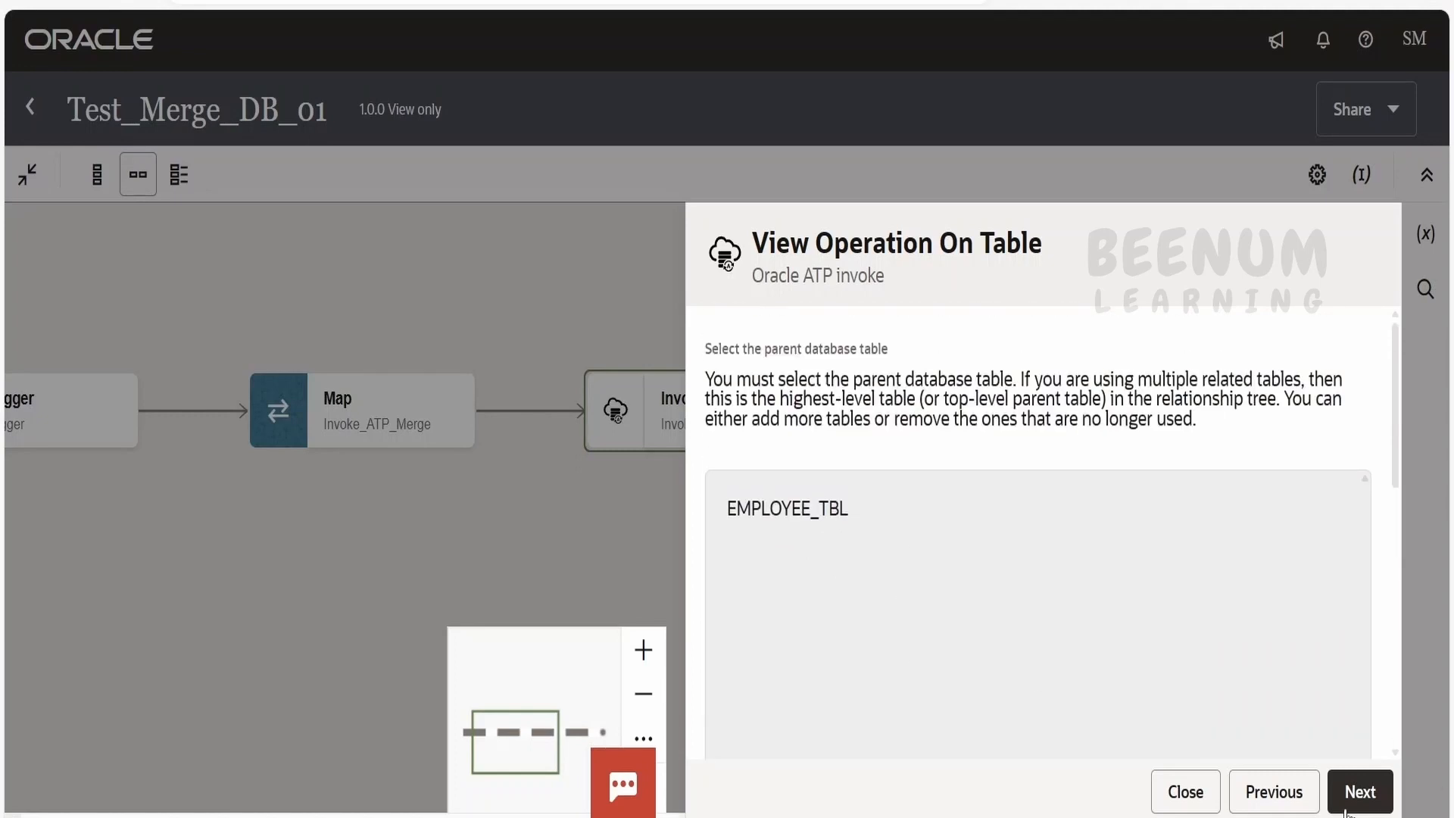
click(1361, 790)
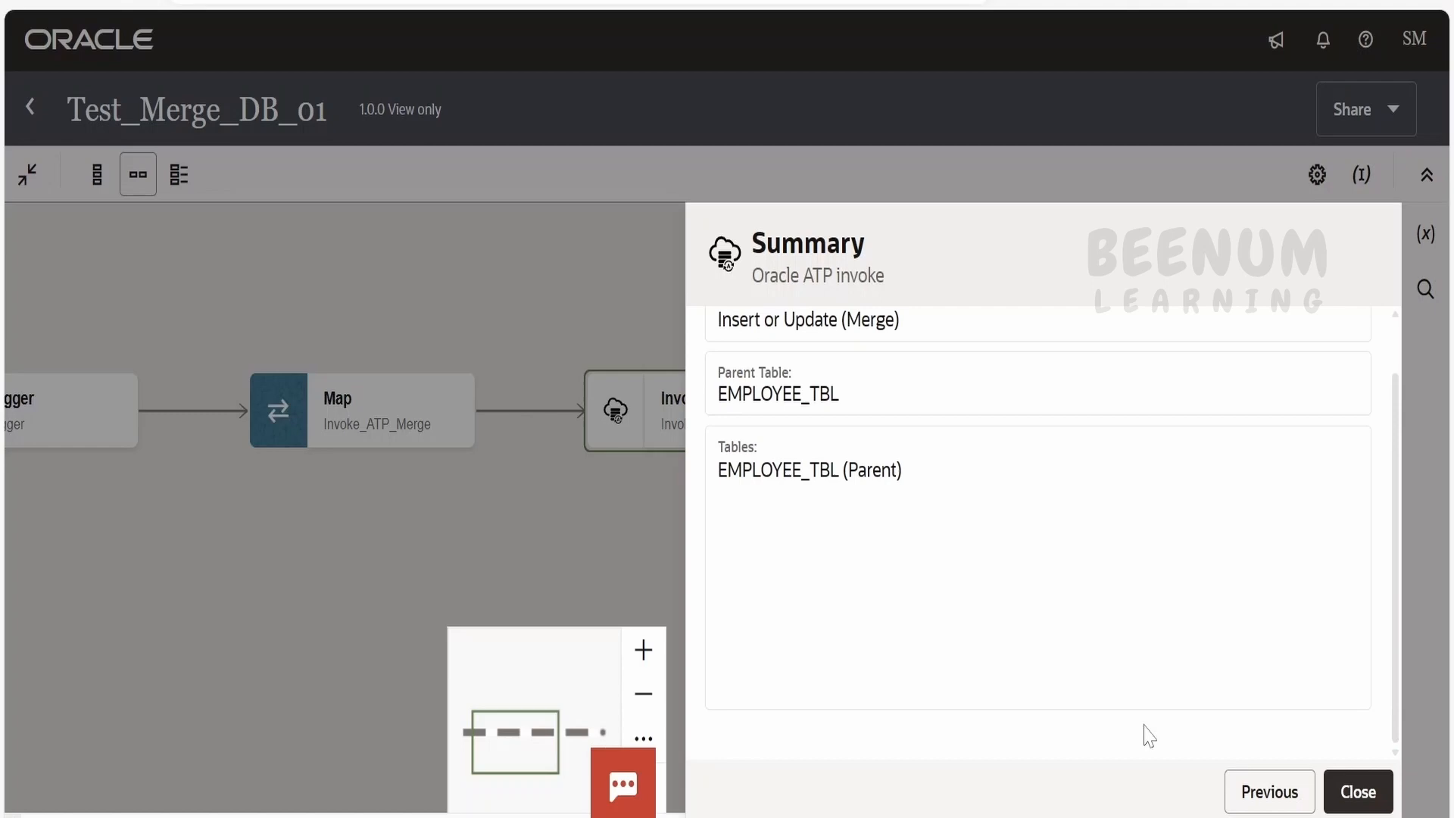
click(1268, 791)
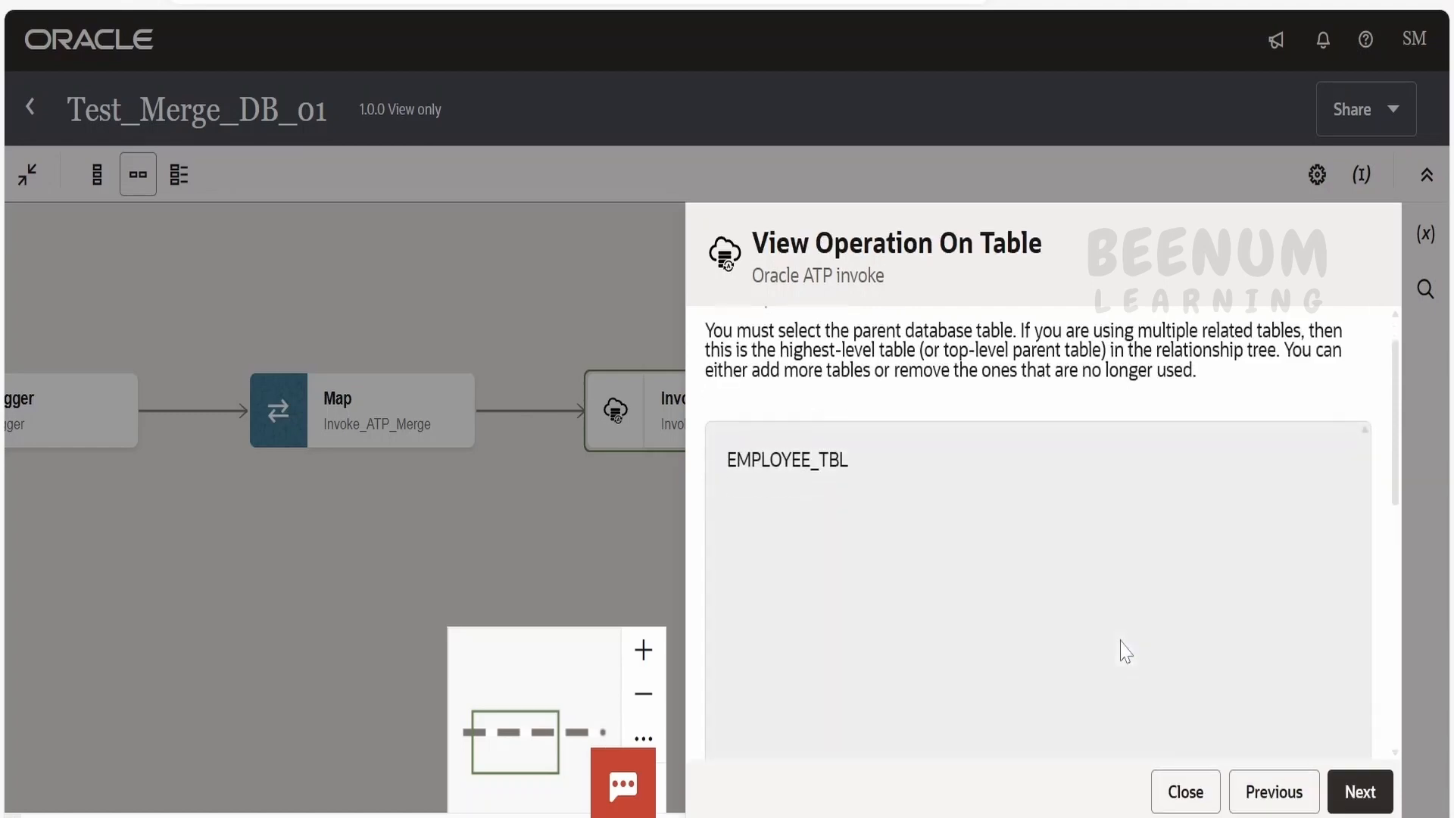
scroll(down, 3)
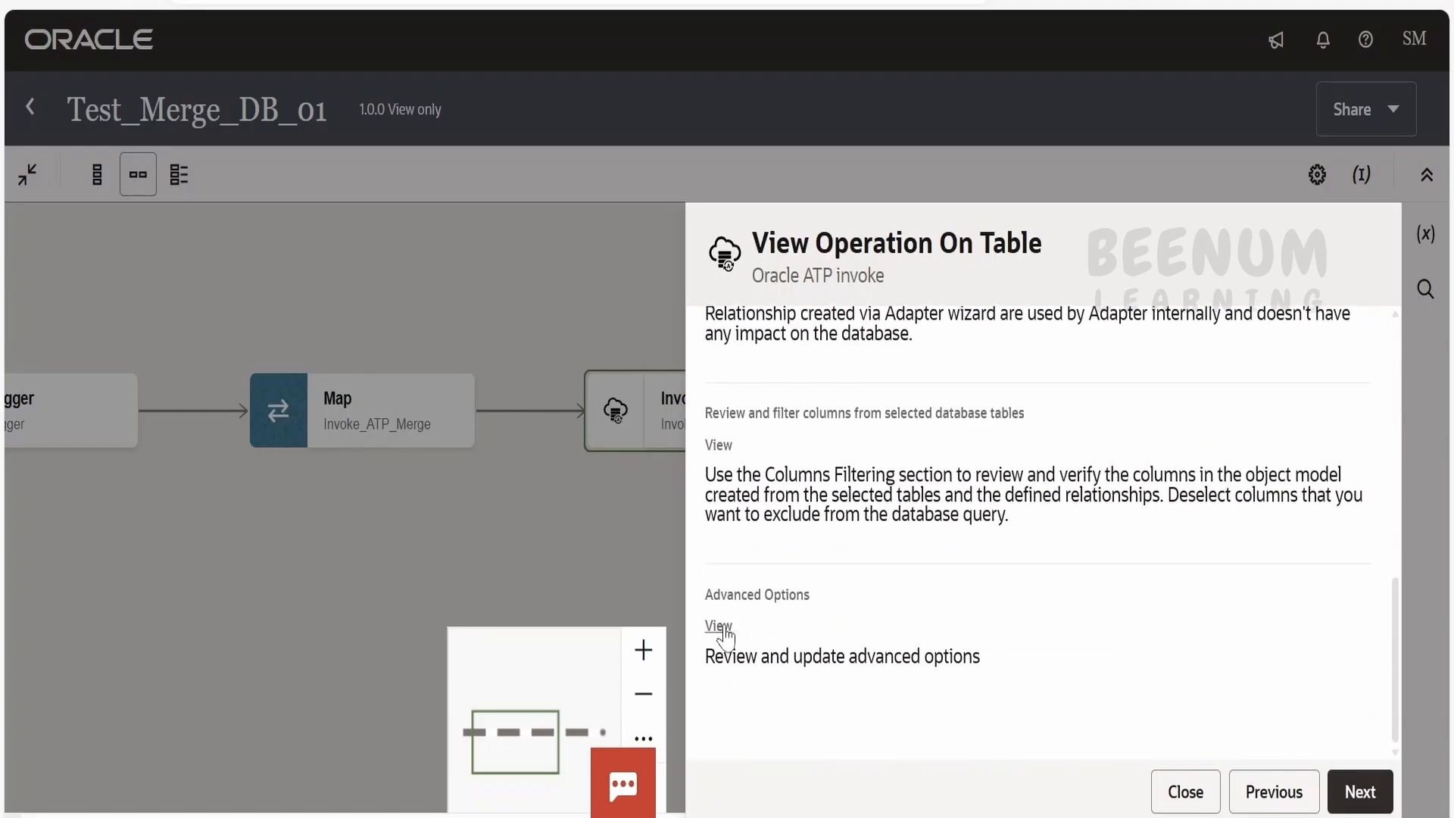
click(717, 626)
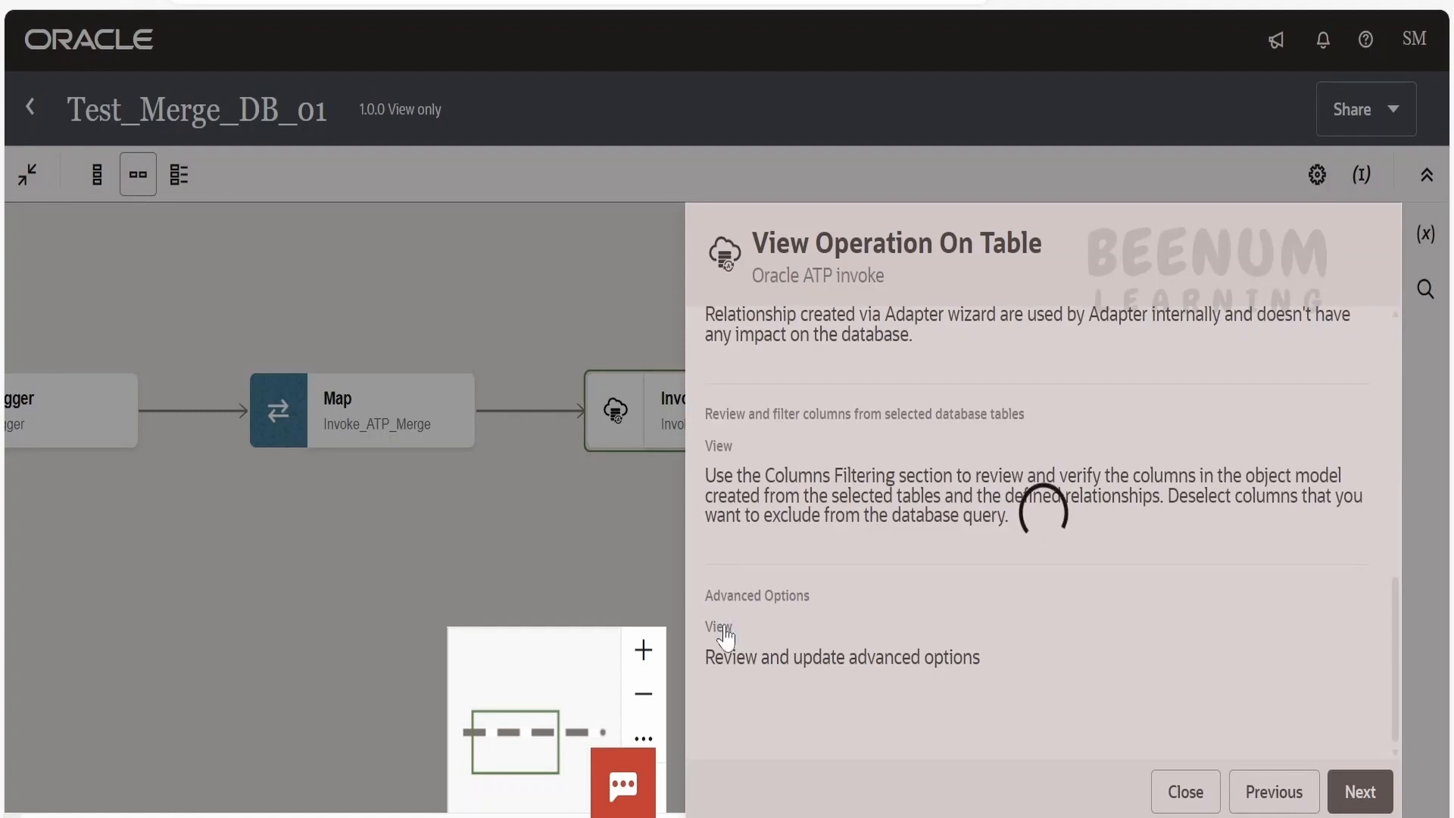
click(717, 627)
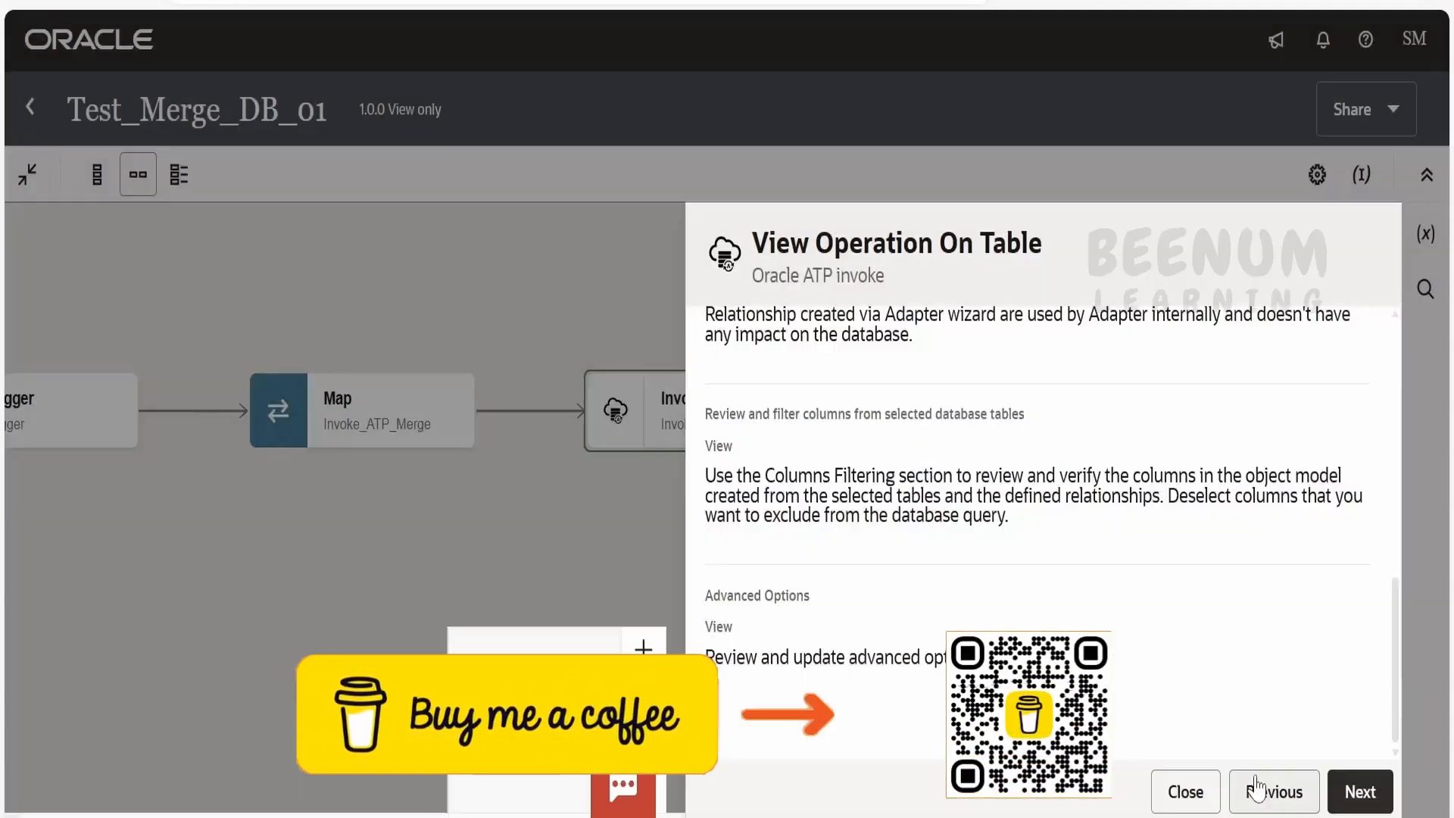
- In the Invoke_ATP_Merge mapper, expand EmployeeTbl showing Id, Name, Email mapped to id, name, emailId
click(1184, 792)
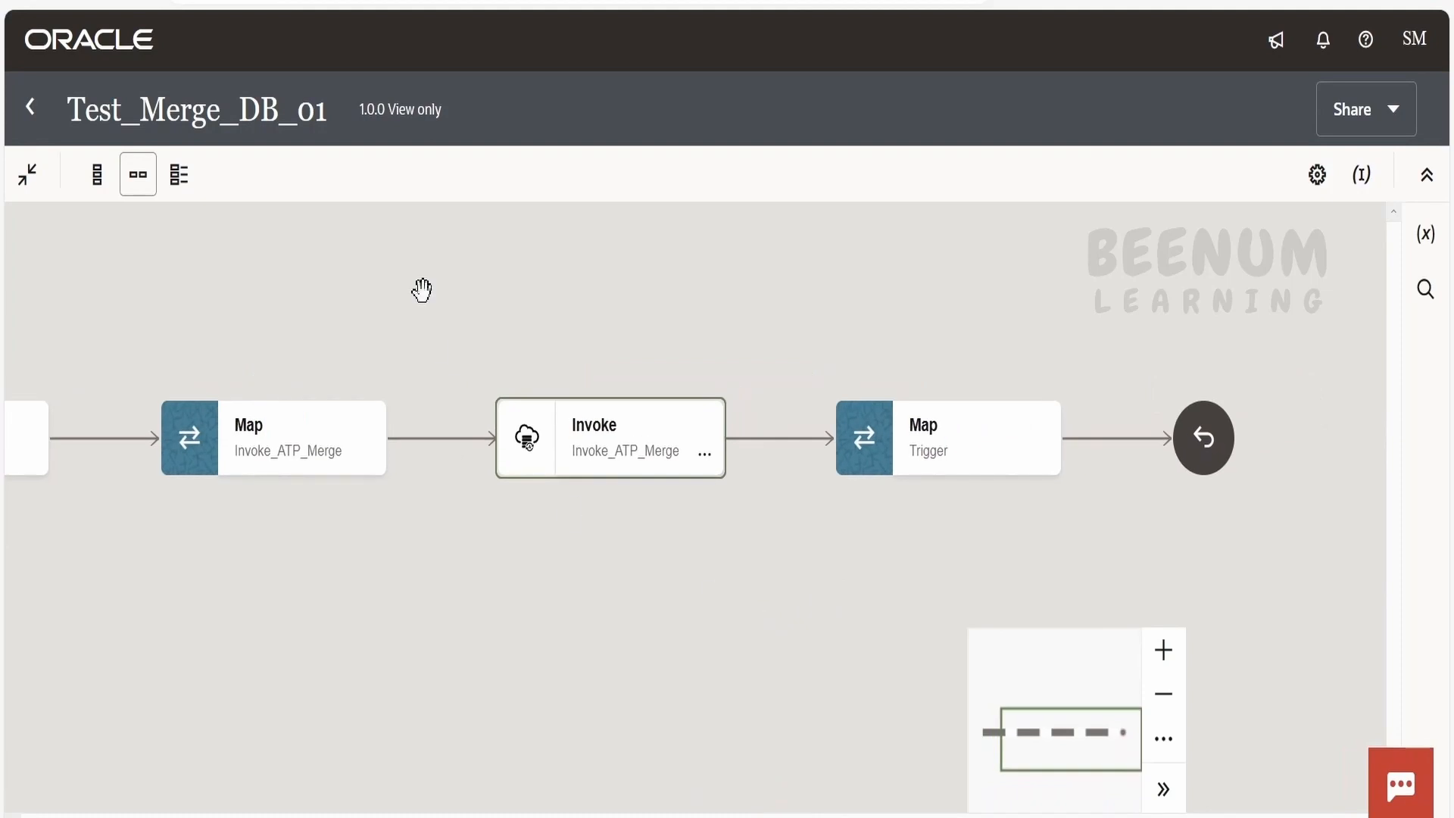
mouse_move(96, 424)
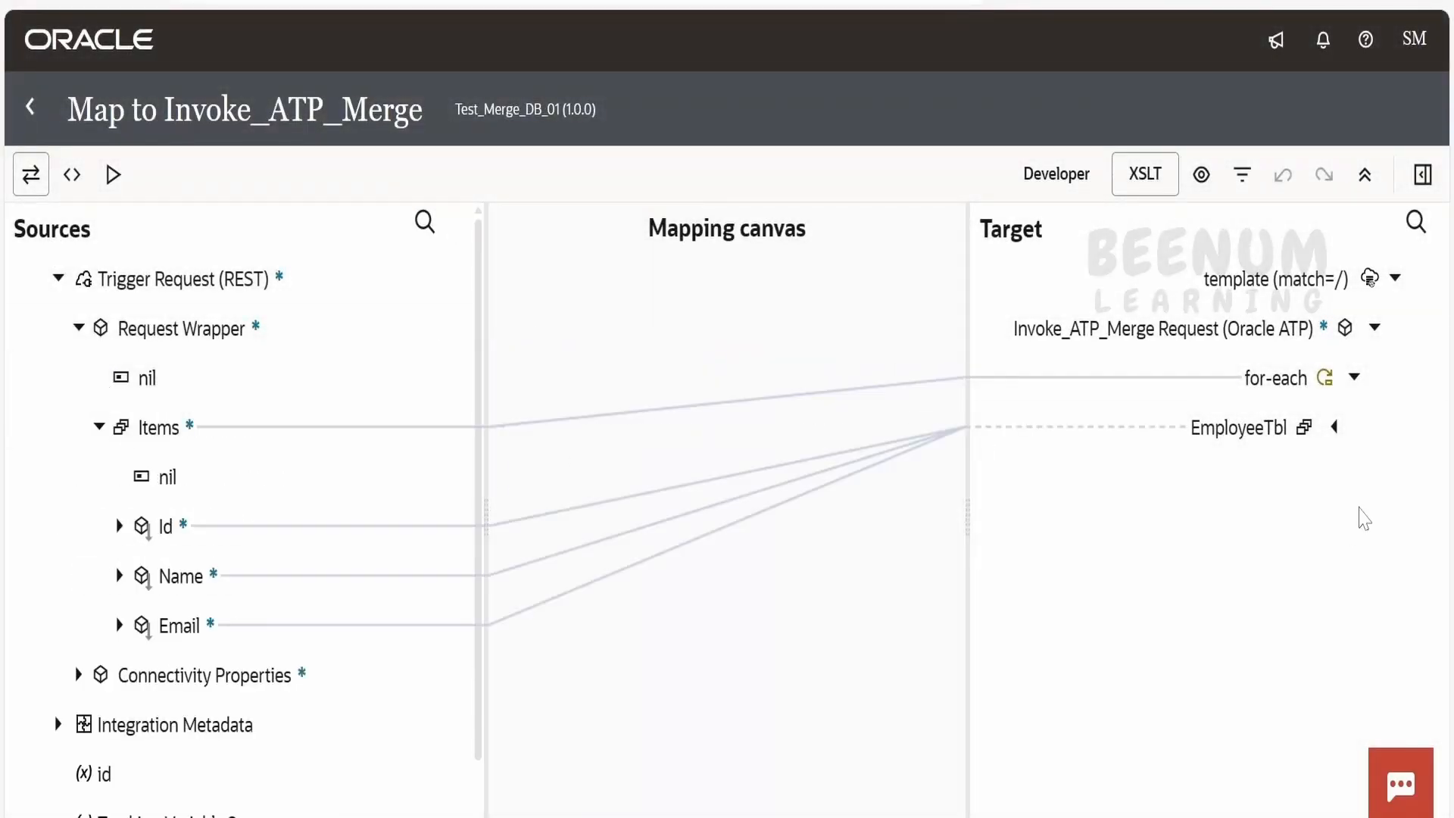
click(1332, 427)
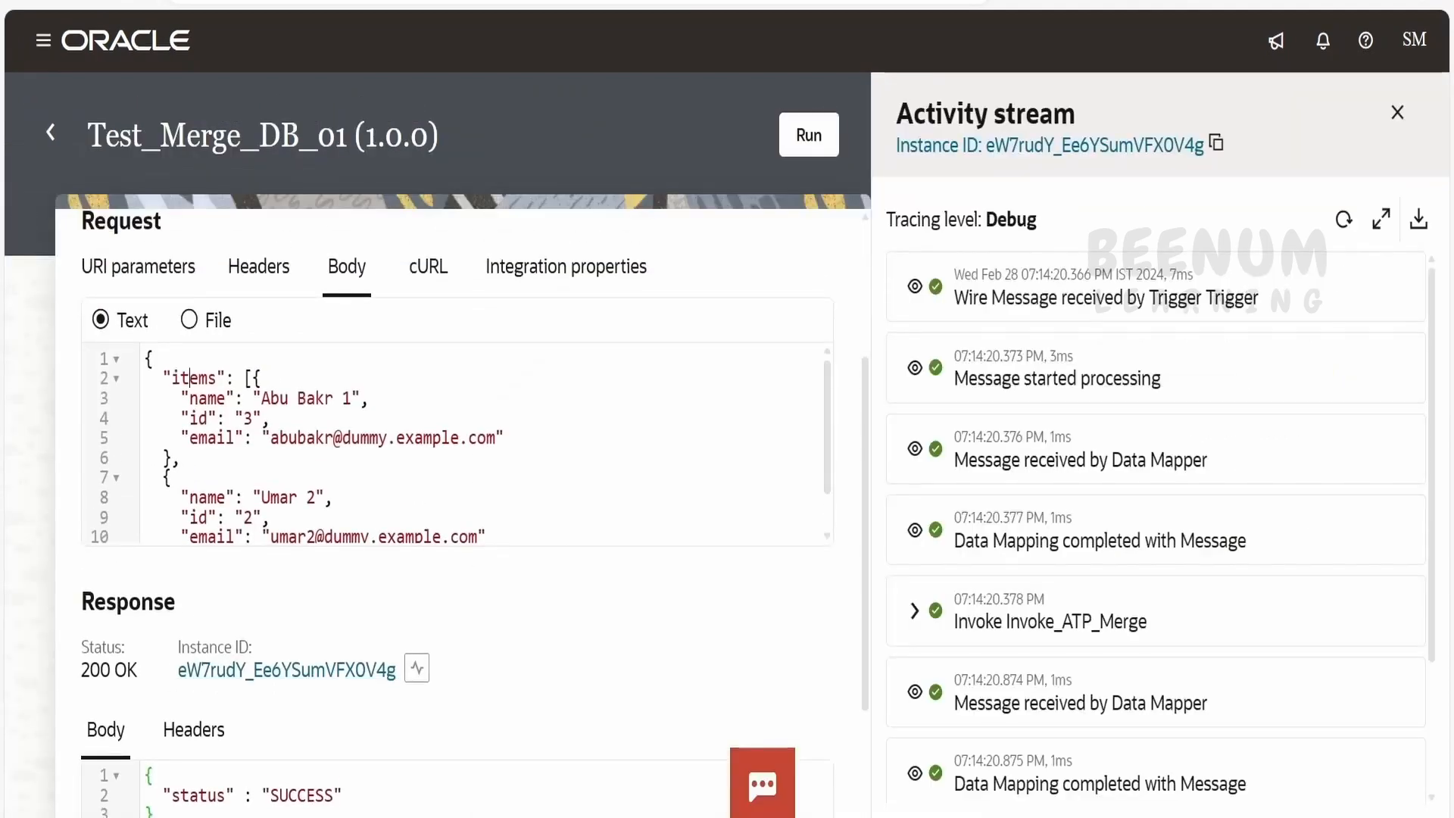
click(1052, 621)
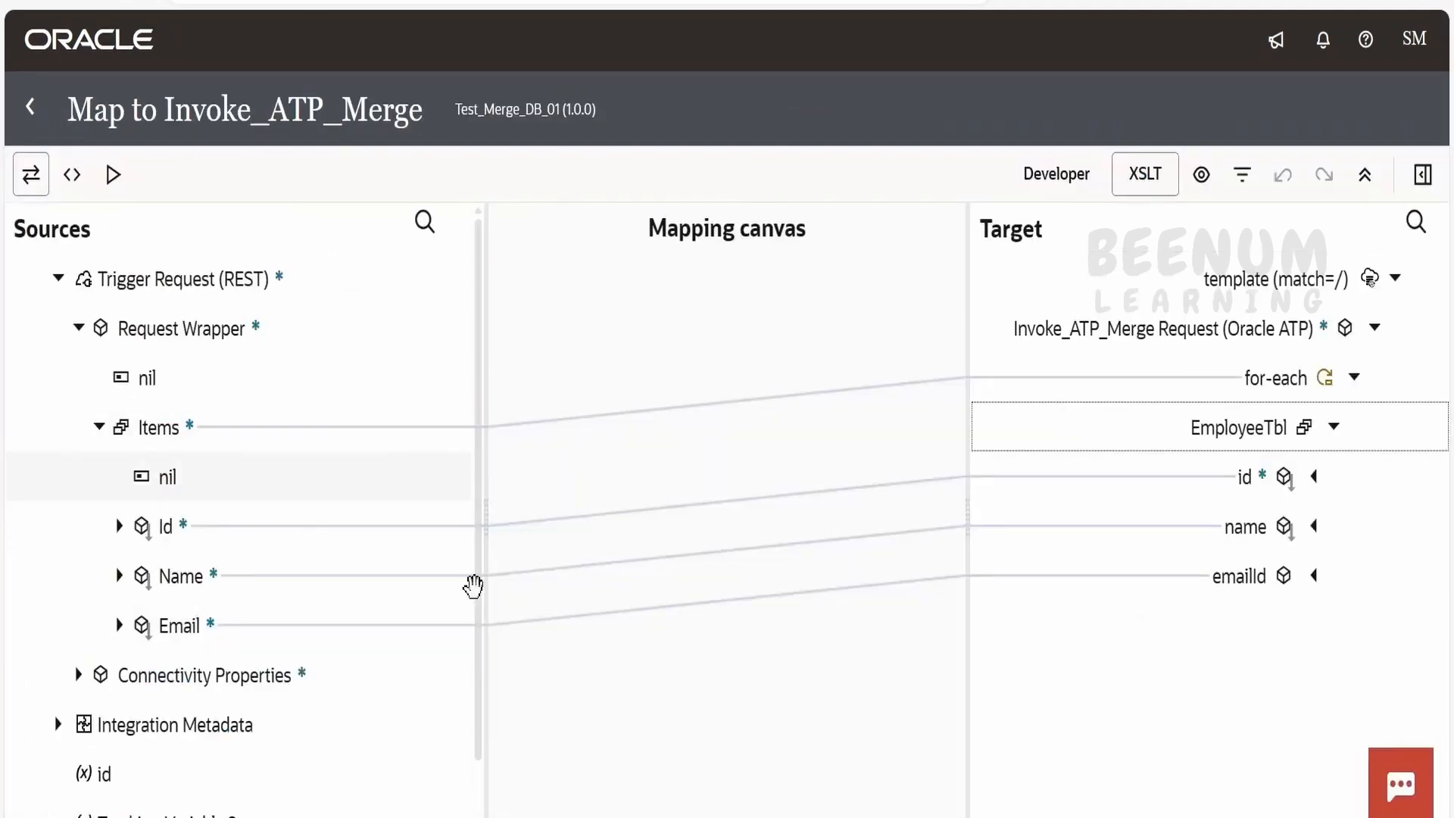
mouse_move(237, 593)
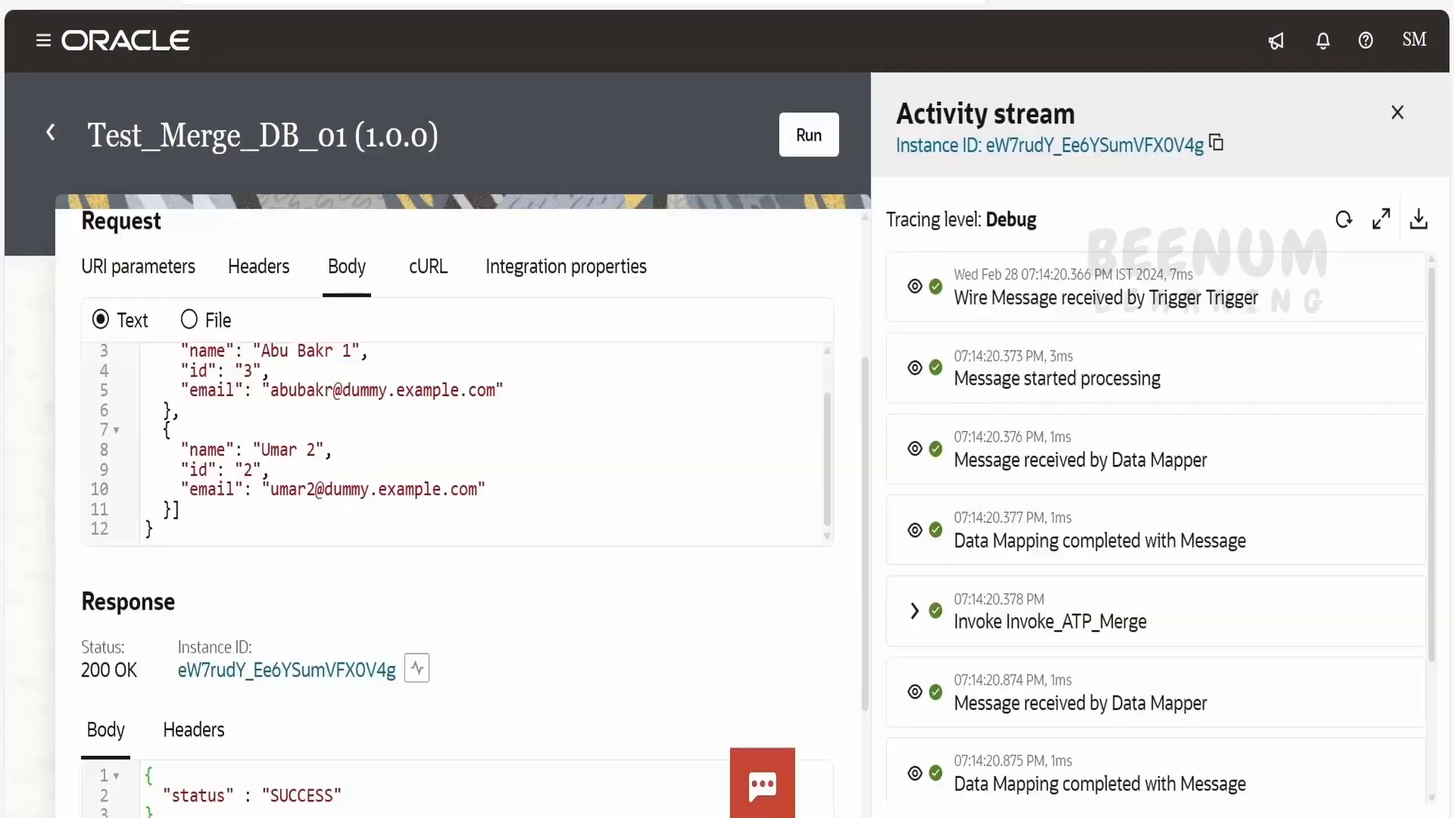
mouse_move(568, 695)
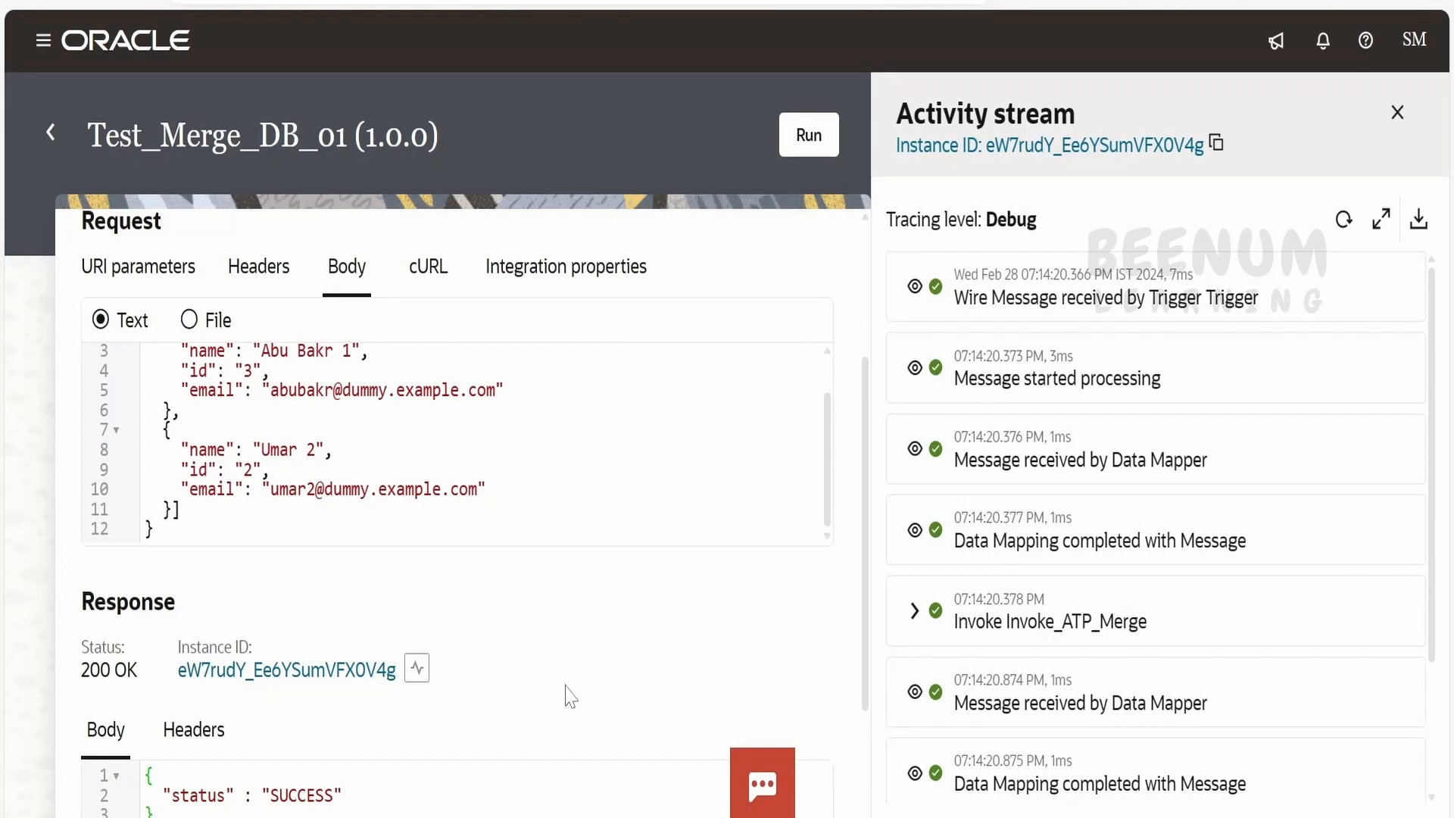
mouse_move(700, 759)
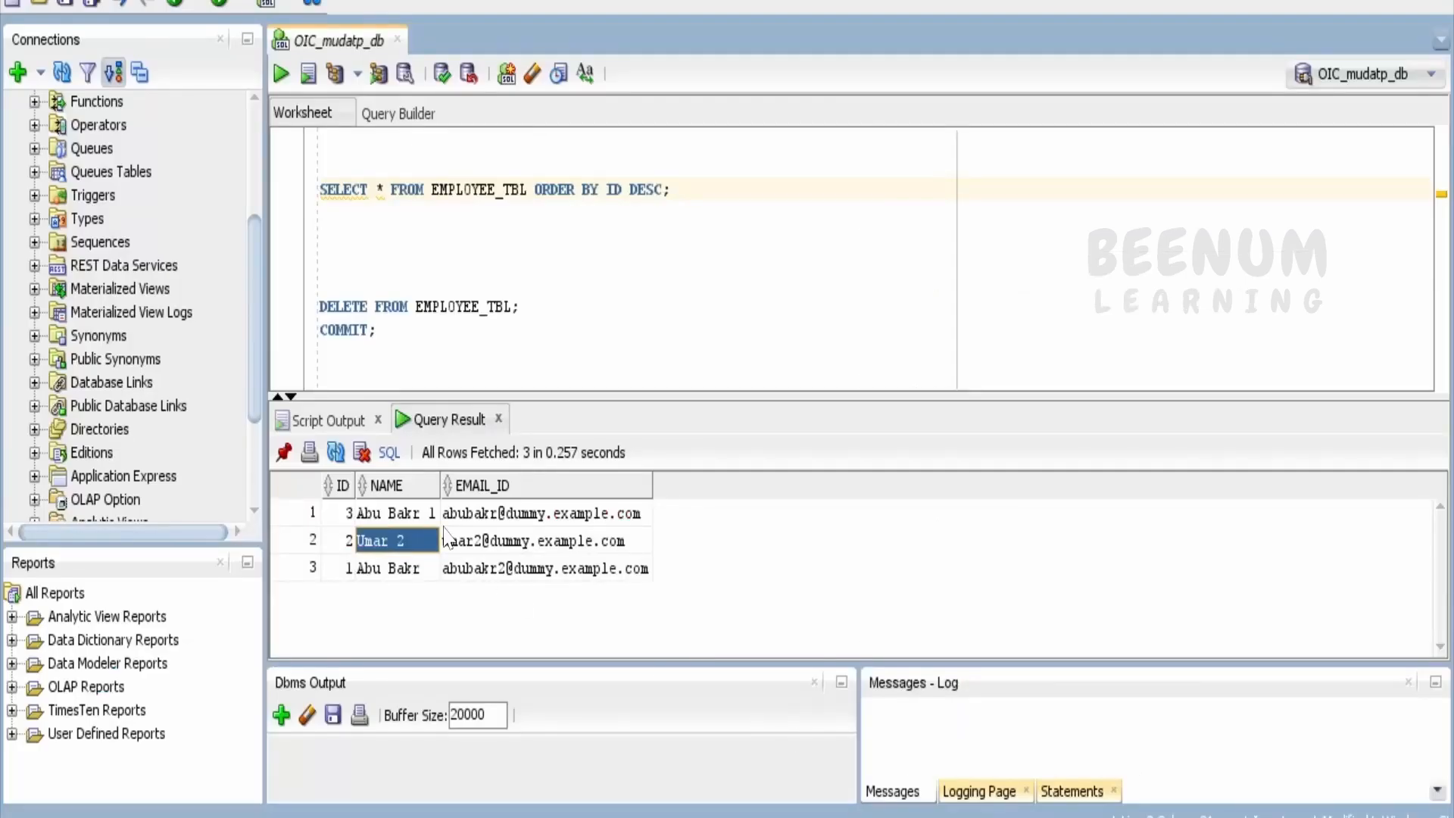
mouse_move(519, 542)
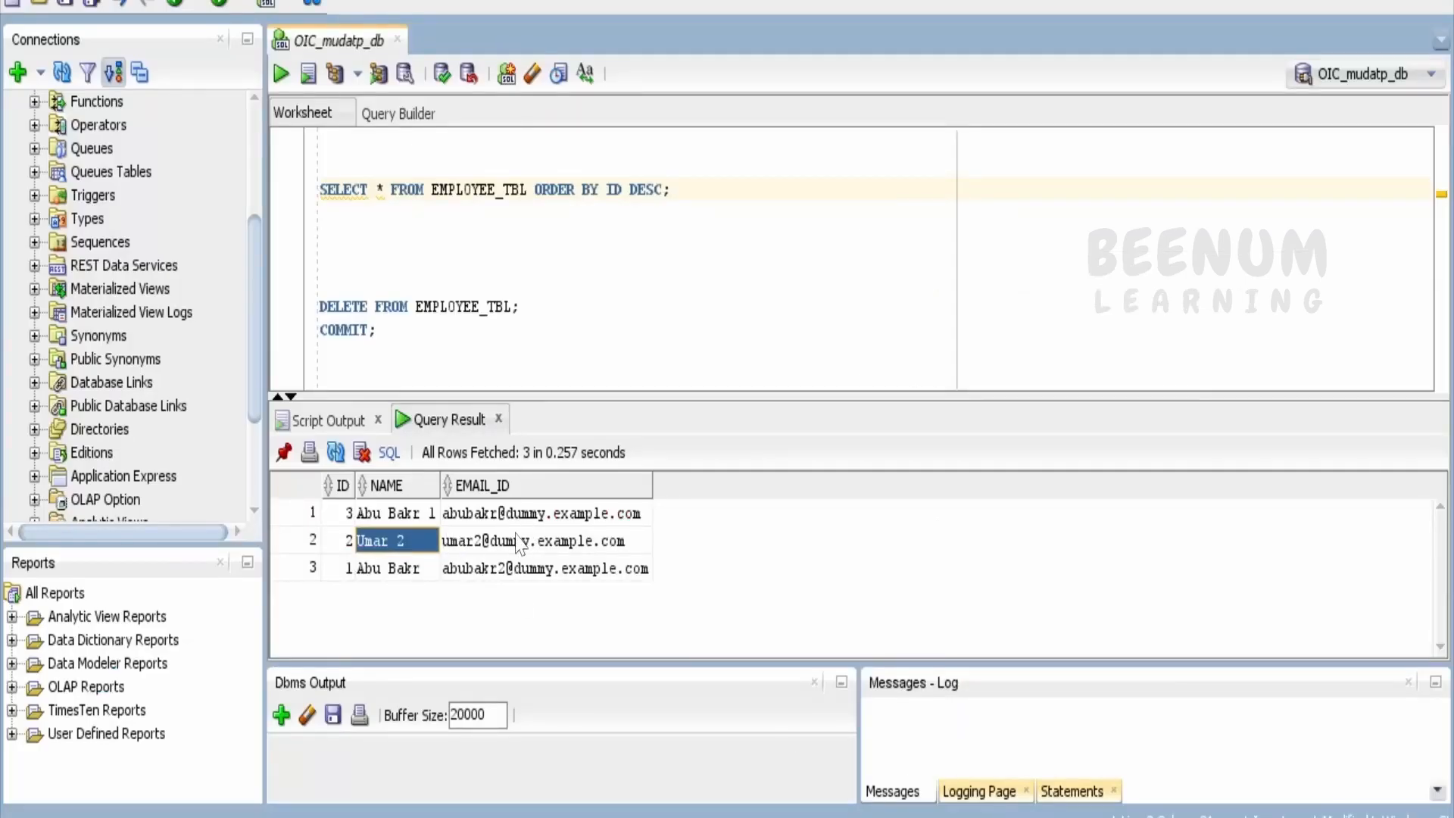
mouse_move(295, 721)
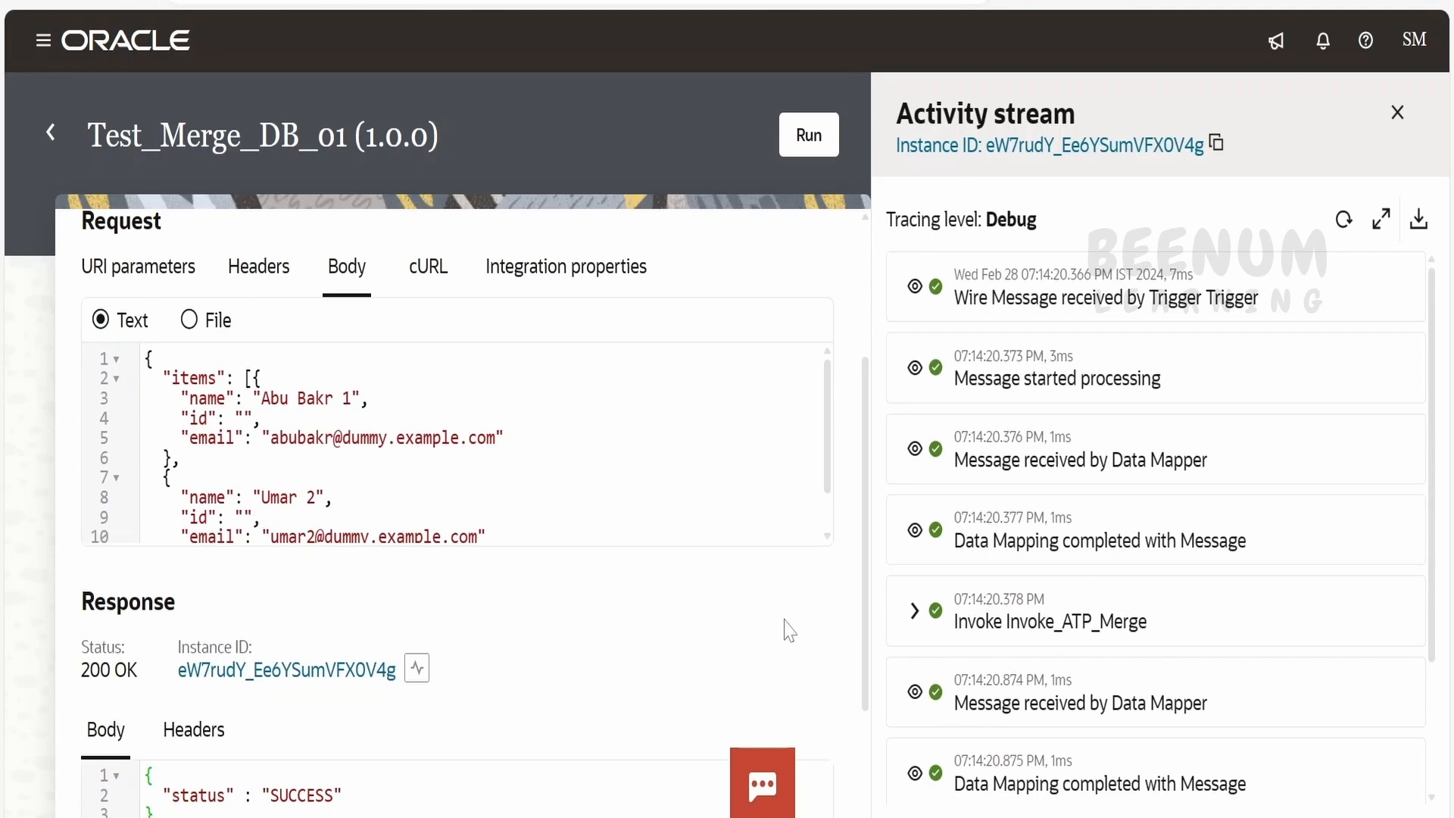
mouse_move(878, 721)
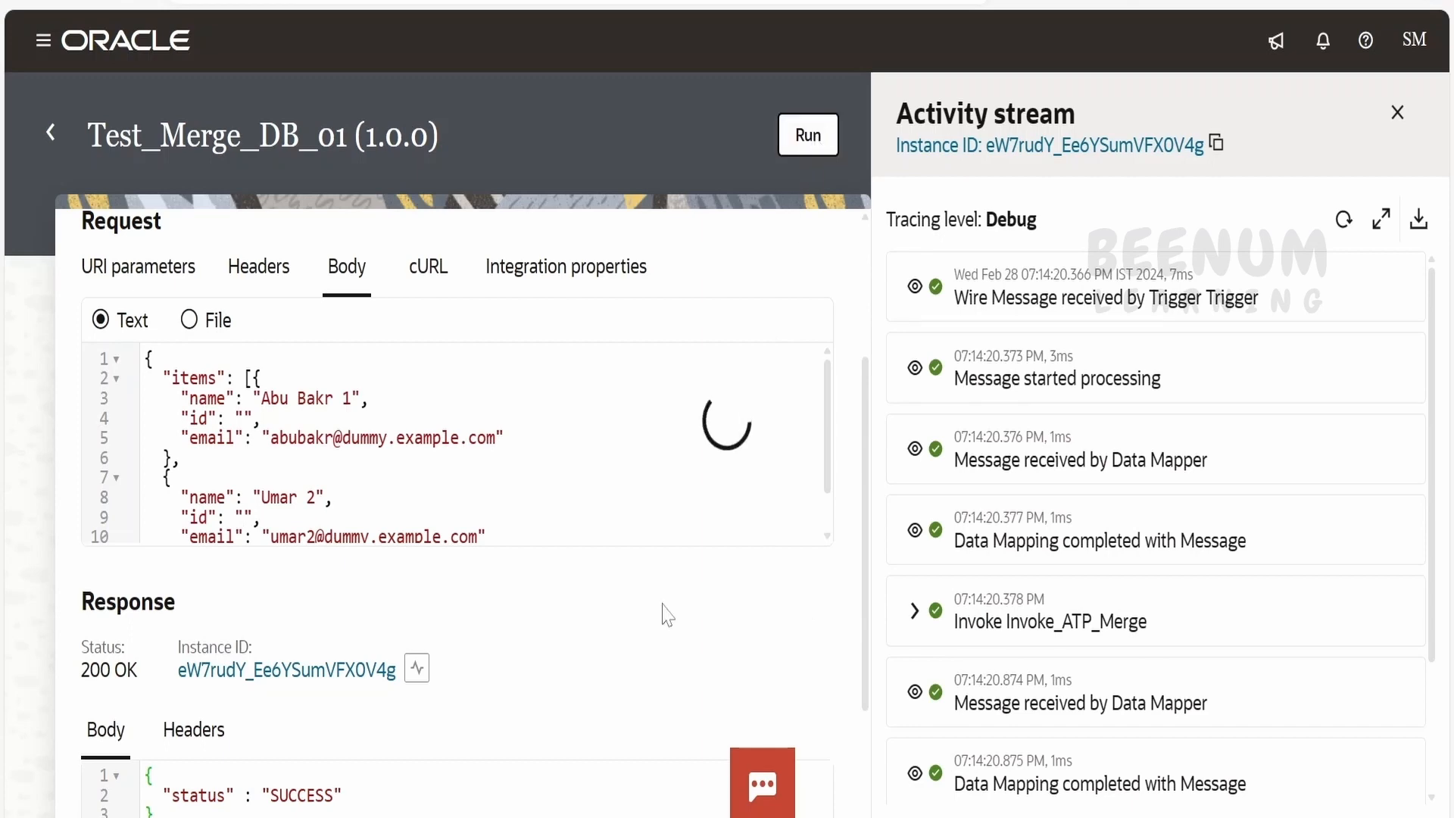
mouse_move(630, 726)
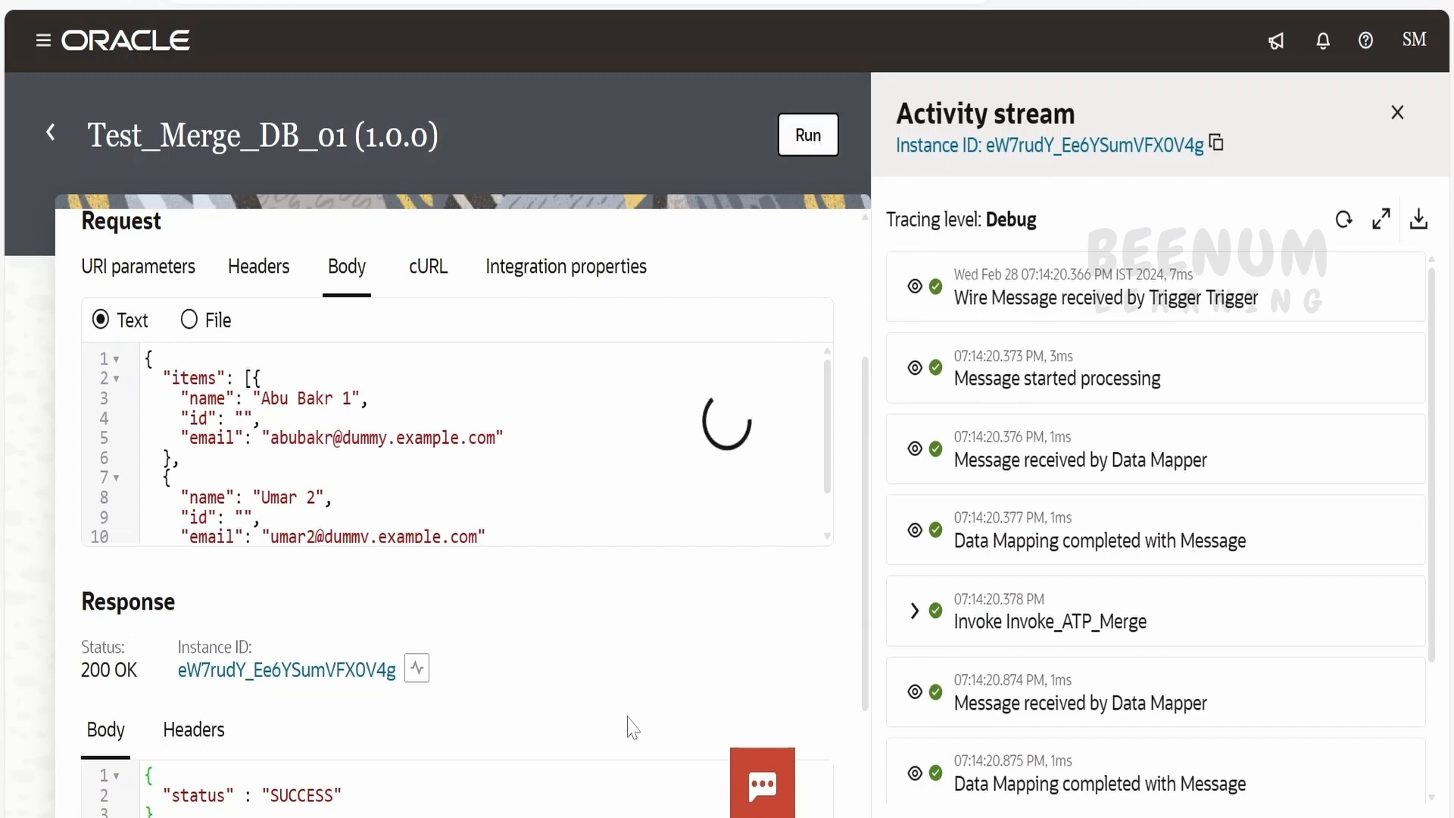
- Run Test_Merge_DB_01 with blank id values, returning a 500 Internal Server Error
click(808, 135)
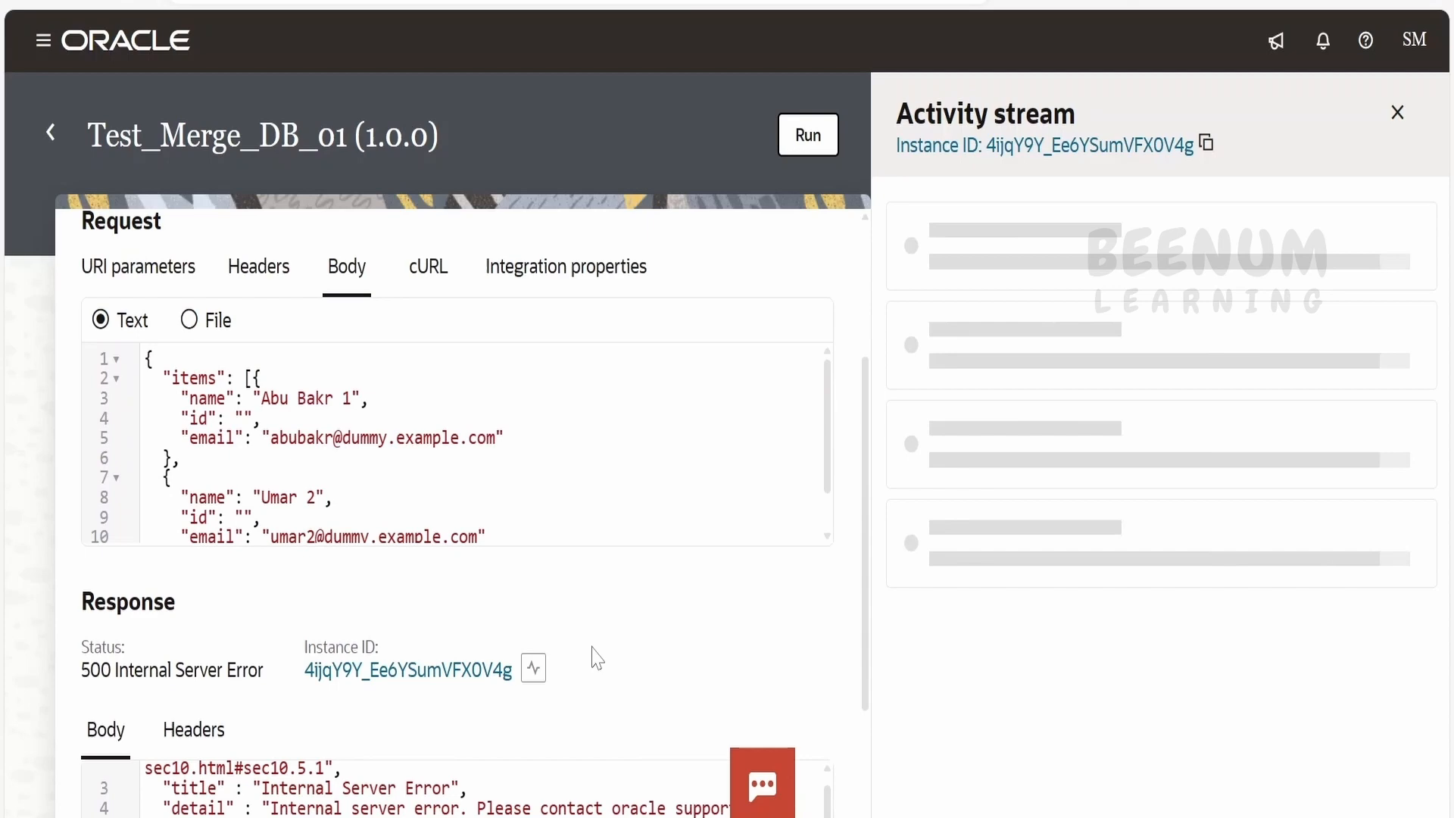
mouse_move(801, 677)
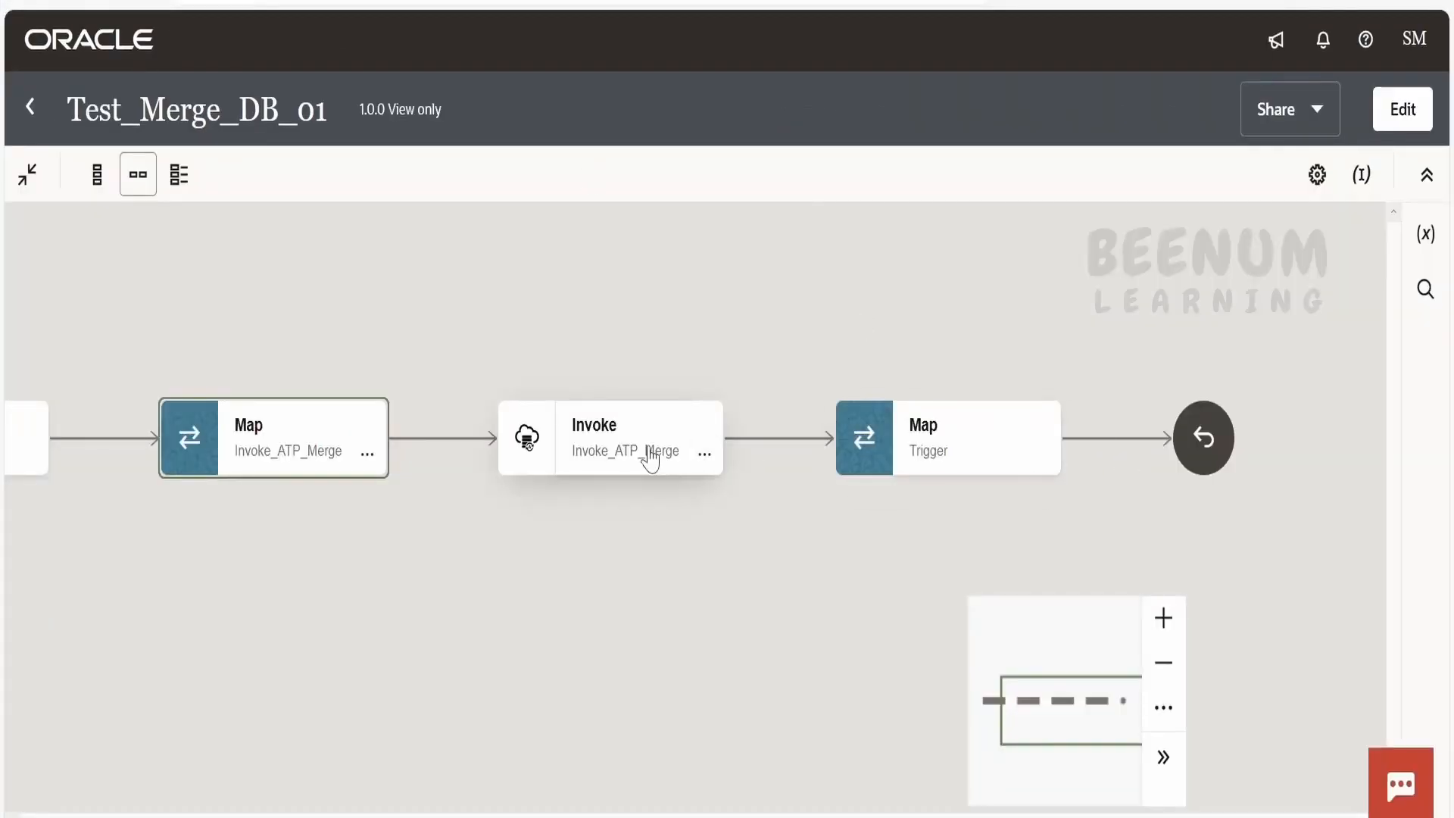
- View the merge invoke's EMPLOYEE_TBL column filter: id NOT NULL, with name and emailId selected
click(609, 438)
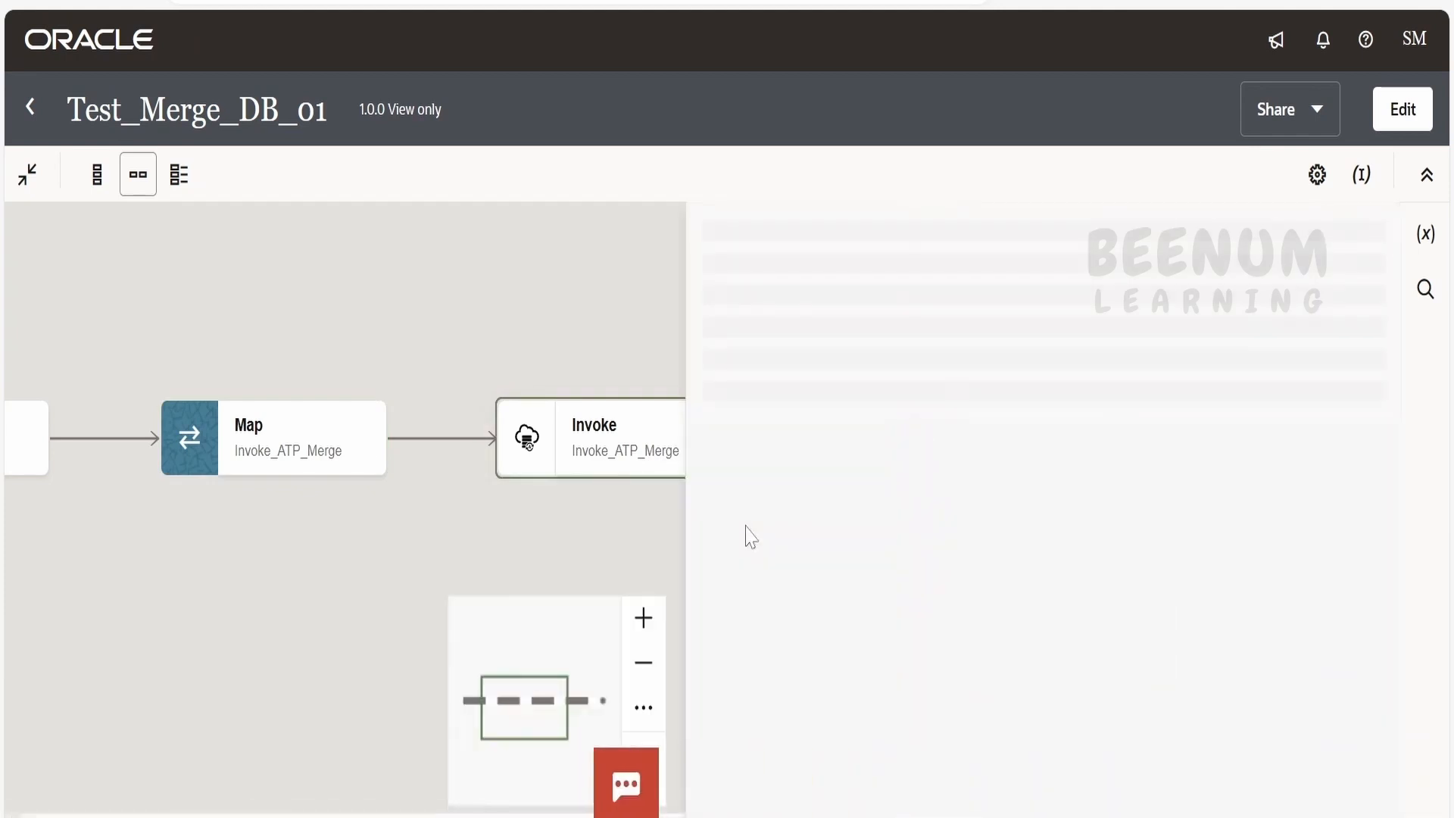
click(589, 438)
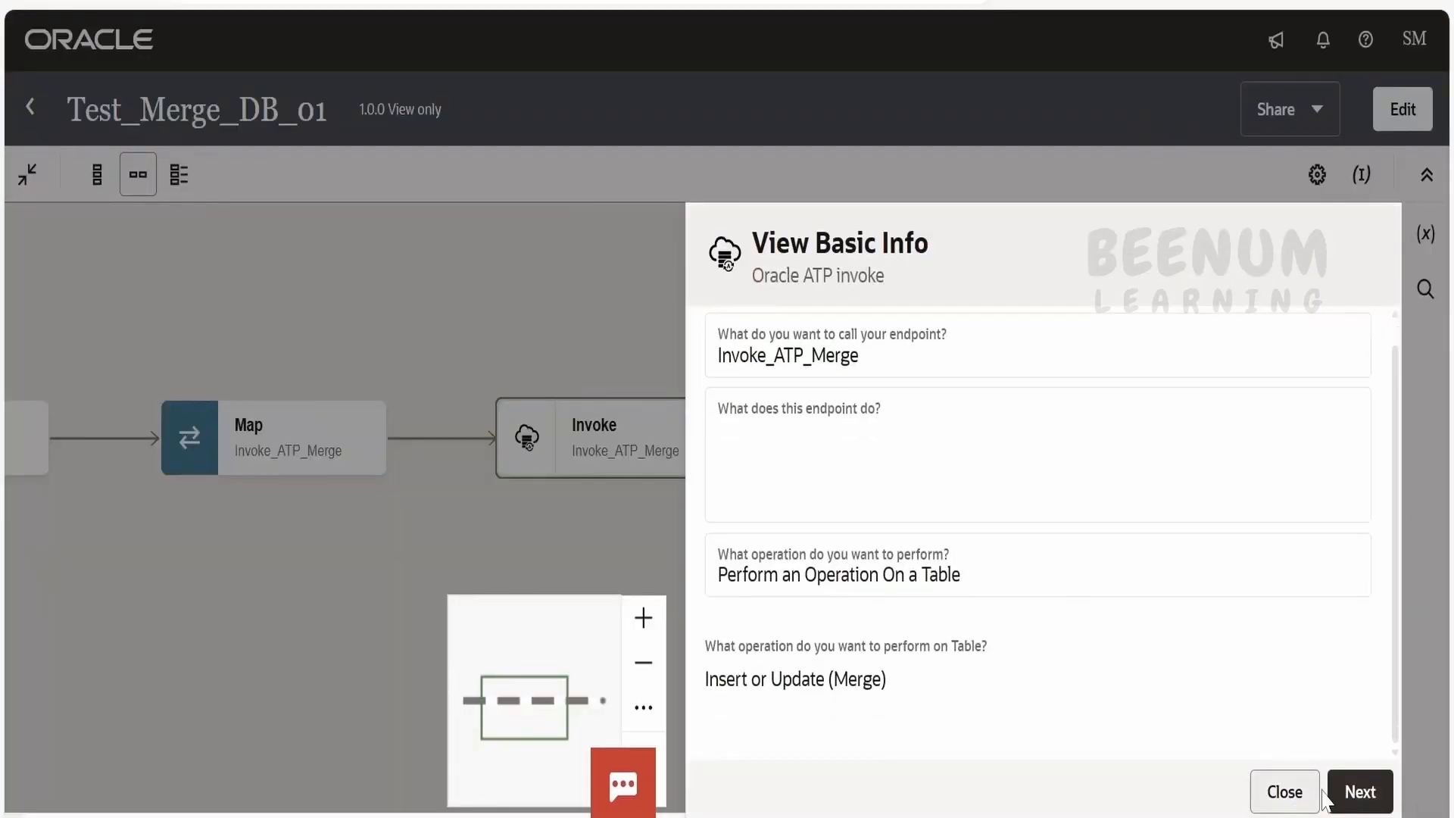
click(1361, 791)
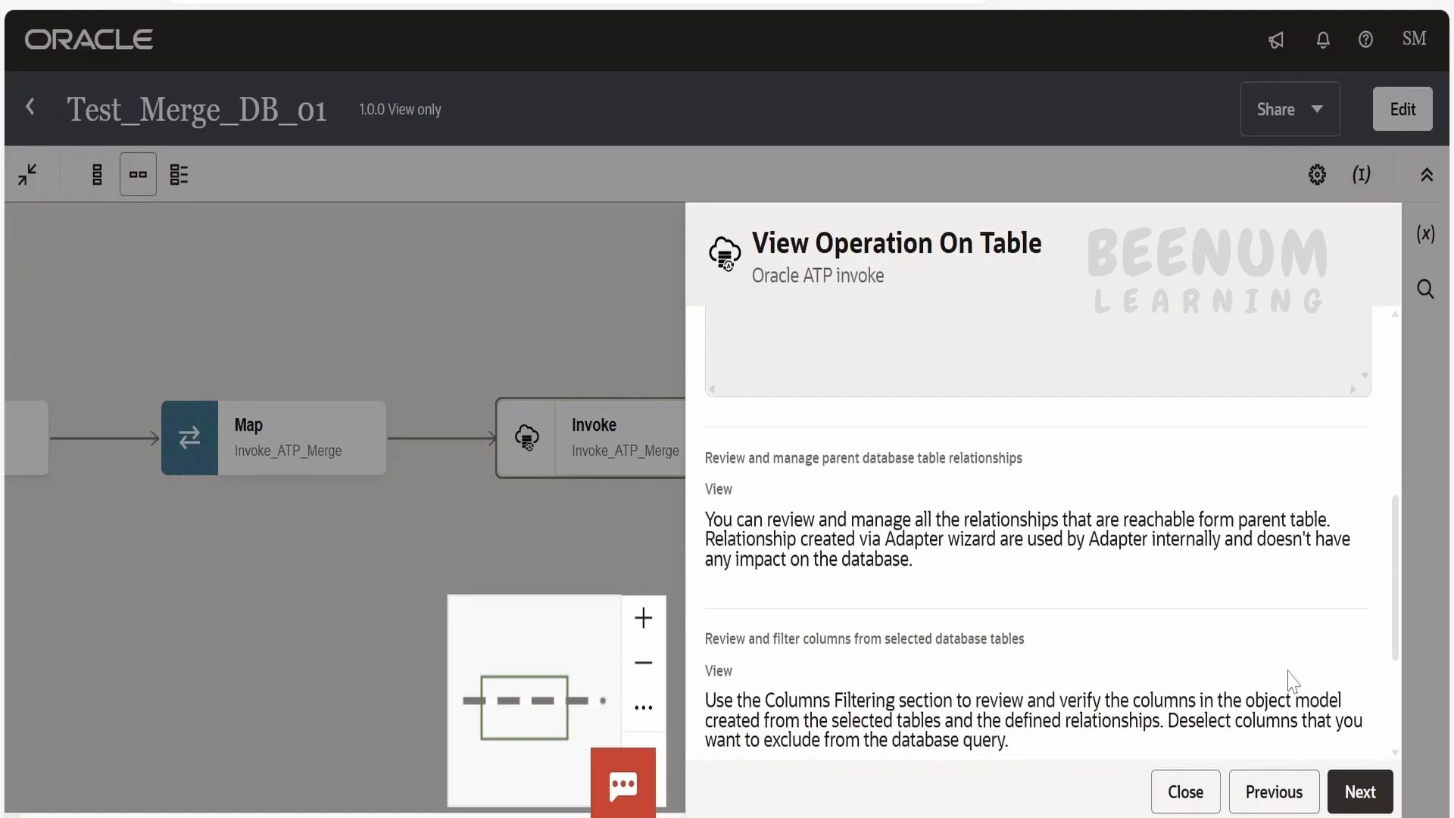
scroll(down, 3)
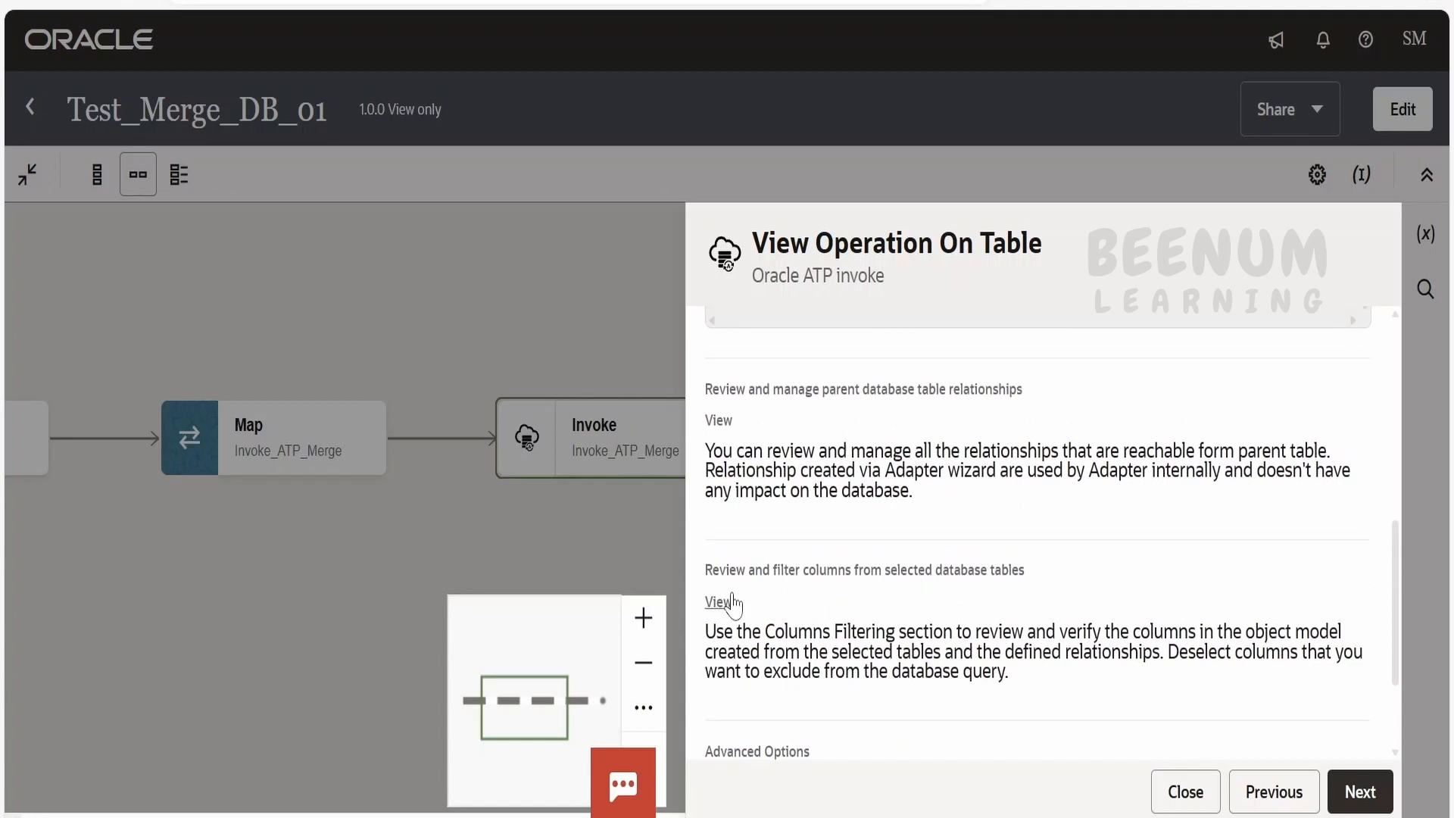
mouse_move(730, 610)
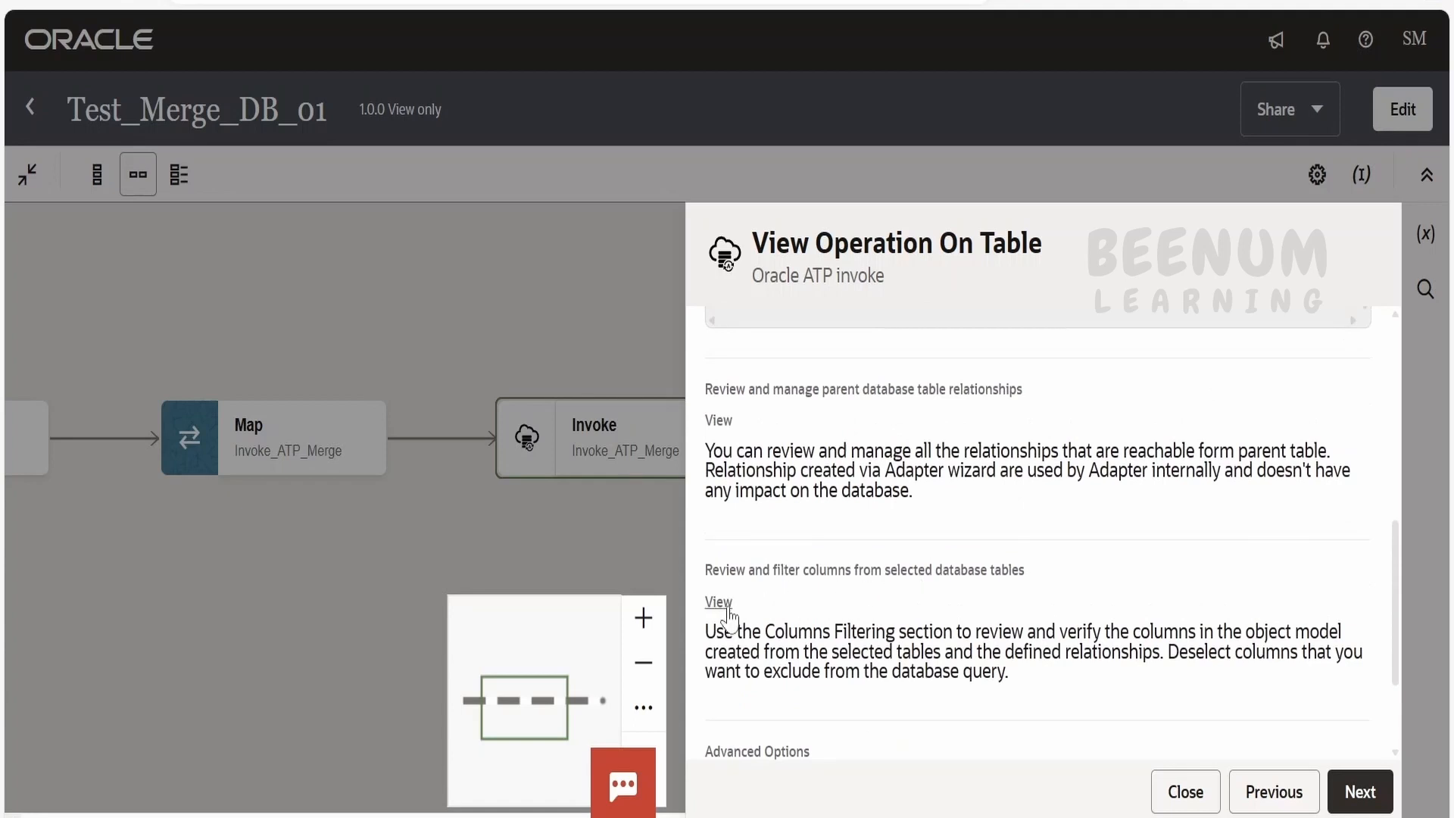
click(717, 601)
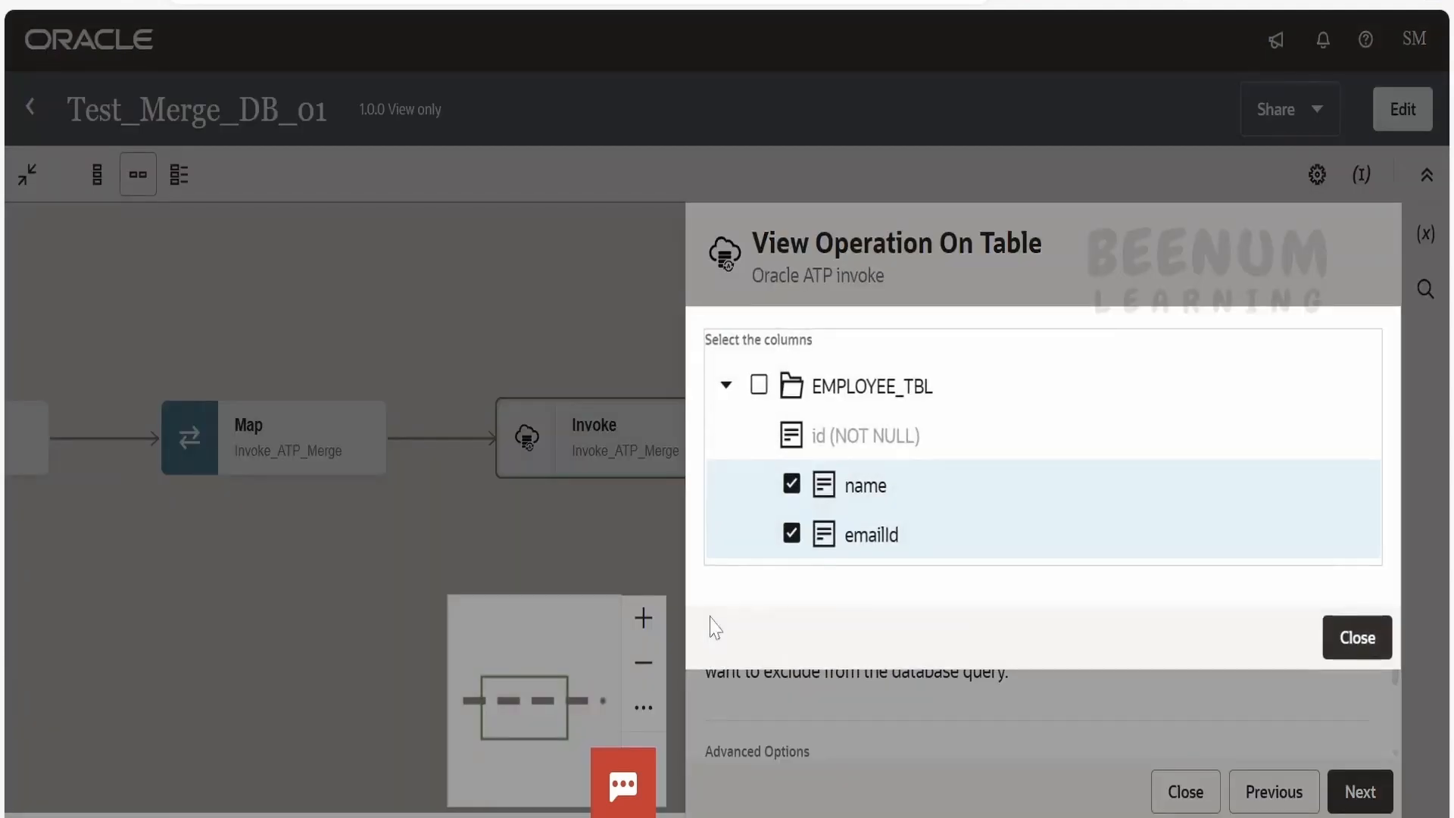
mouse_move(900, 441)
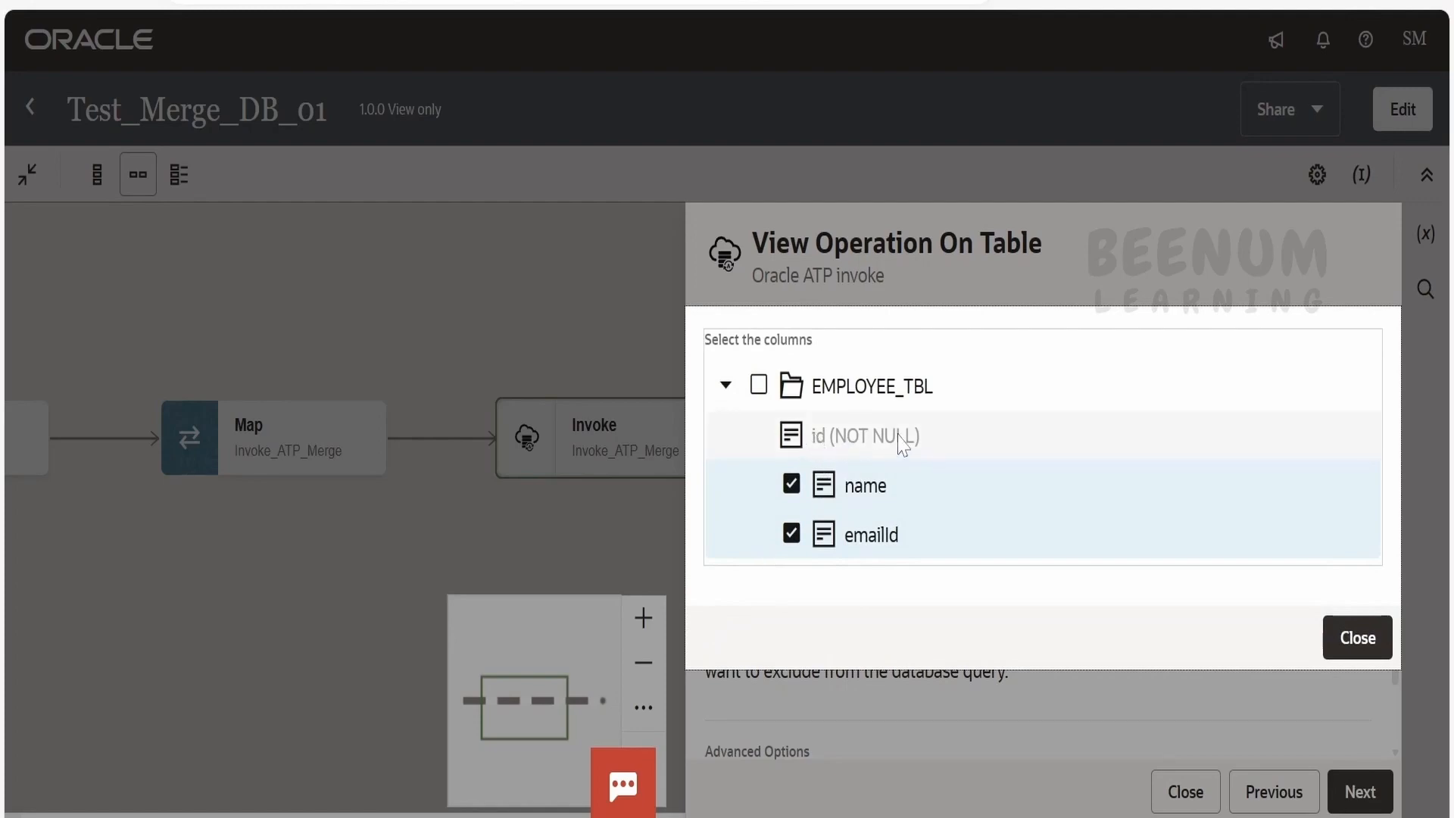
mouse_move(894, 445)
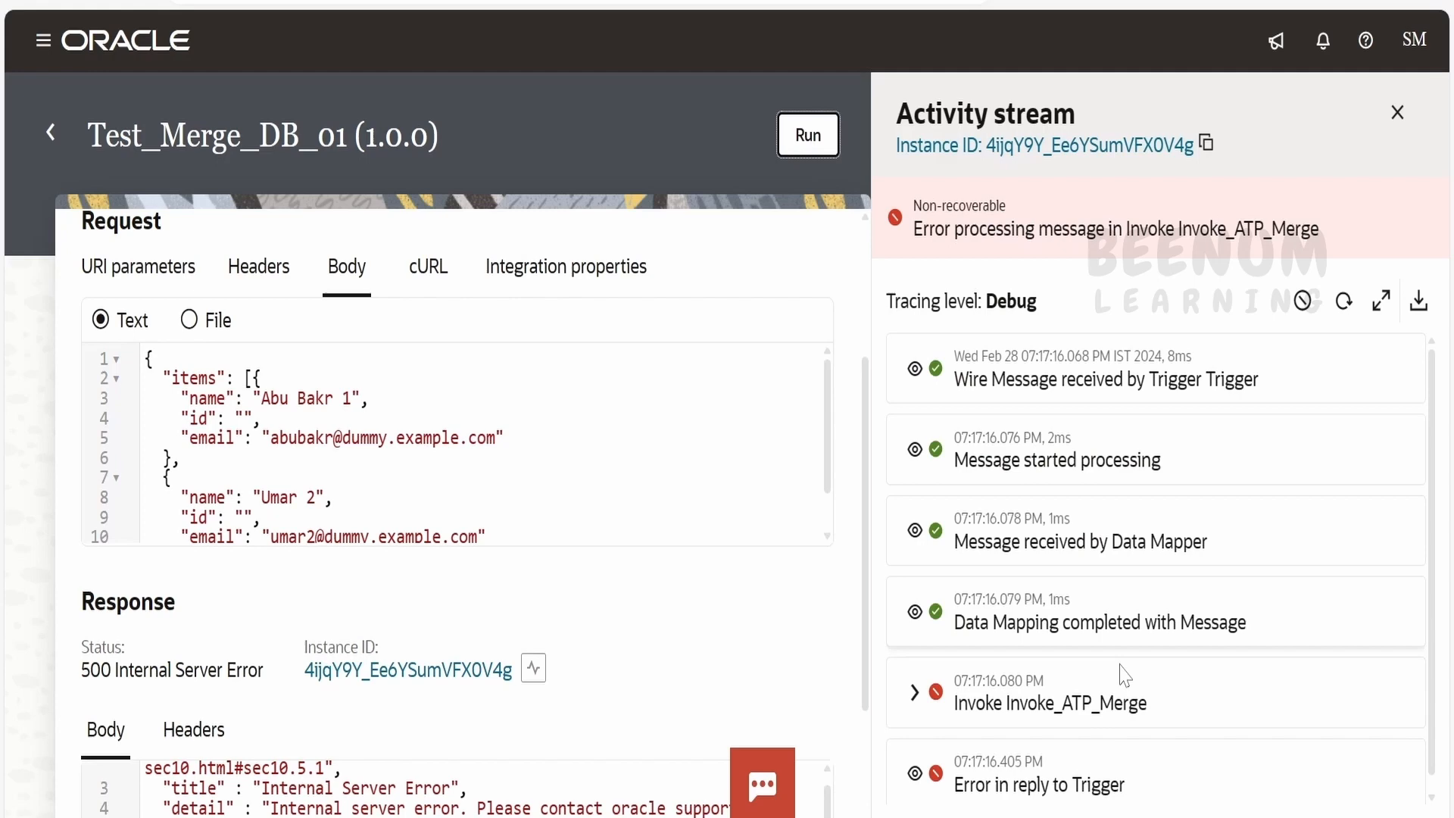
mouse_move(1122, 675)
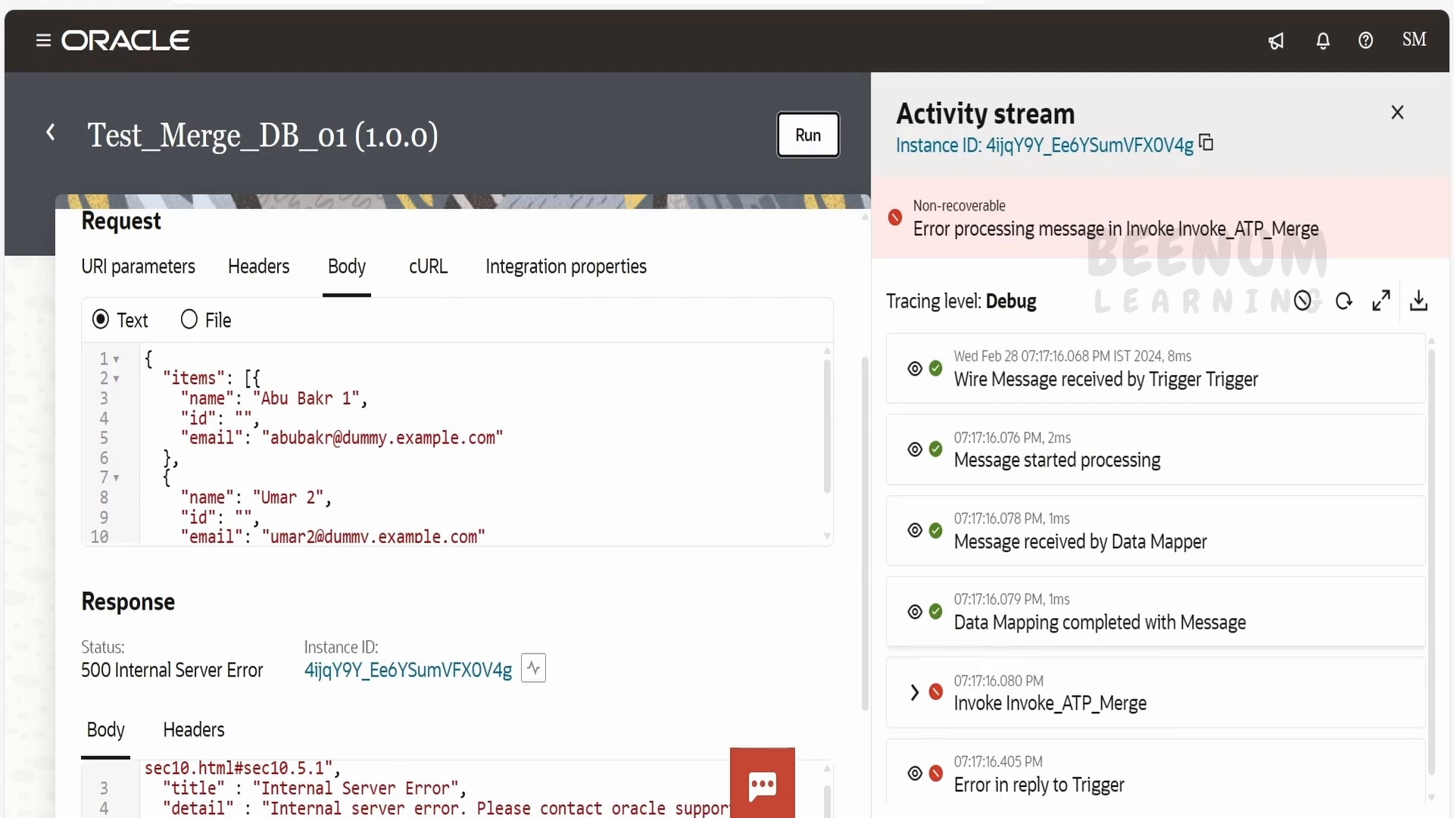
- Scroll the 500 error response body and activity stream to read the Invoke_ATP_Merge UnMappedFault remoteFault
scroll(down, 3)
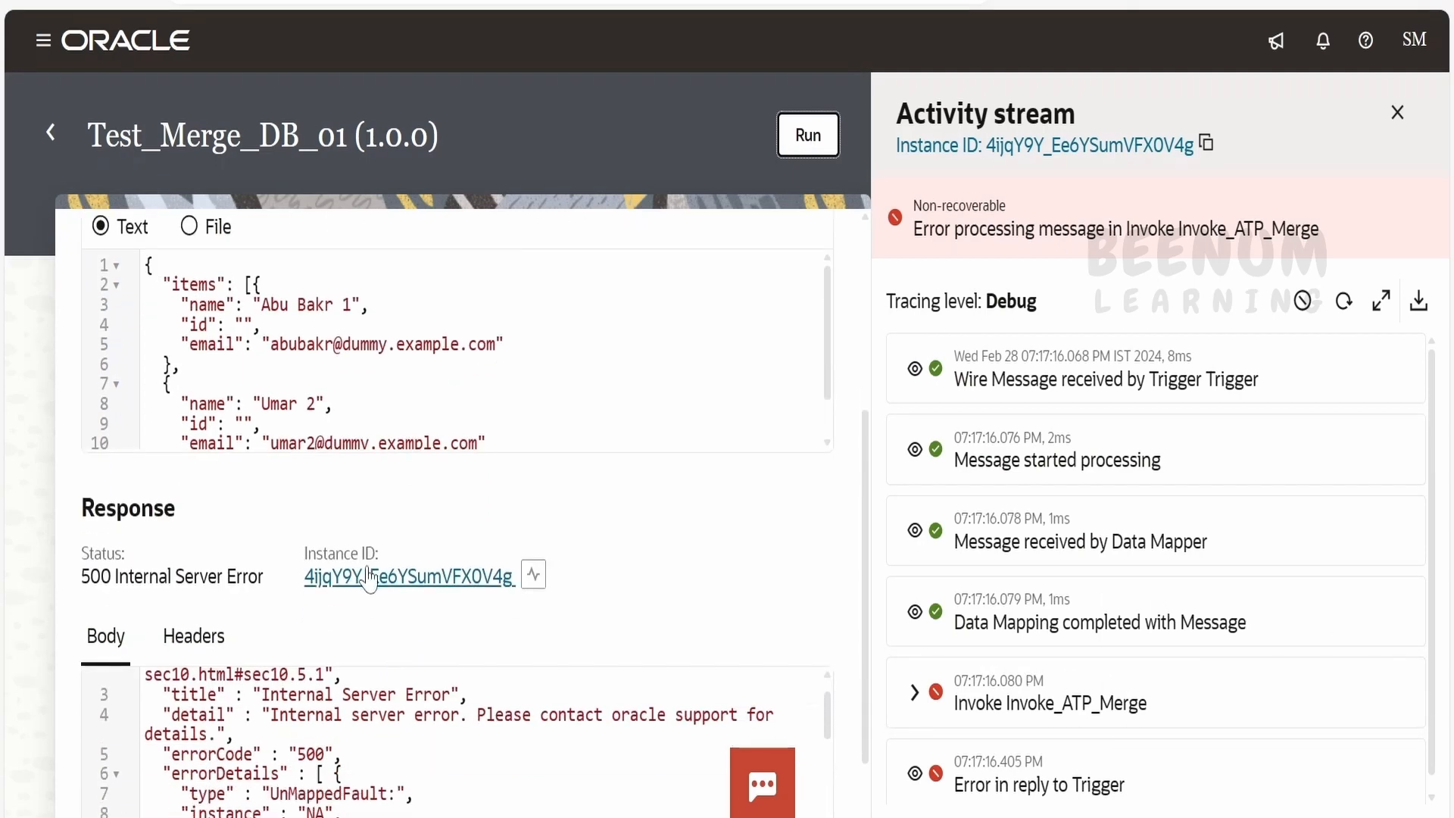
scroll(up, 3)
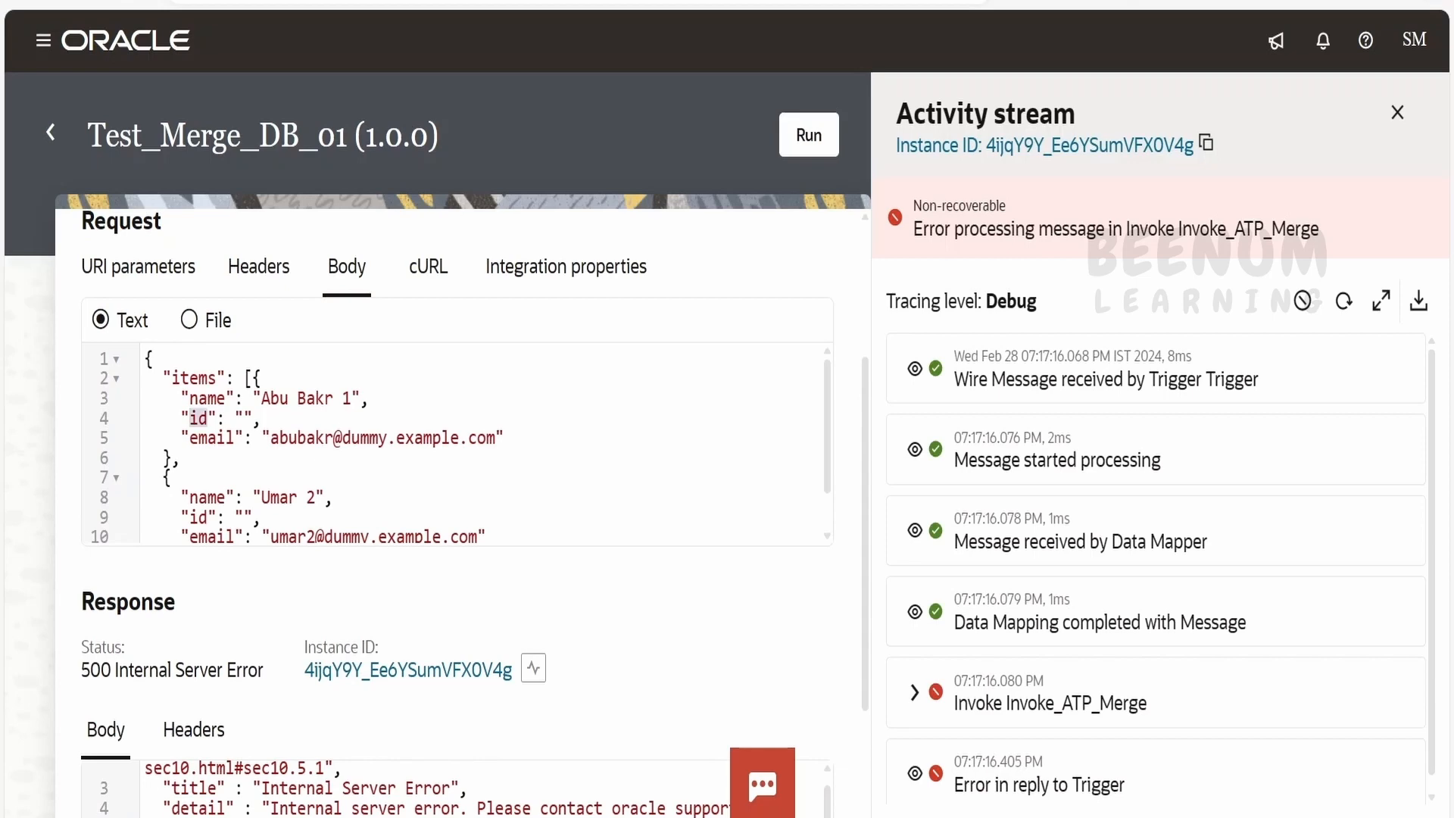
scroll(down, 3)
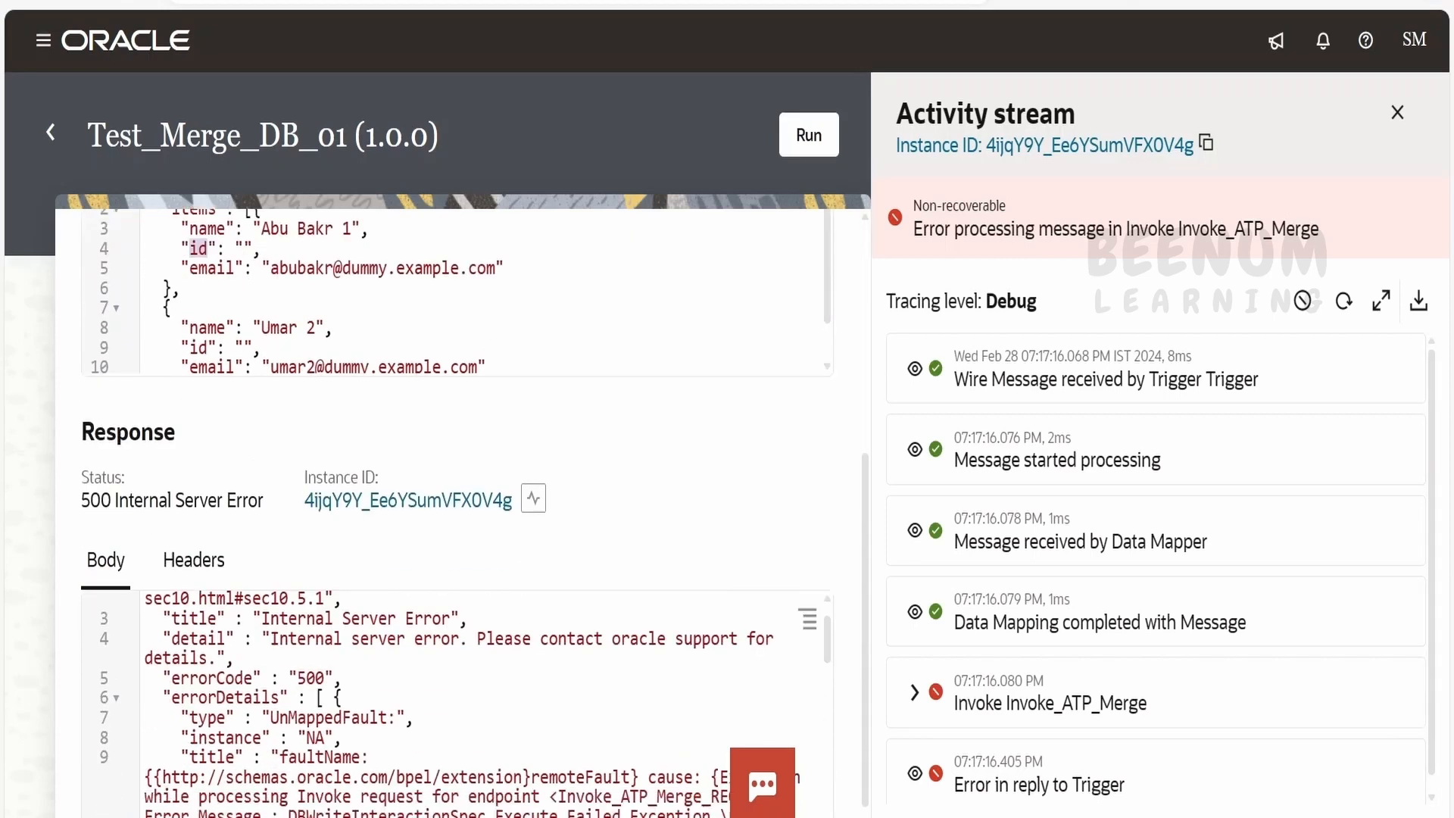